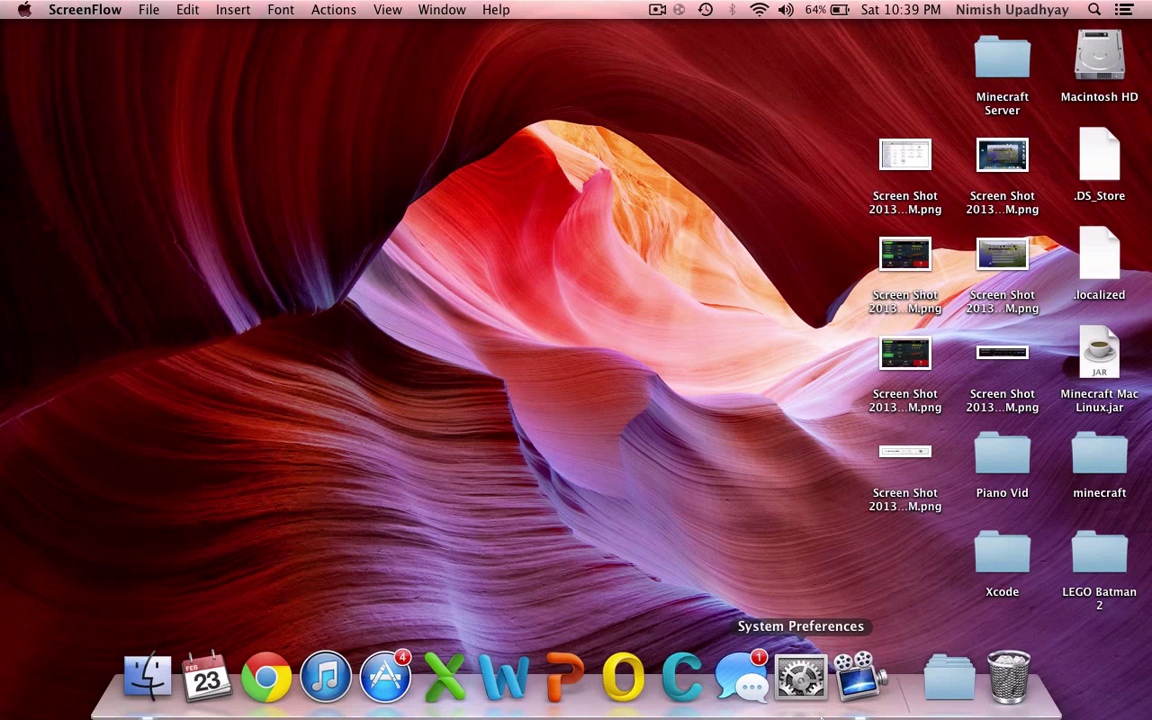
mouse_move(604, 556)
text(x)
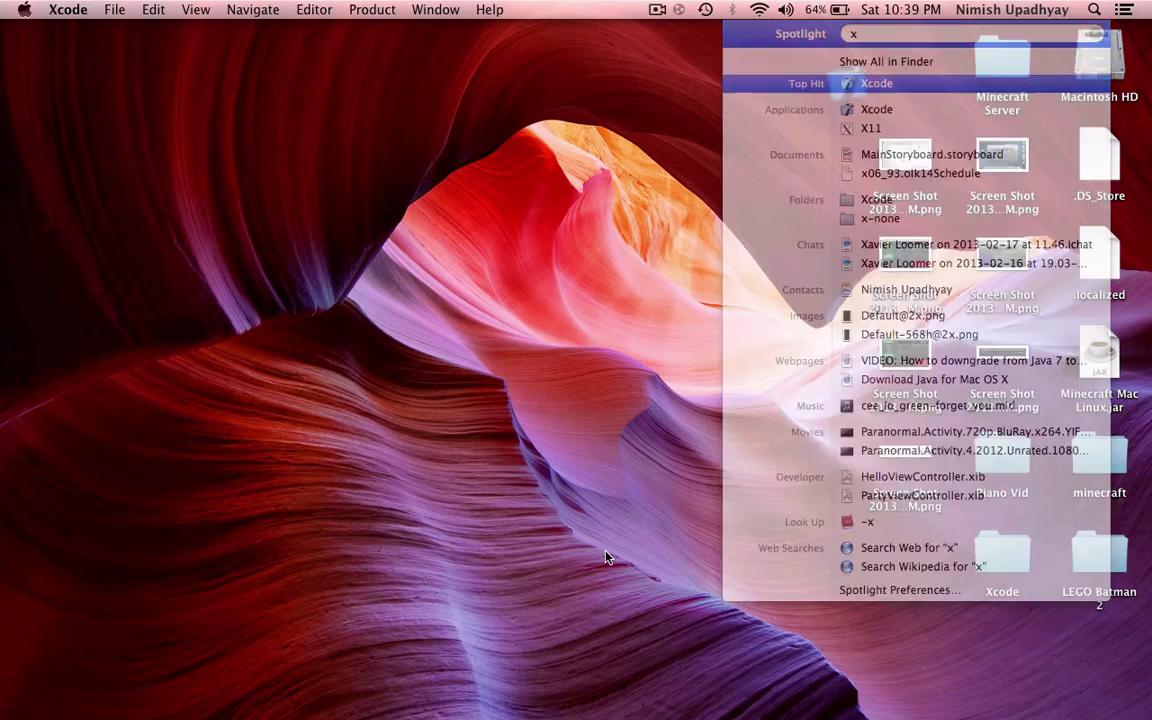
Launch Xcode from the Spotlight search results.
click(876, 84)
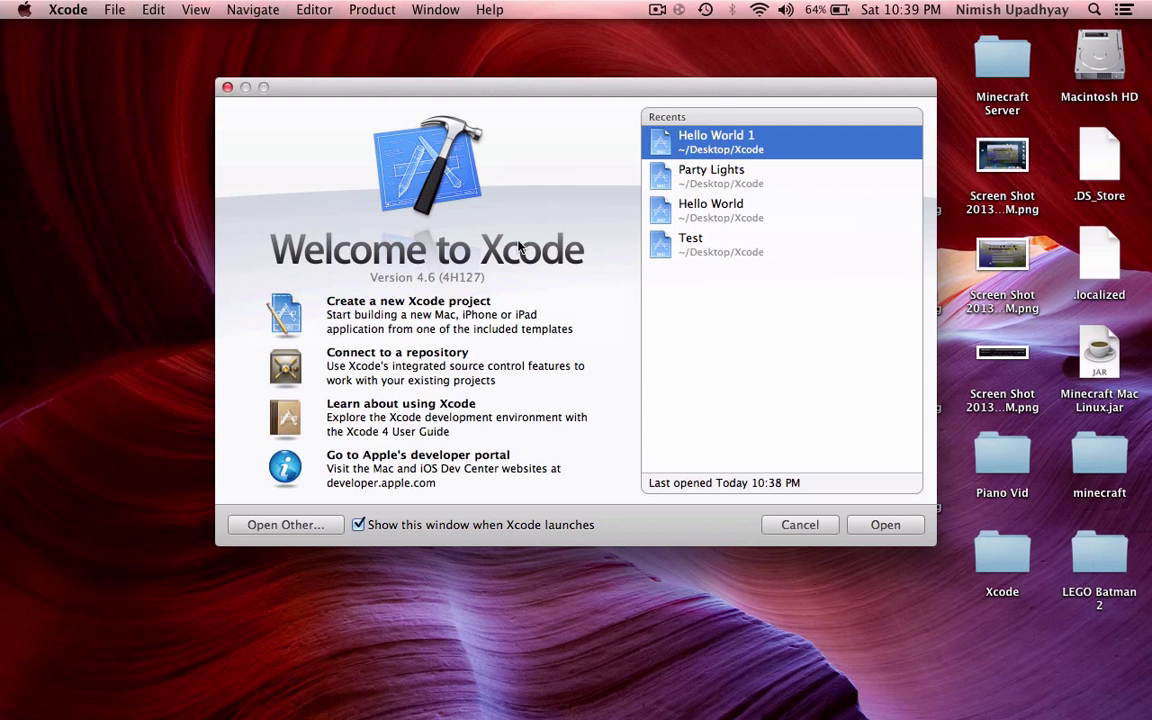
mouse_move(428, 320)
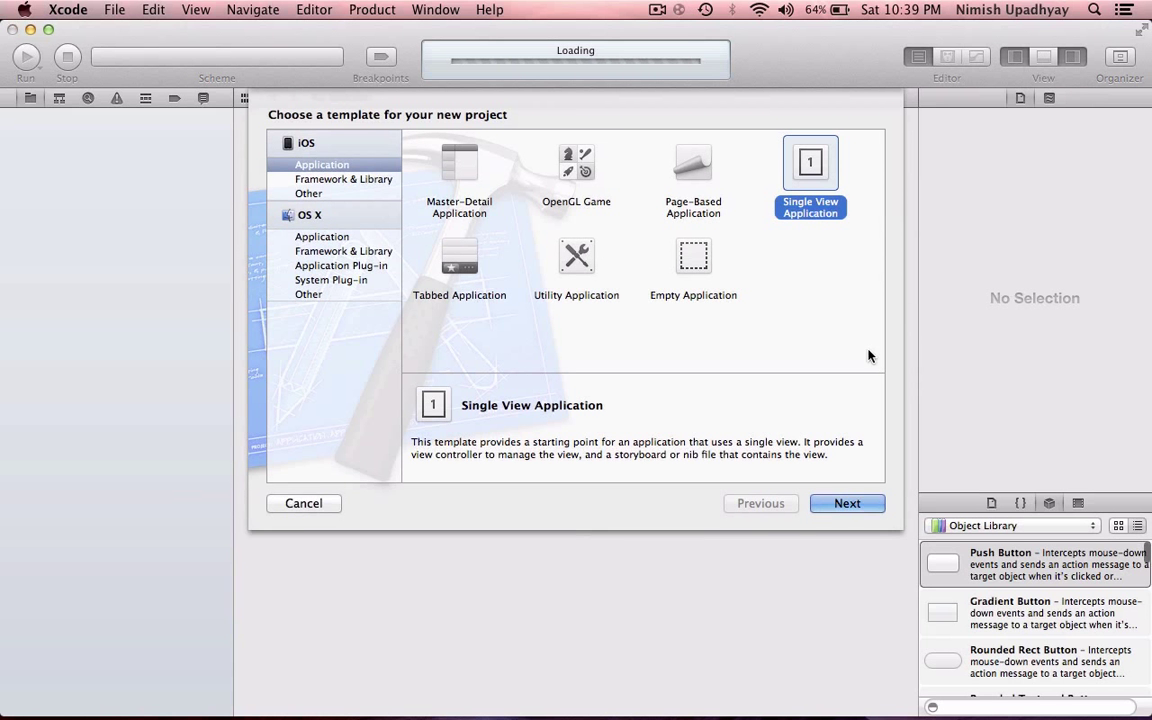
Name the new Single View Application 'Hello World 123' and create the project.
click(846, 504)
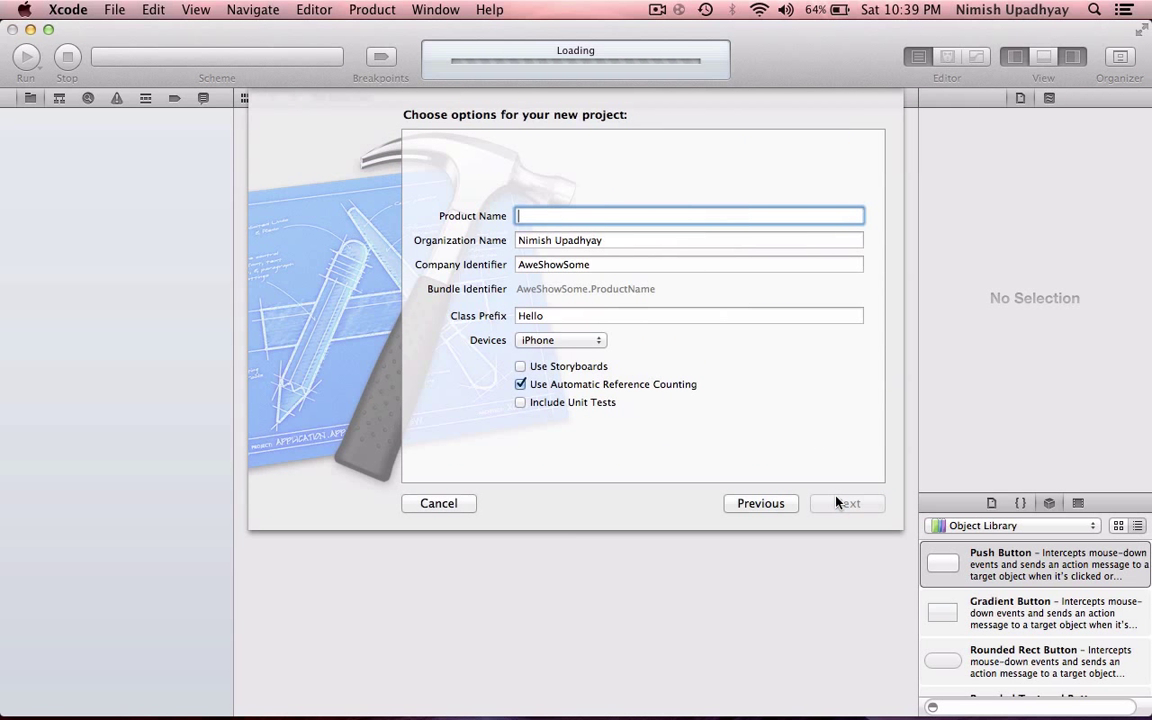
text(Hello Wro)
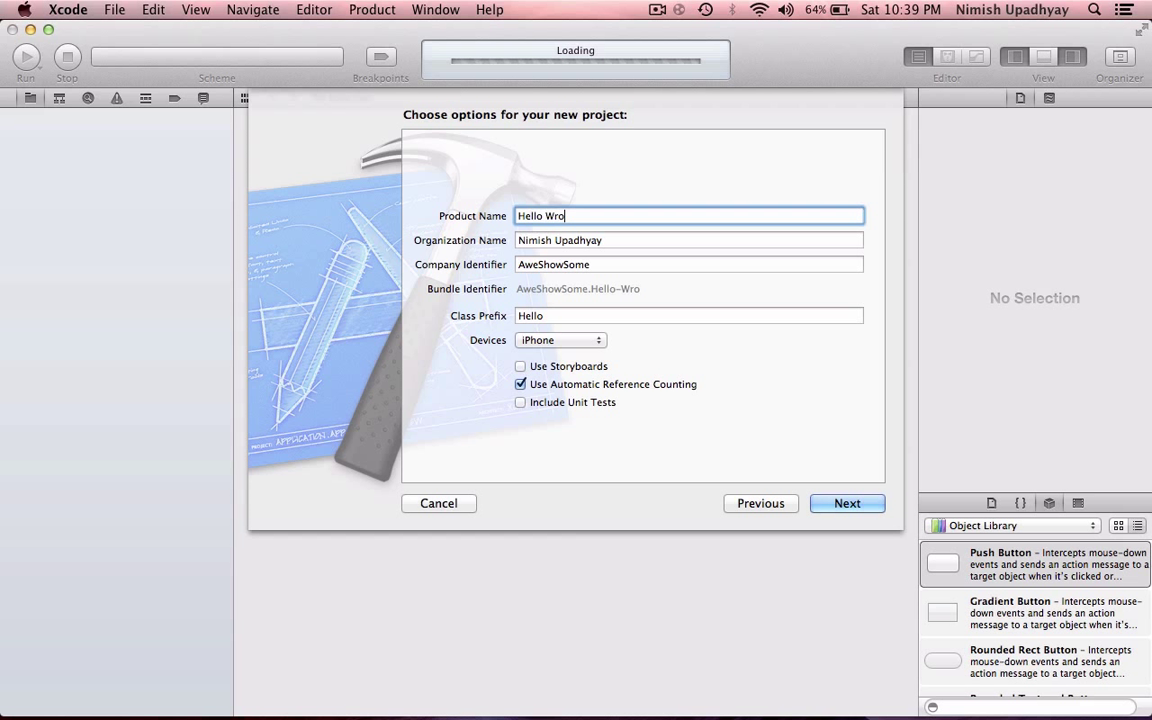
key(Backspace)
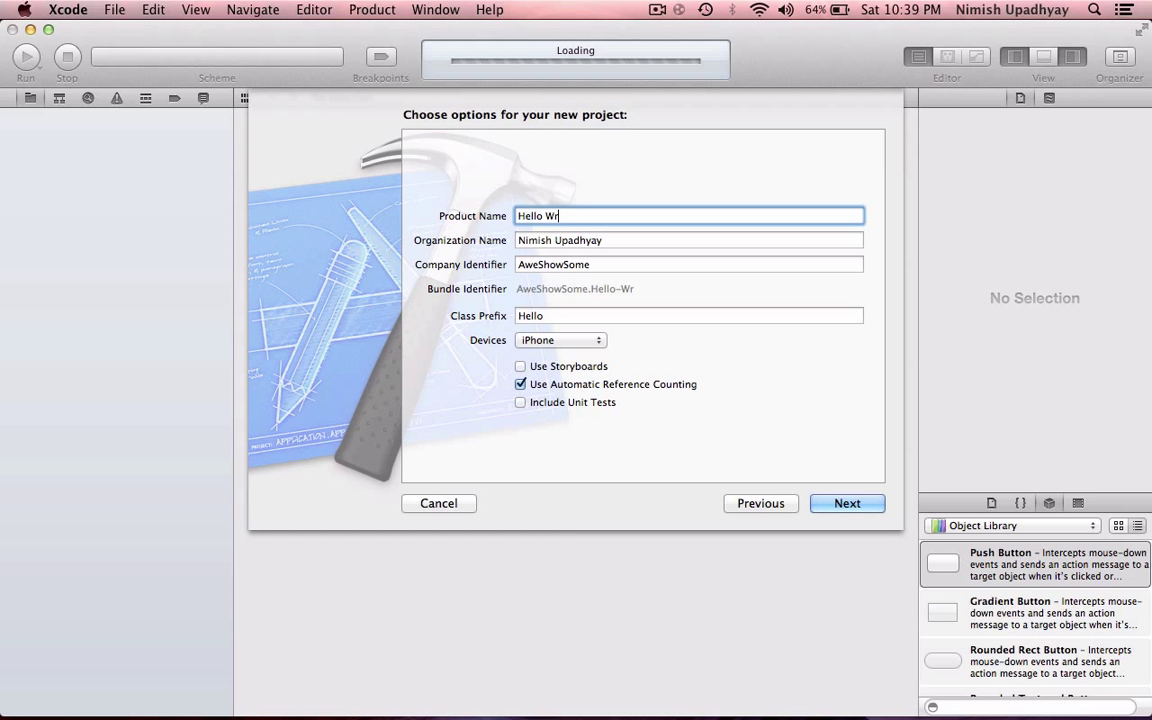
text(orld)
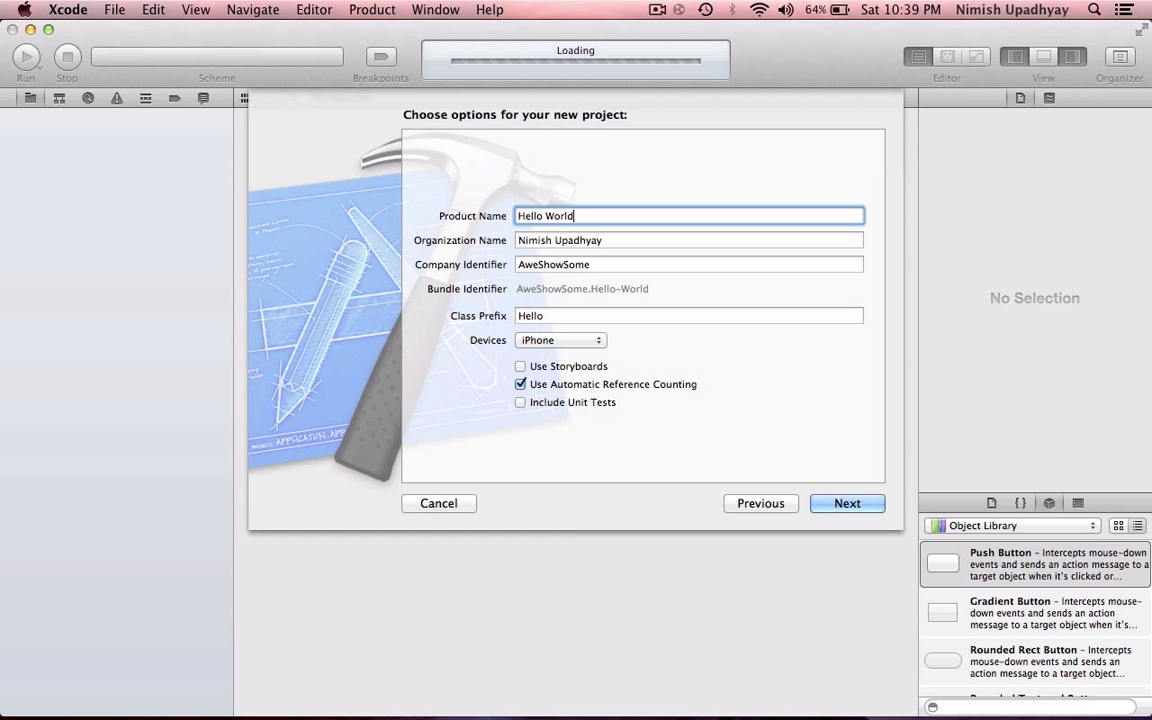
text(123)
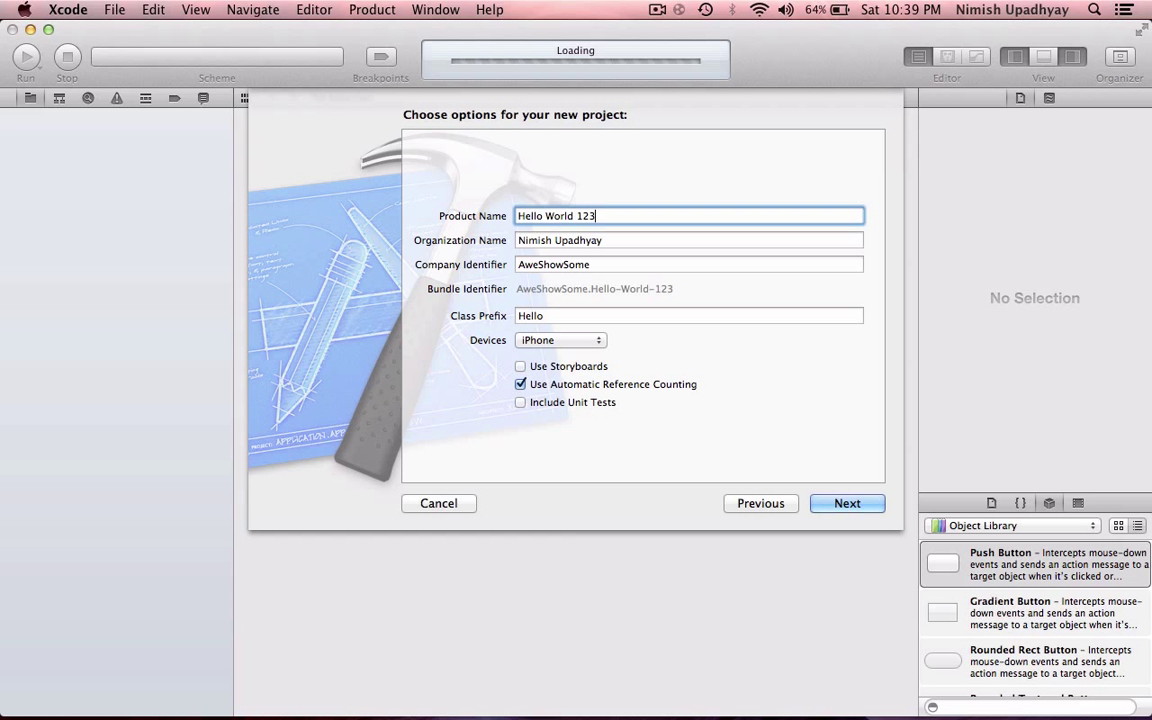
click(848, 504)
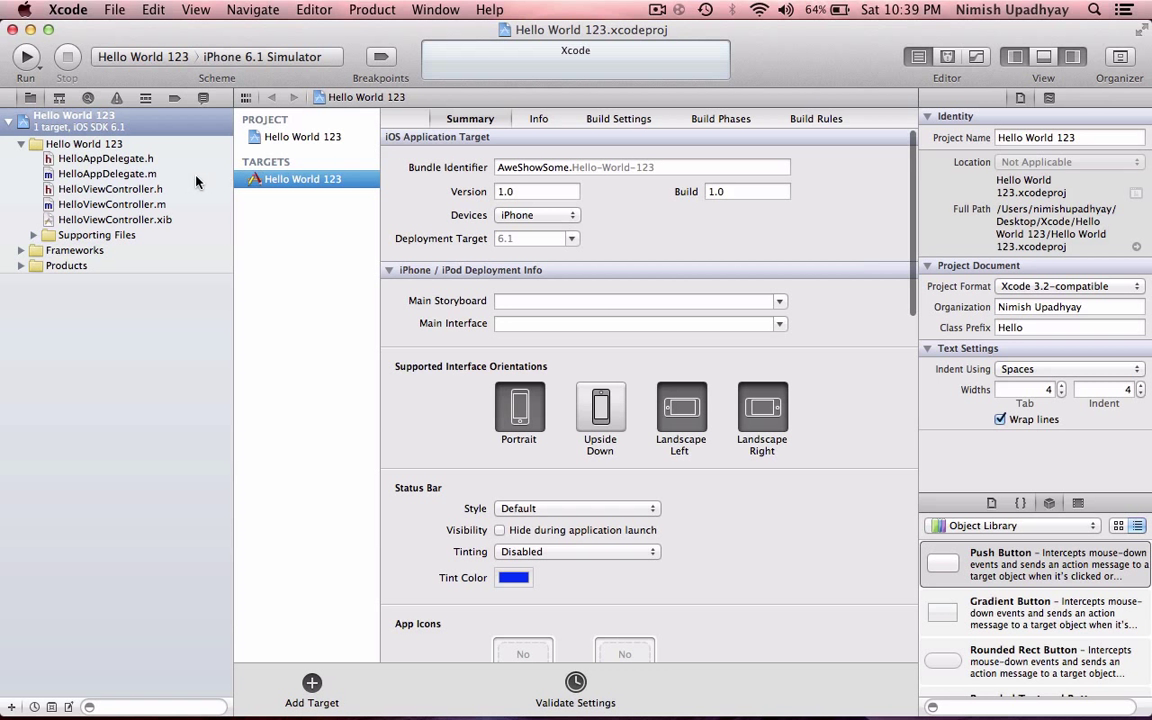
click(110, 188)
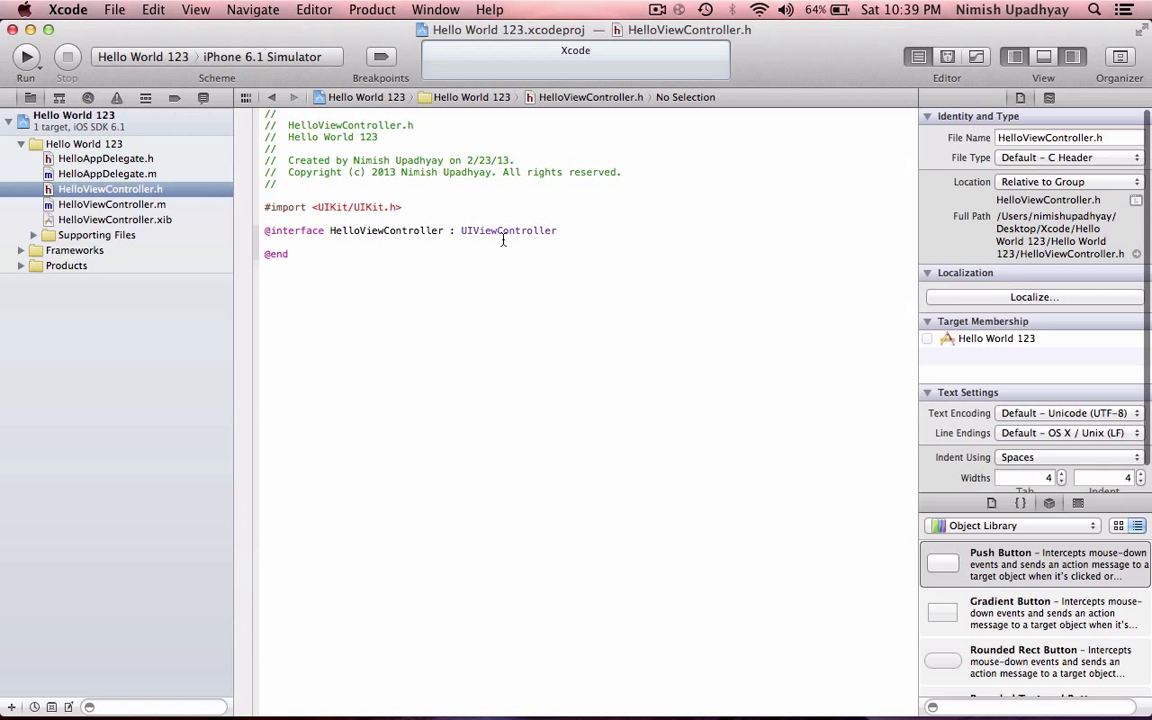
click(578, 230)
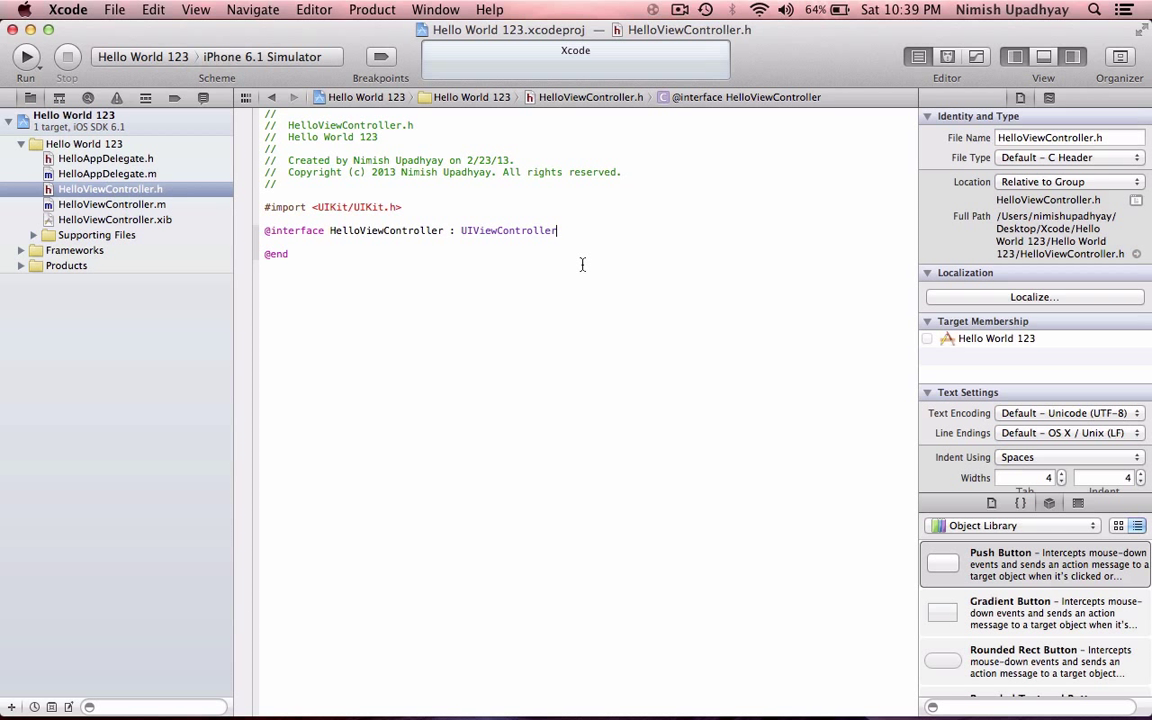
text({)
text(IBOutlet UILabel)
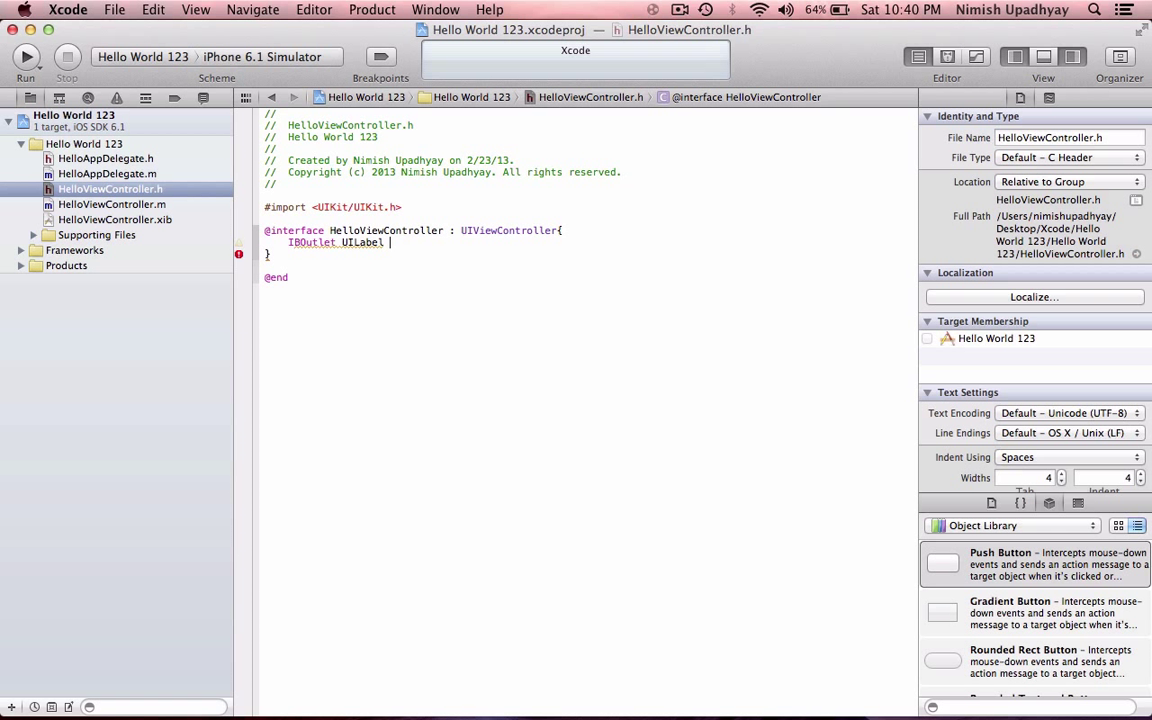
text(*)
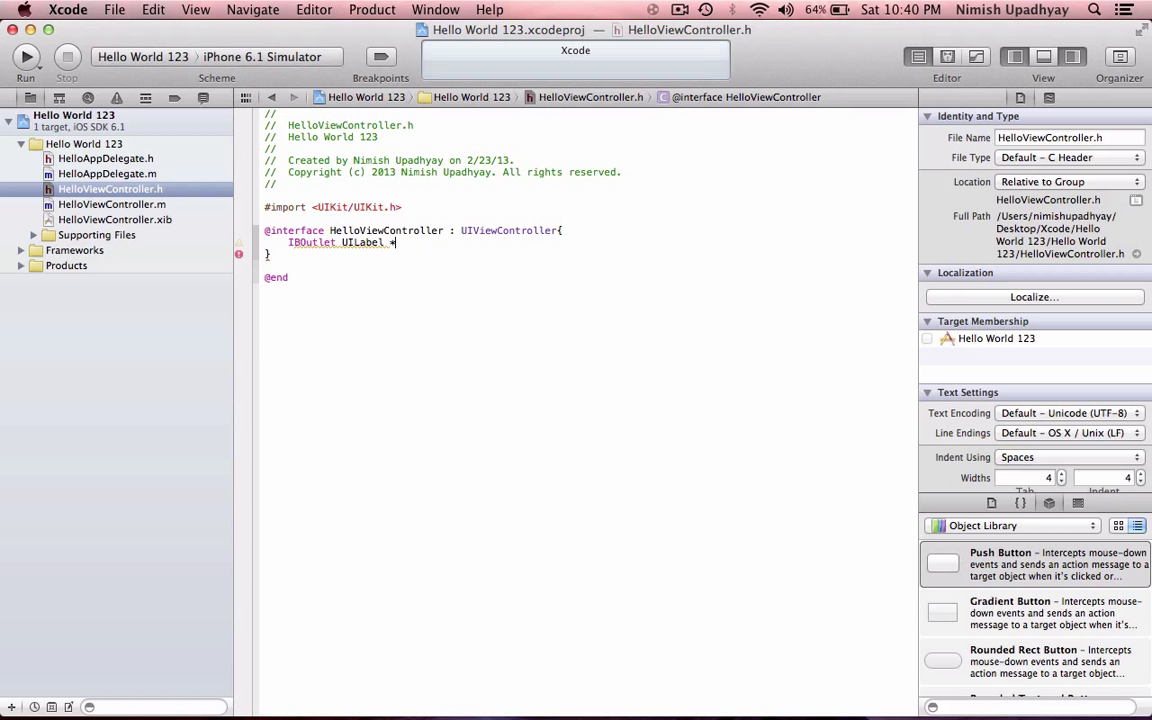
text(helloWorld)
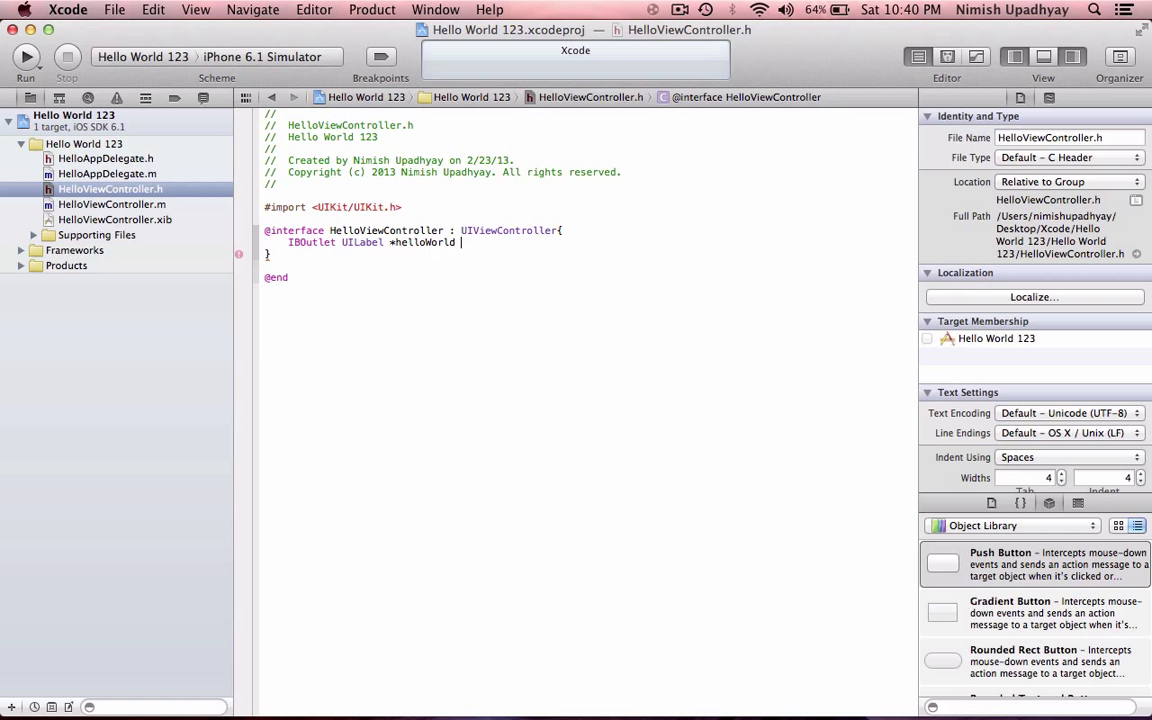
text(la)
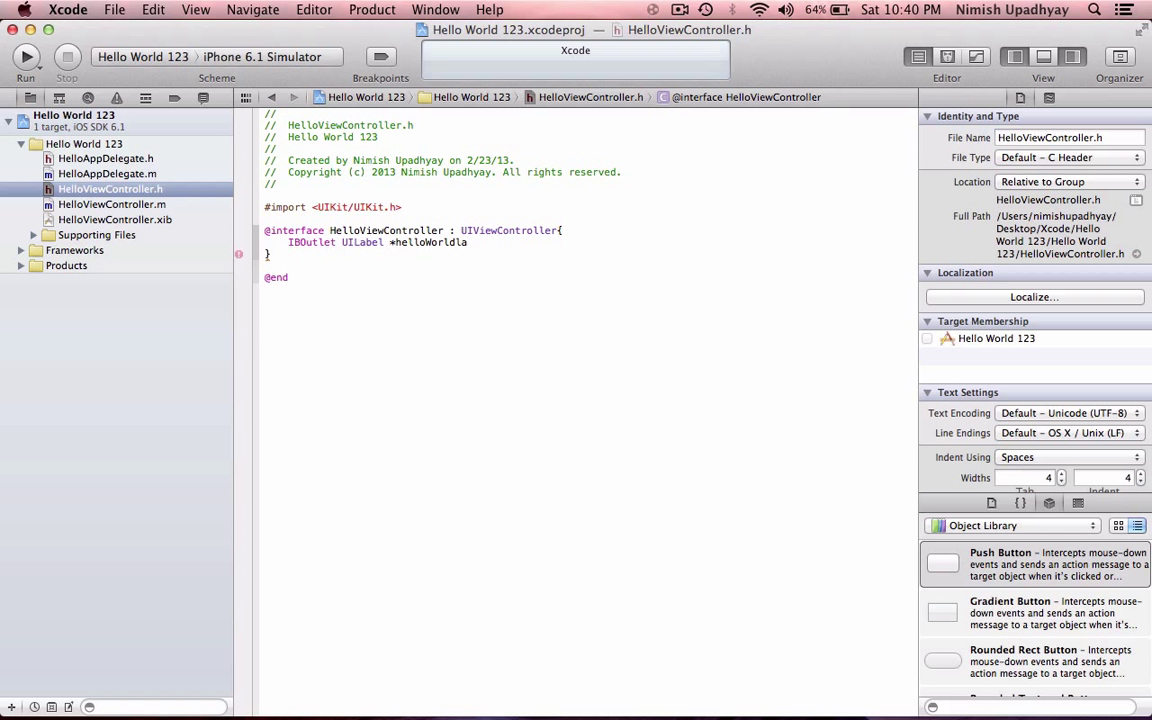
text(Labl)
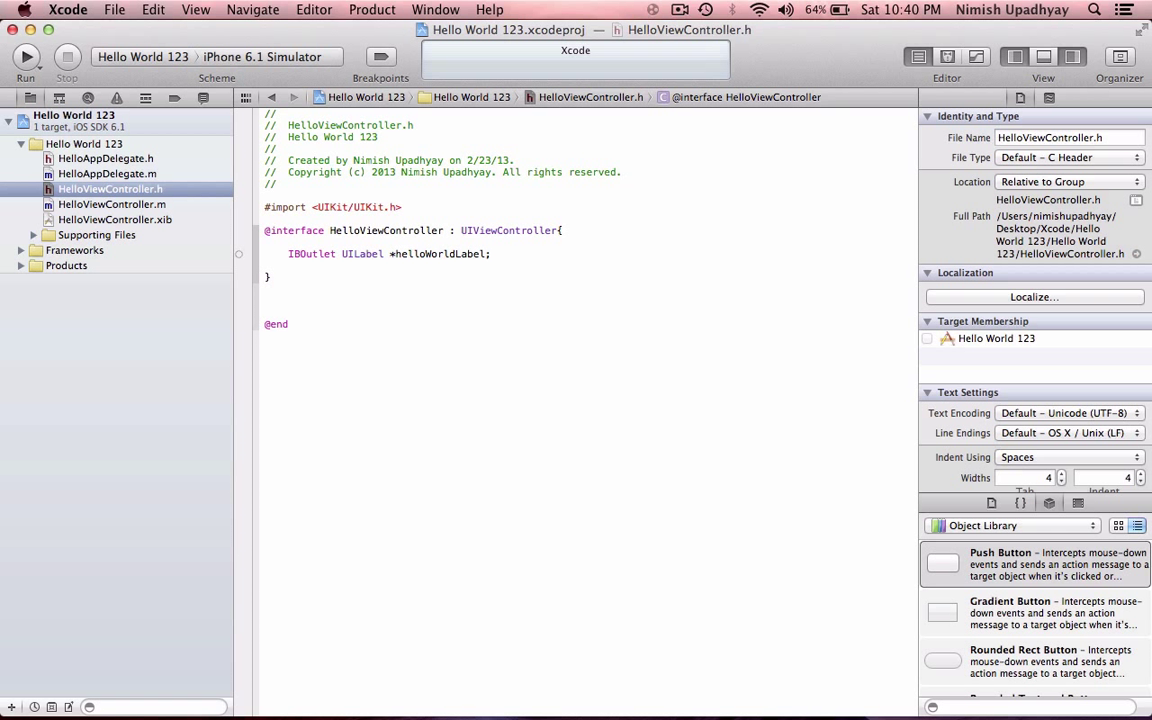
text(- (i)
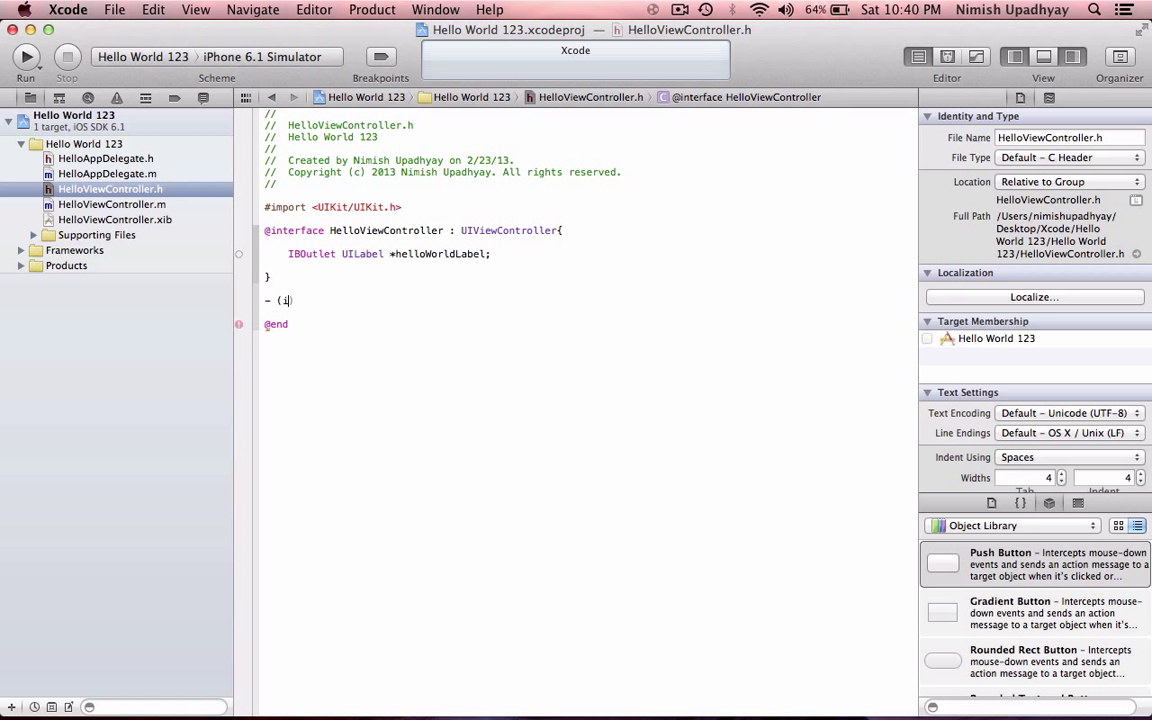
text(IBAction)selector:(id)sender)
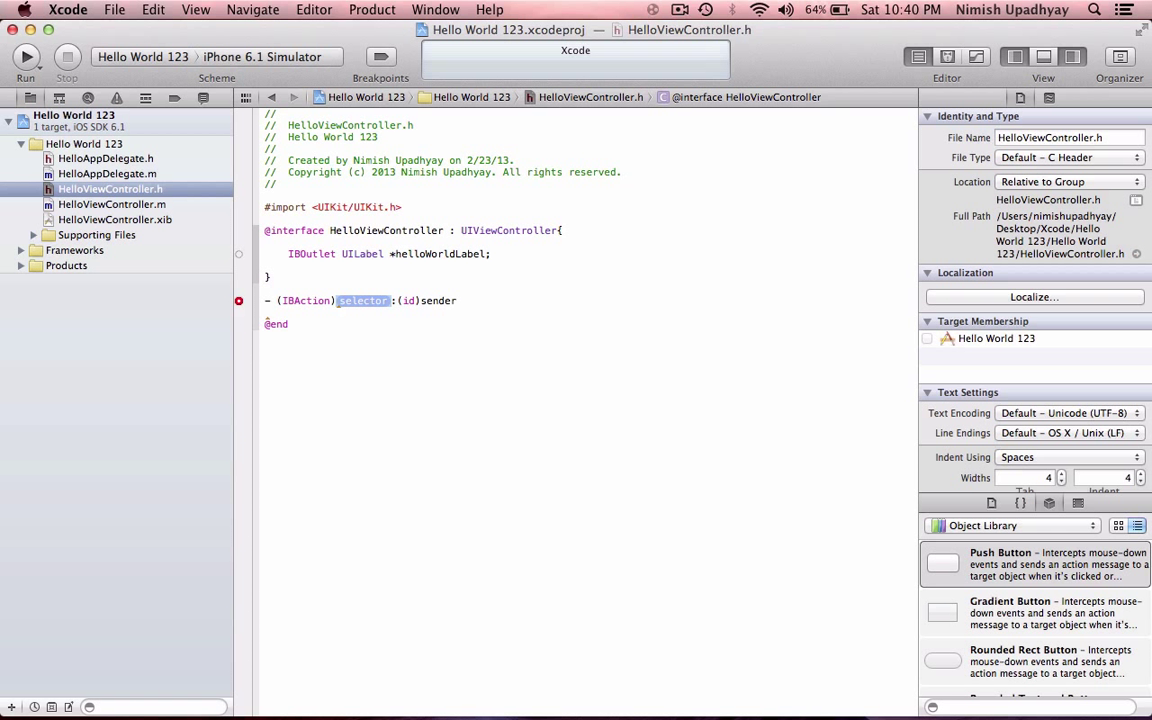
text(s)
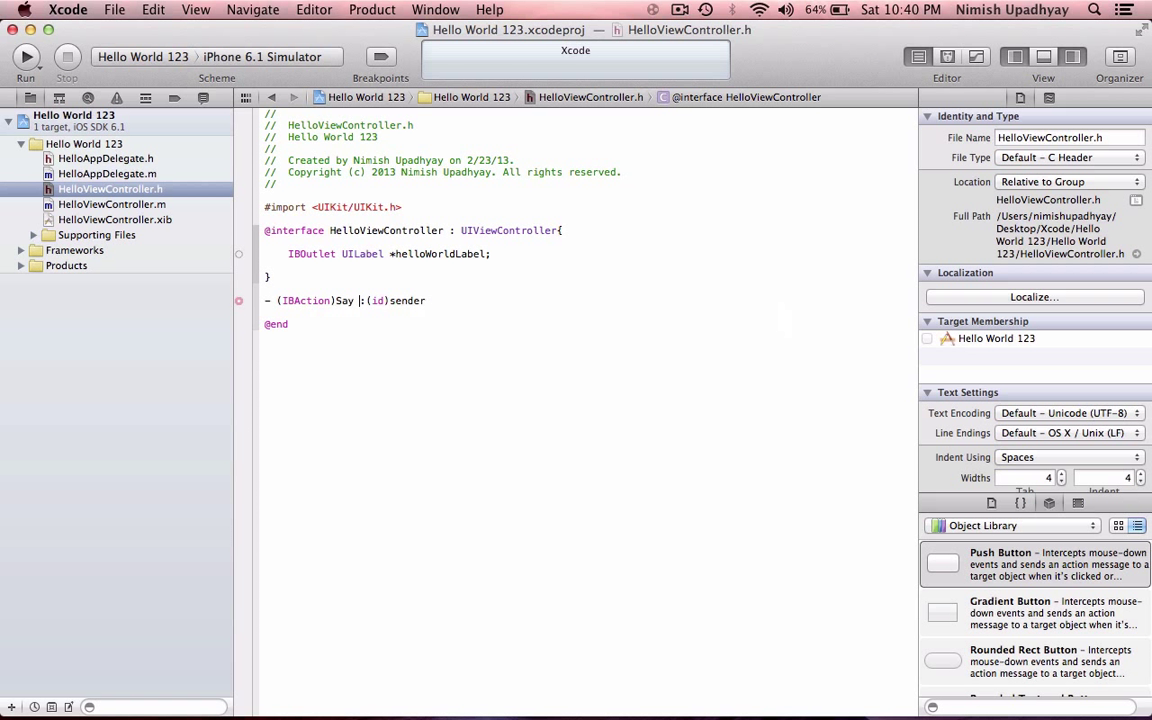
text(HelloW)
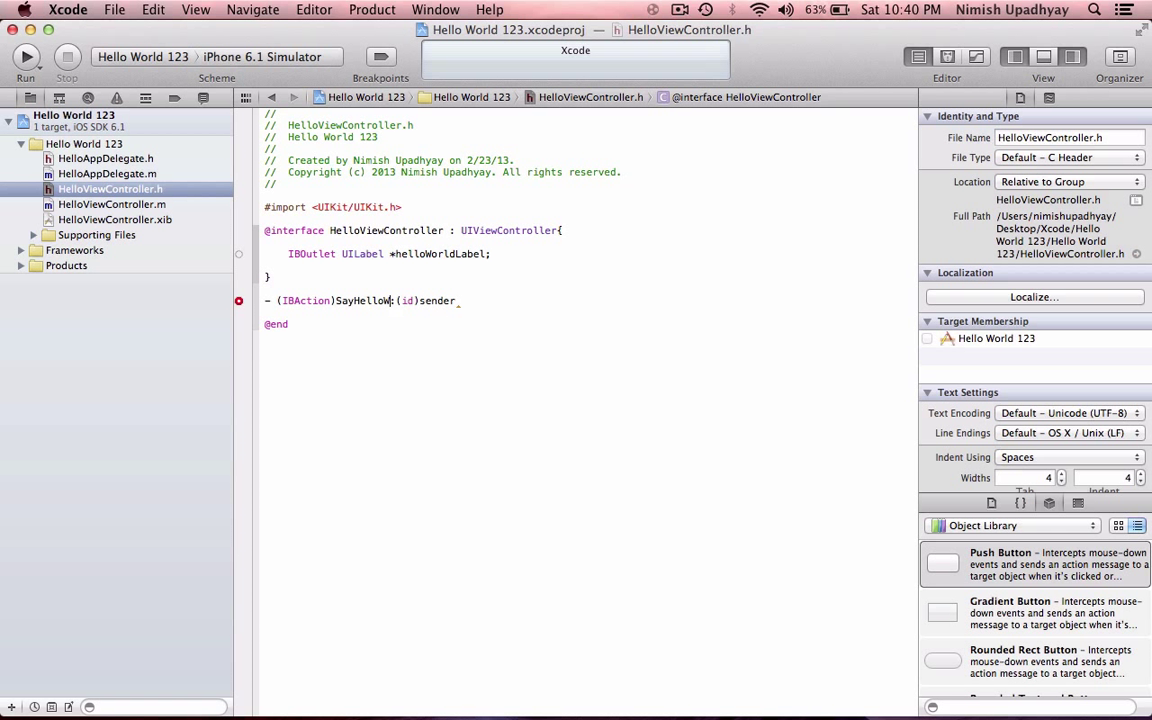
key(backspace)
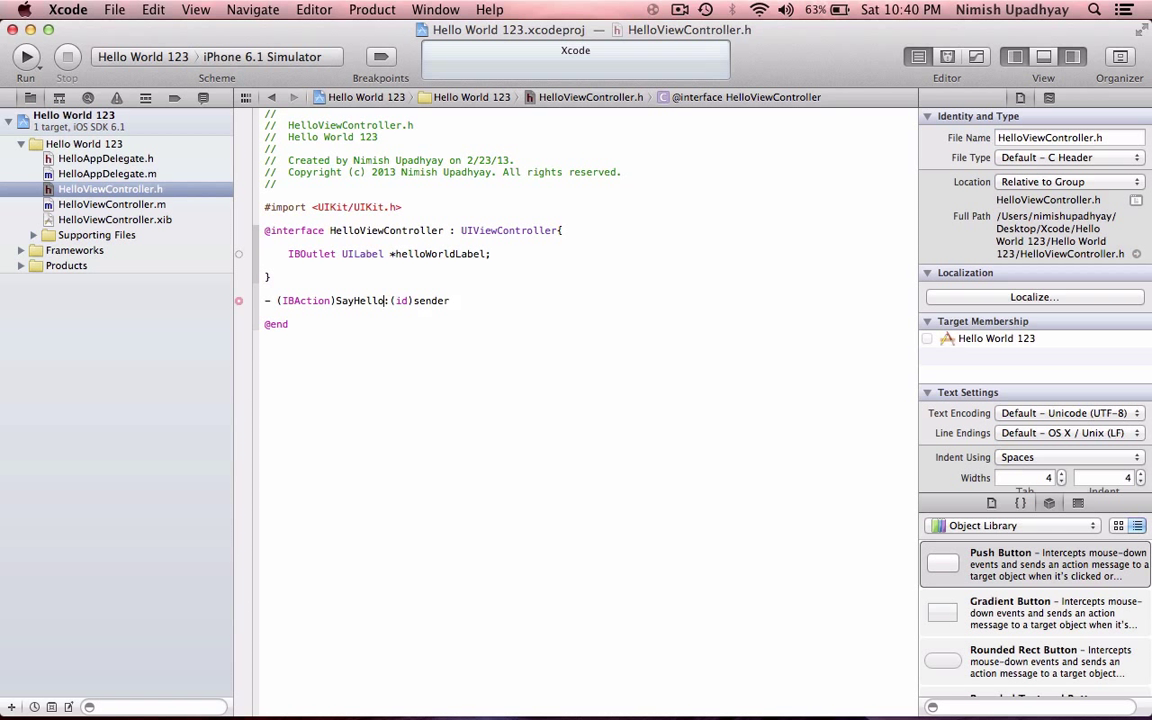
text(ButtonPressed)
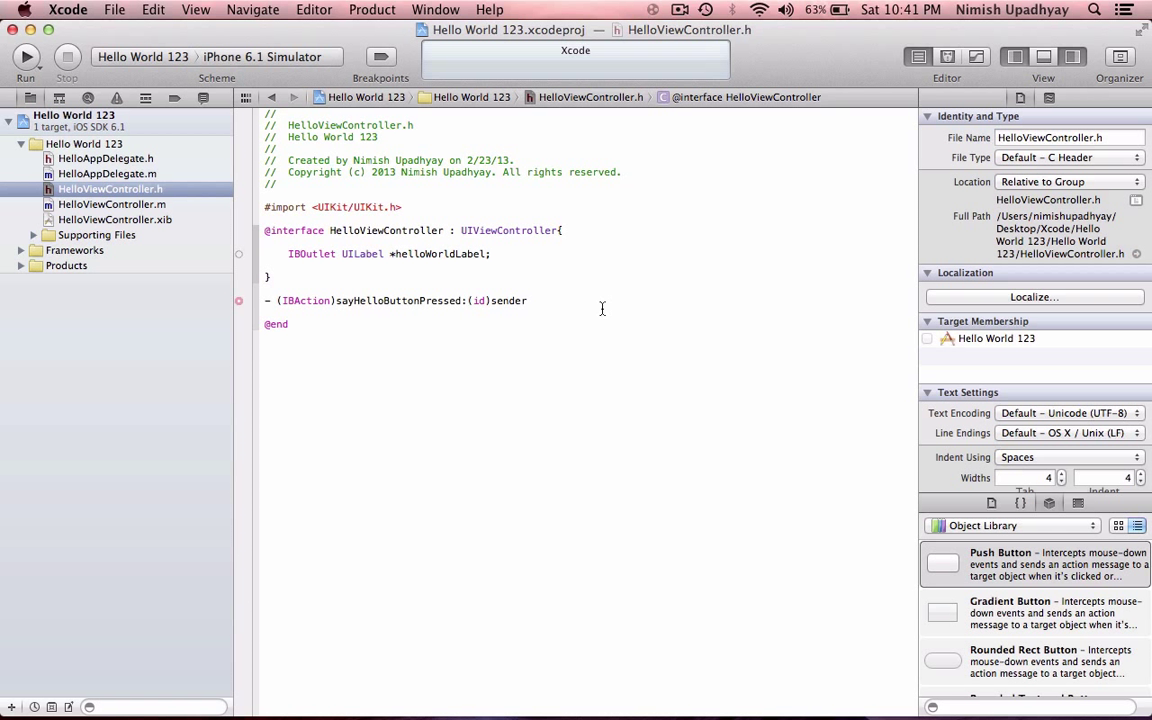
text(;)
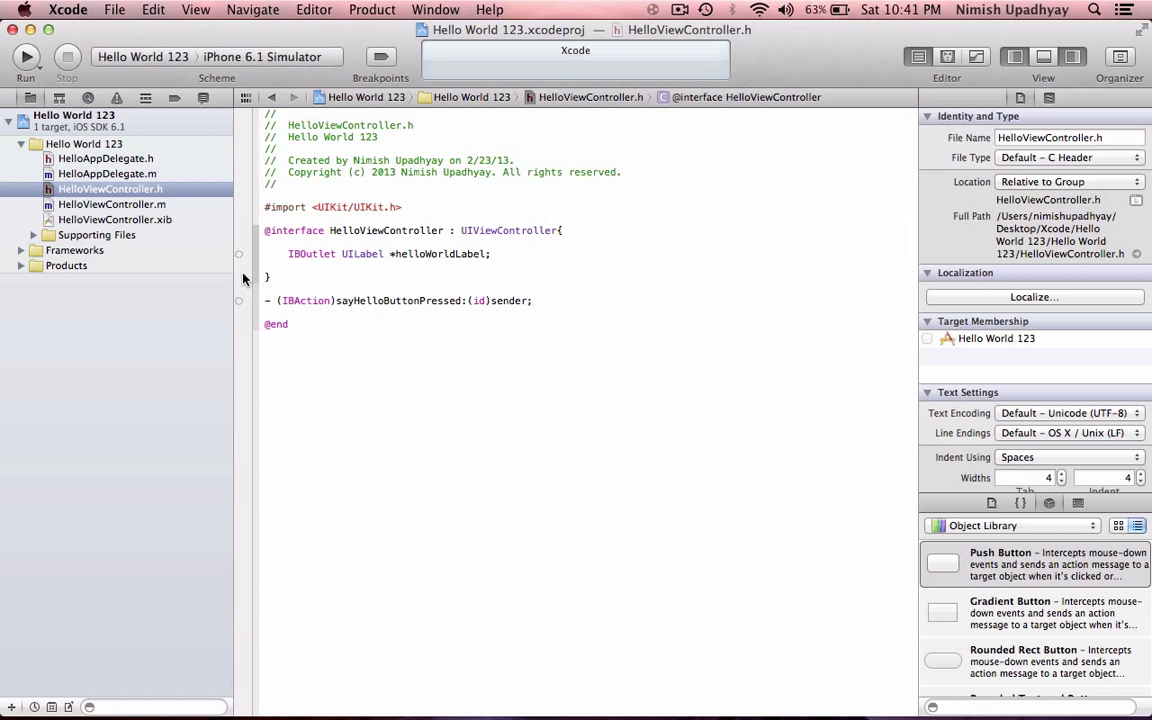
mouse_move(232, 278)
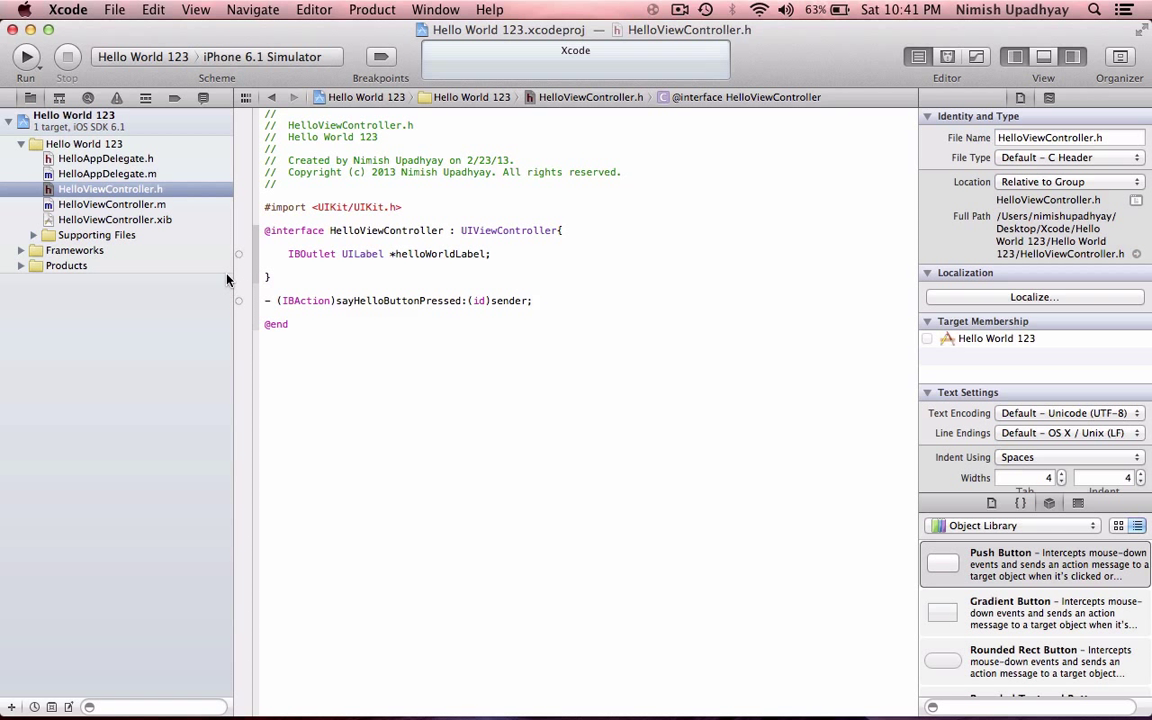
click(110, 188)
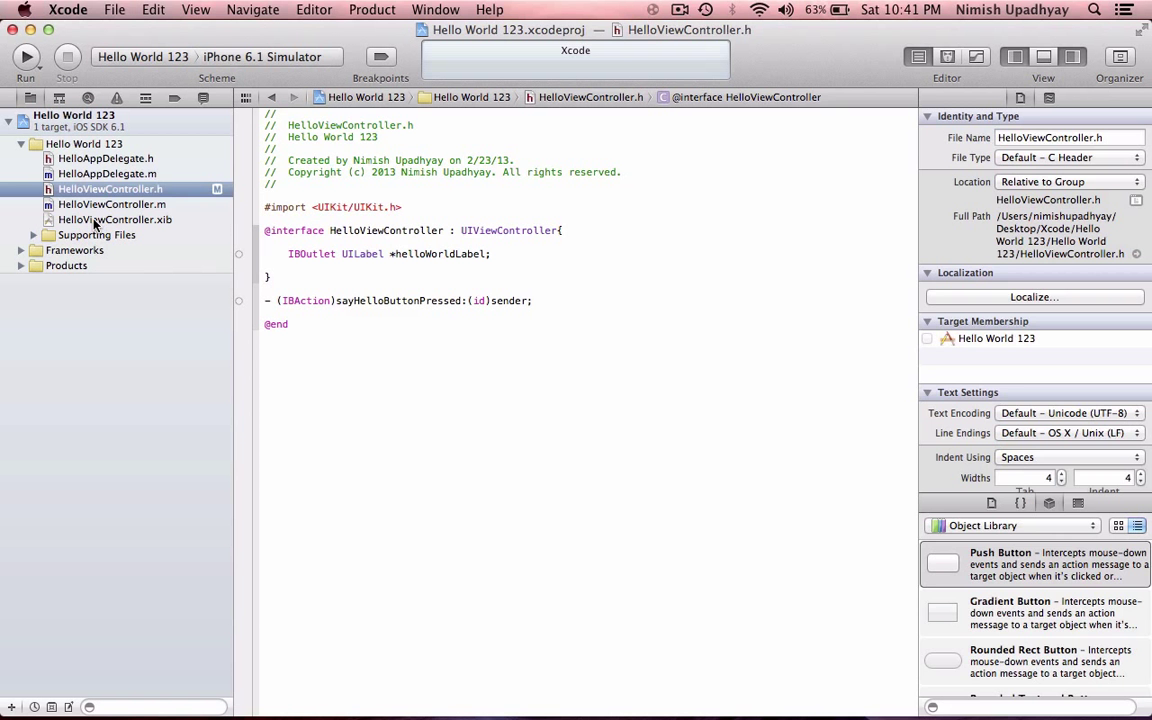
Show HelloViewController.xib's empty view with the utilities area and object library beside it.
click(116, 218)
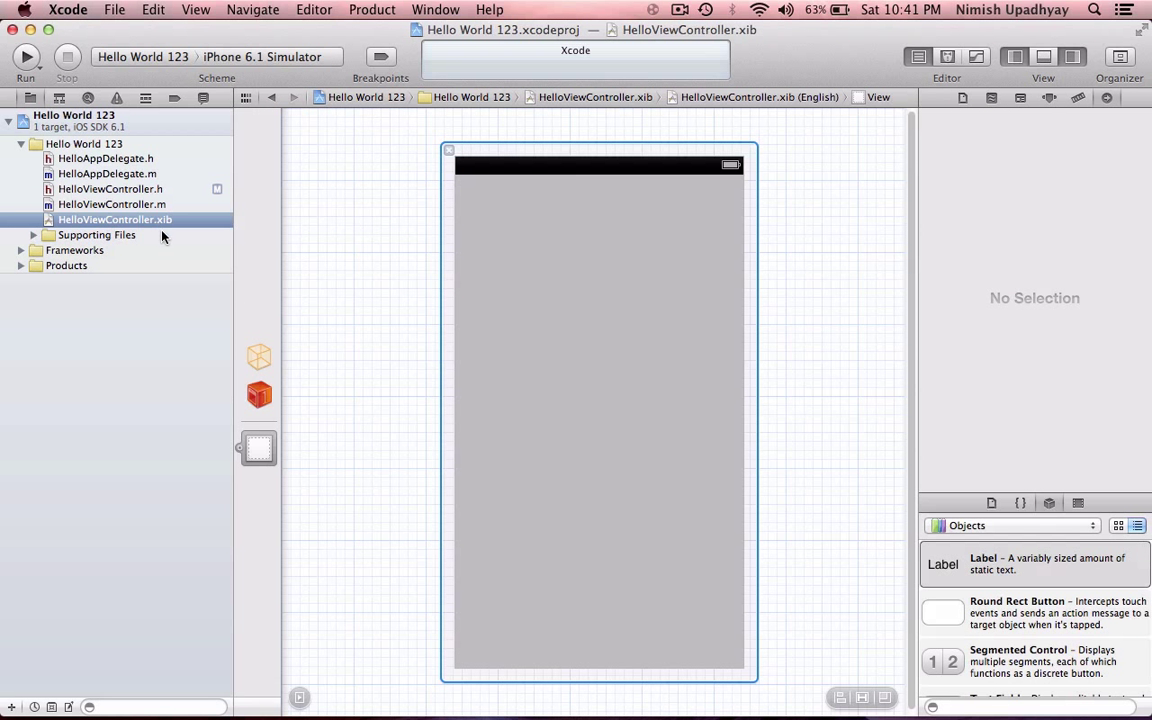
mouse_move(770, 164)
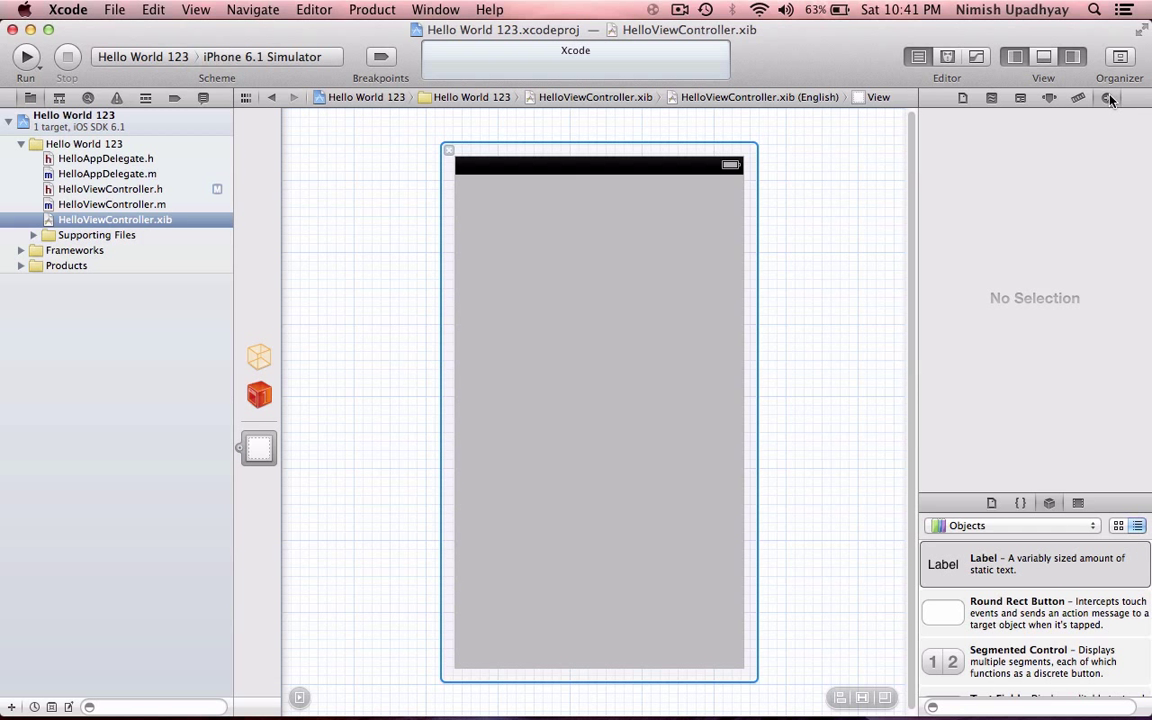
click(1072, 56)
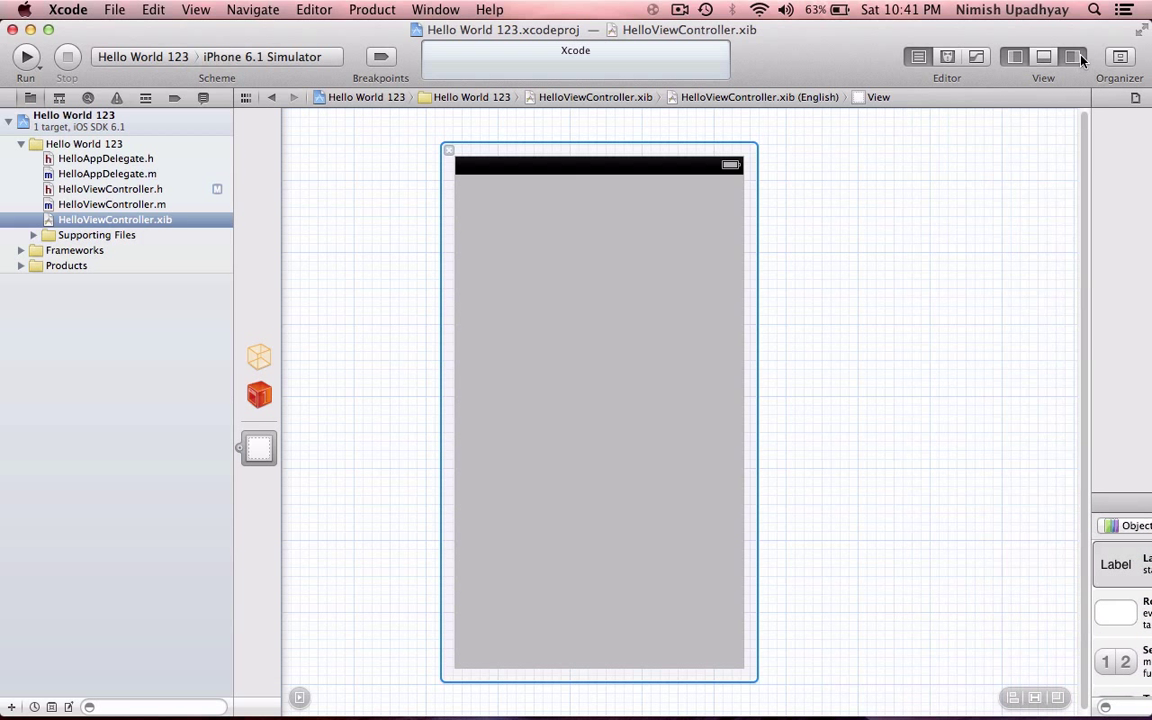
click(1072, 56)
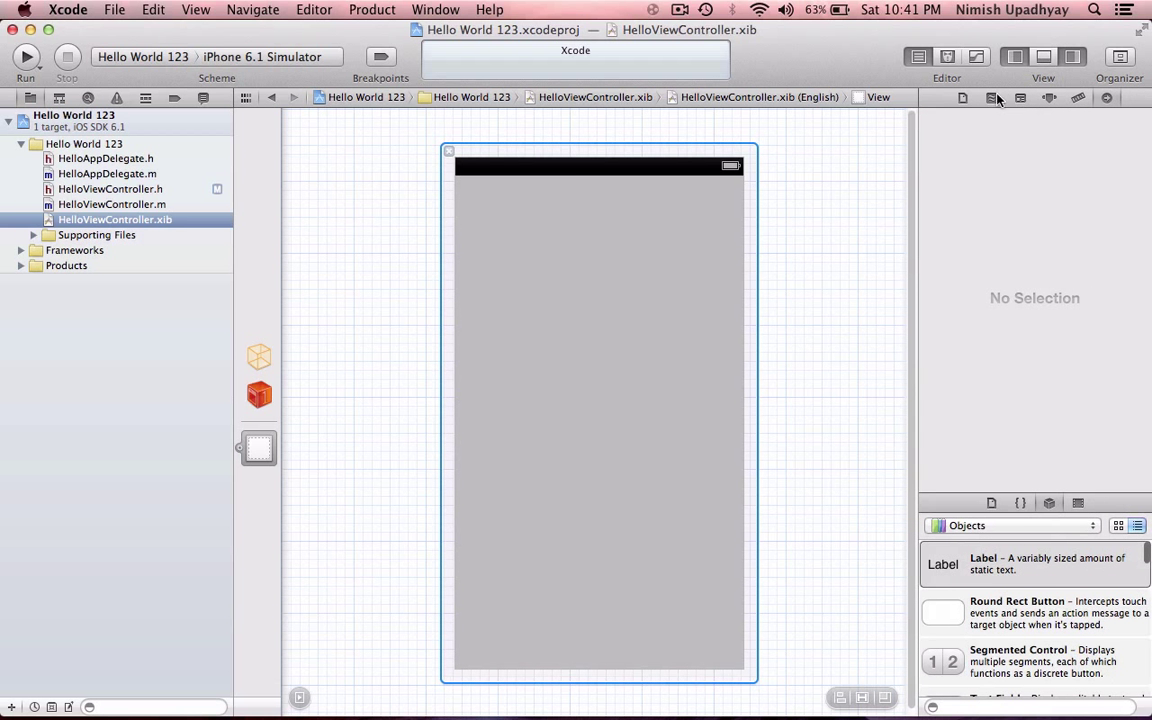
click(1044, 56)
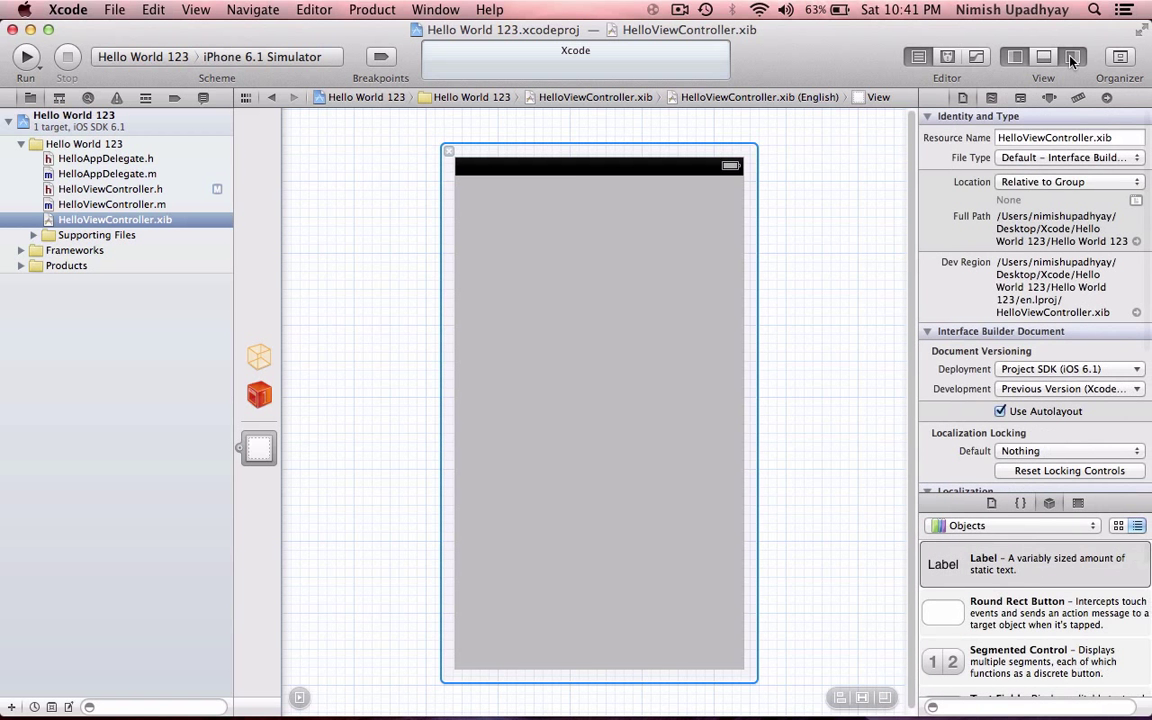
click(1072, 56)
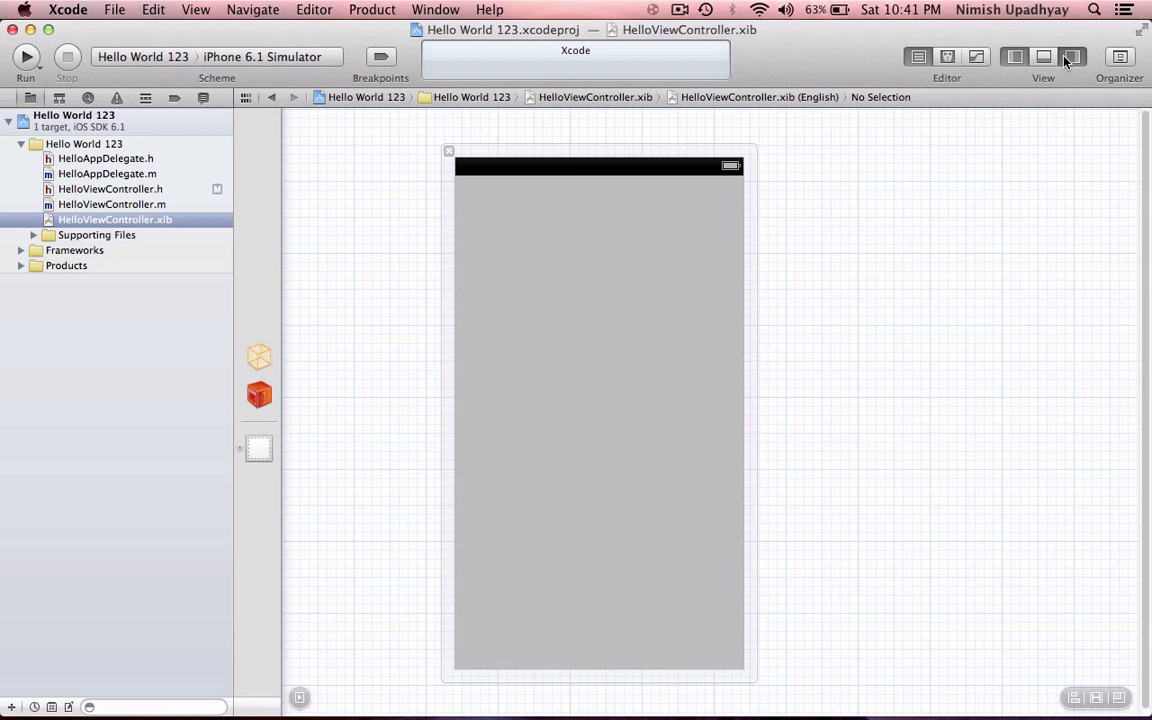
click(1072, 56)
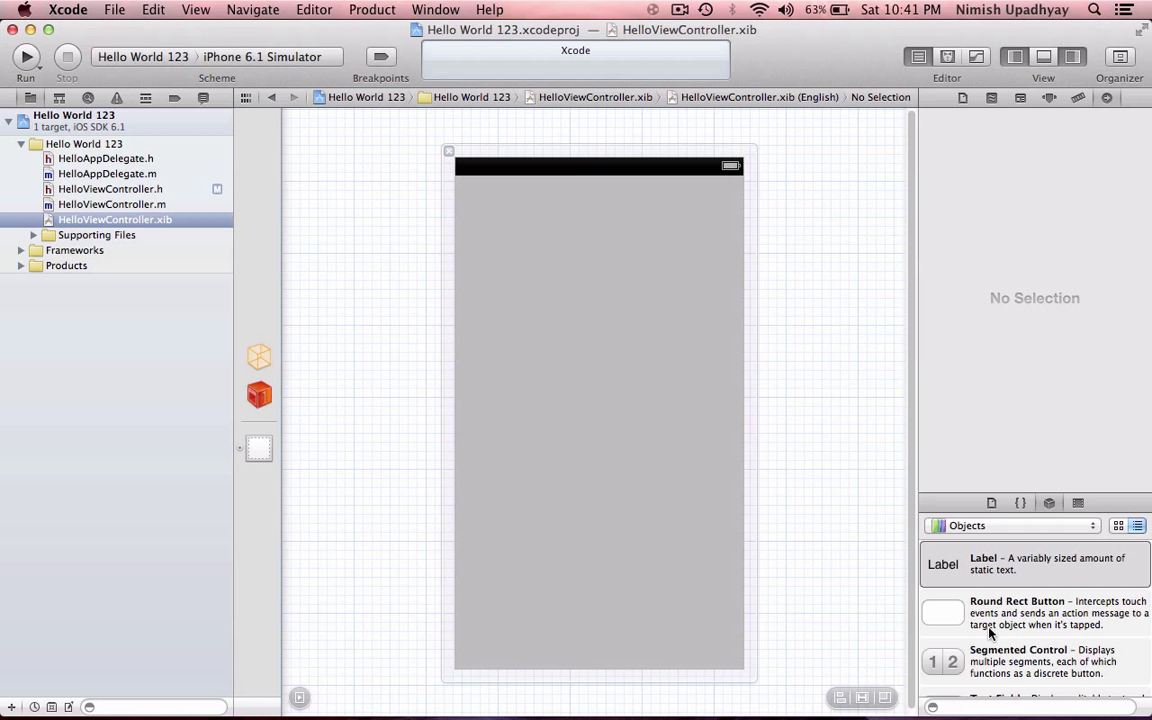
Place a Round Rect Button at the bottom centre of the view titled 'Say Hello'.
drag(942, 612, 626, 448)
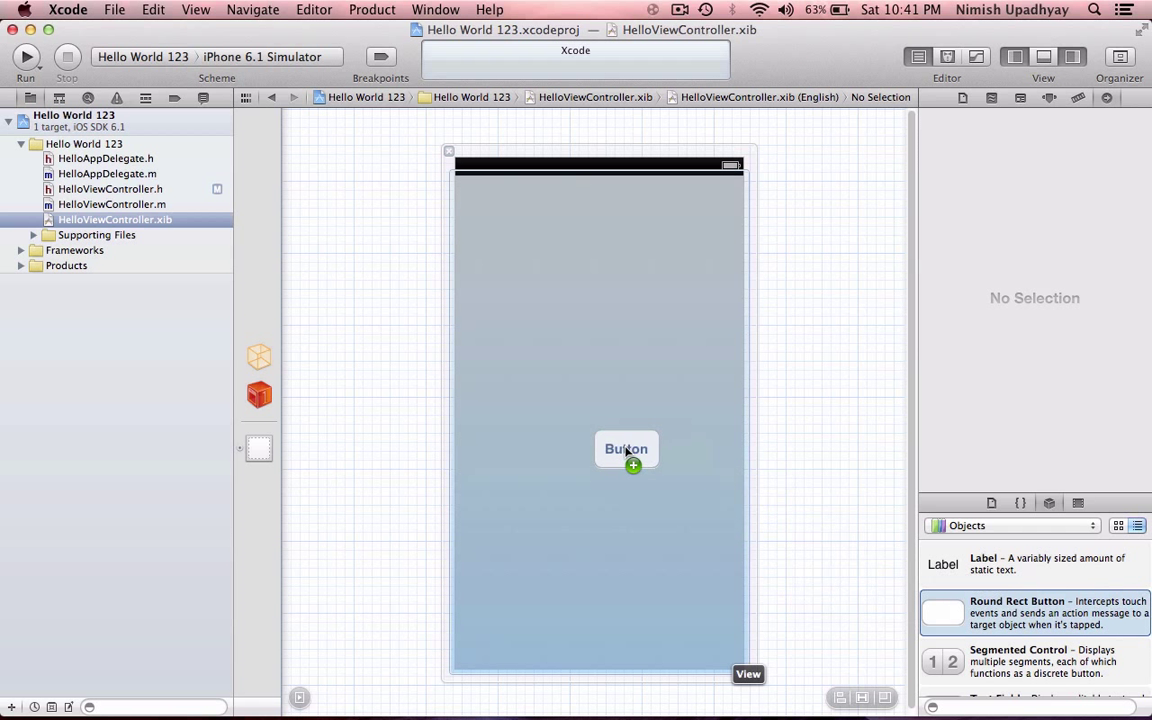
drag(626, 448, 600, 628)
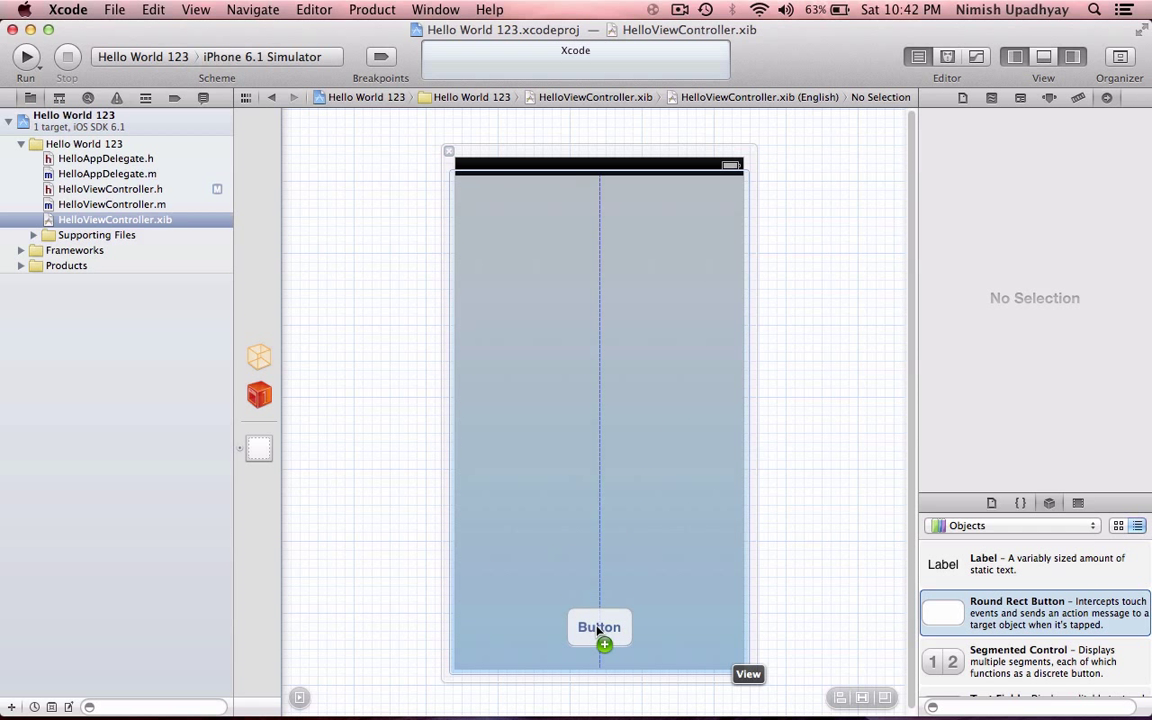
drag(600, 628, 600, 588)
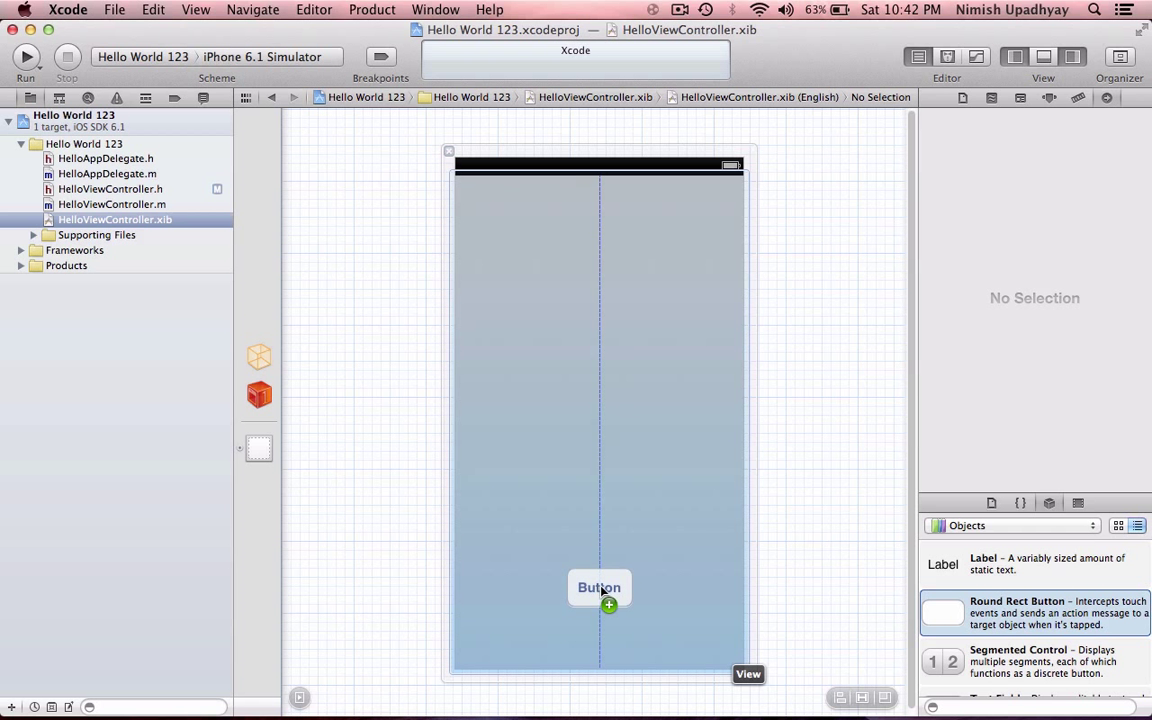
click(600, 588)
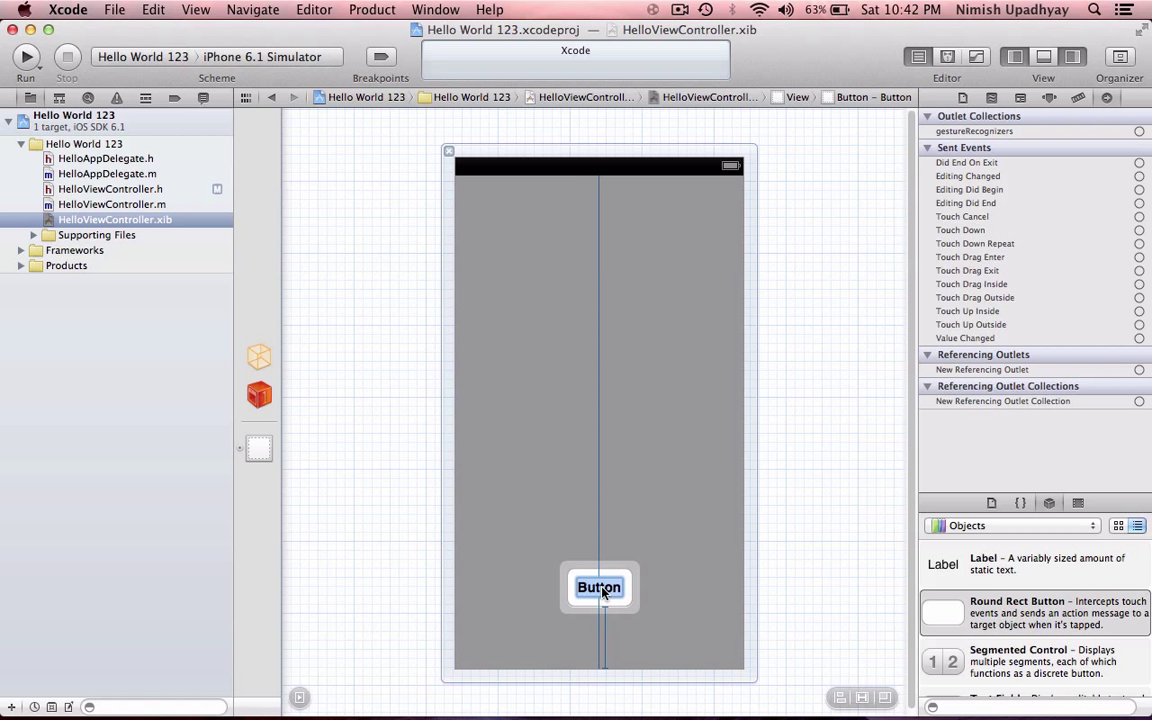
text(Say)
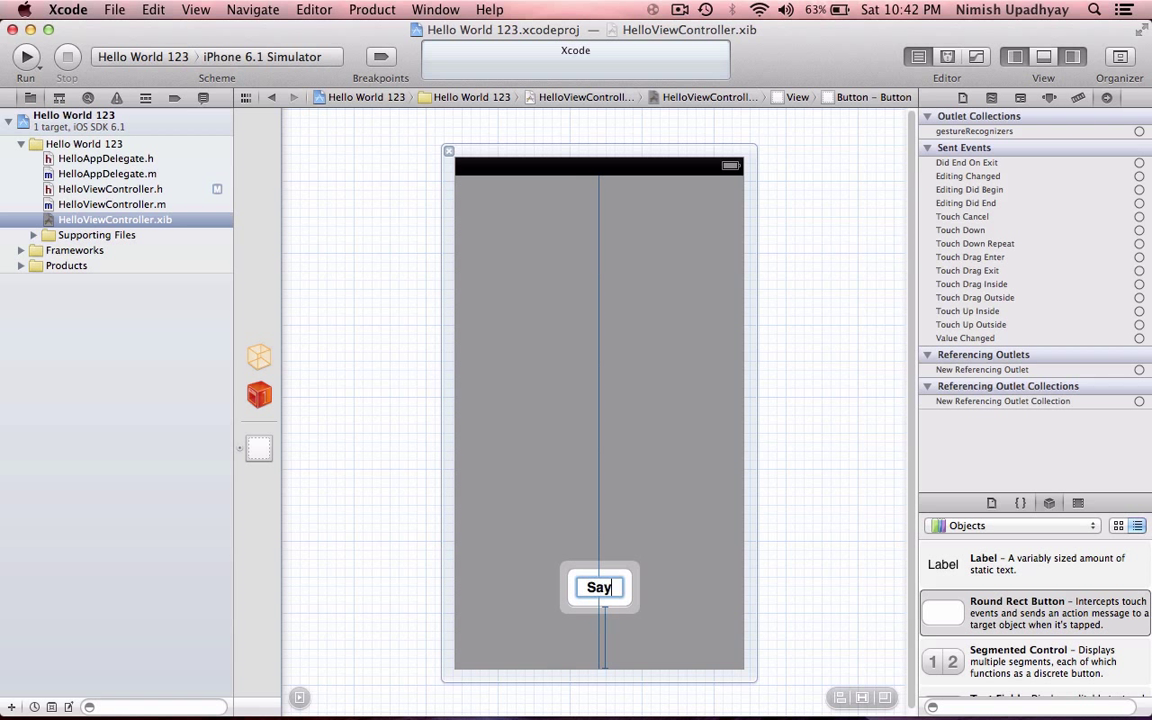
text(Hello)
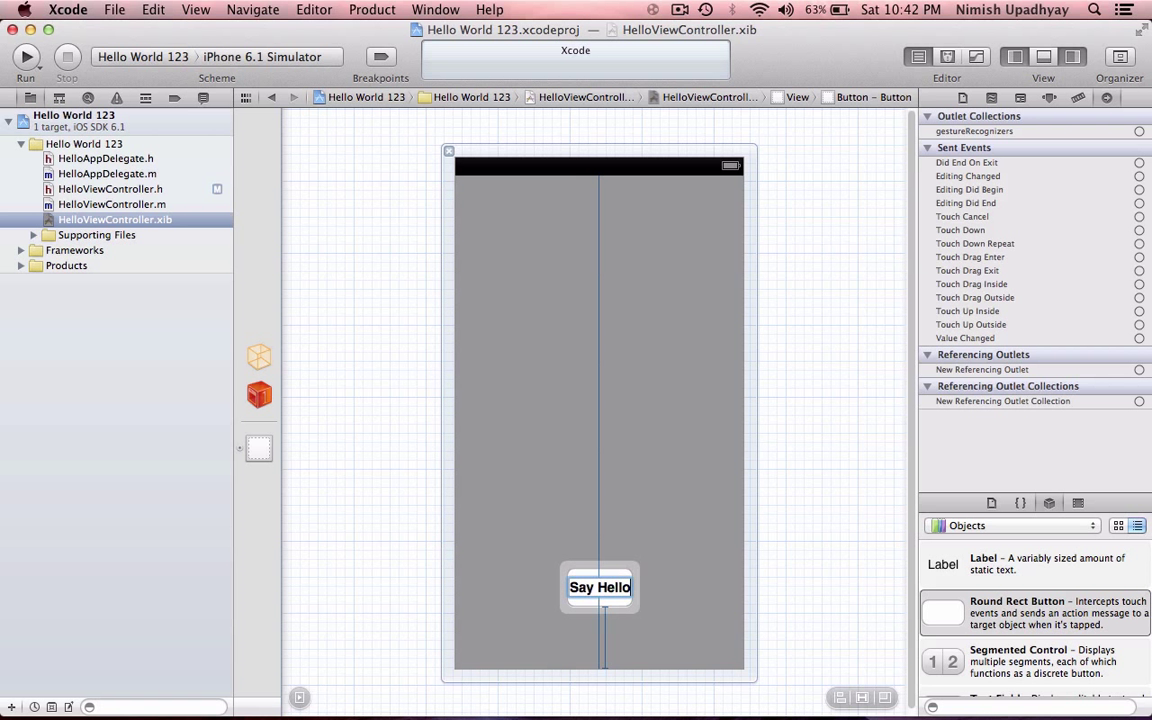
click(600, 588)
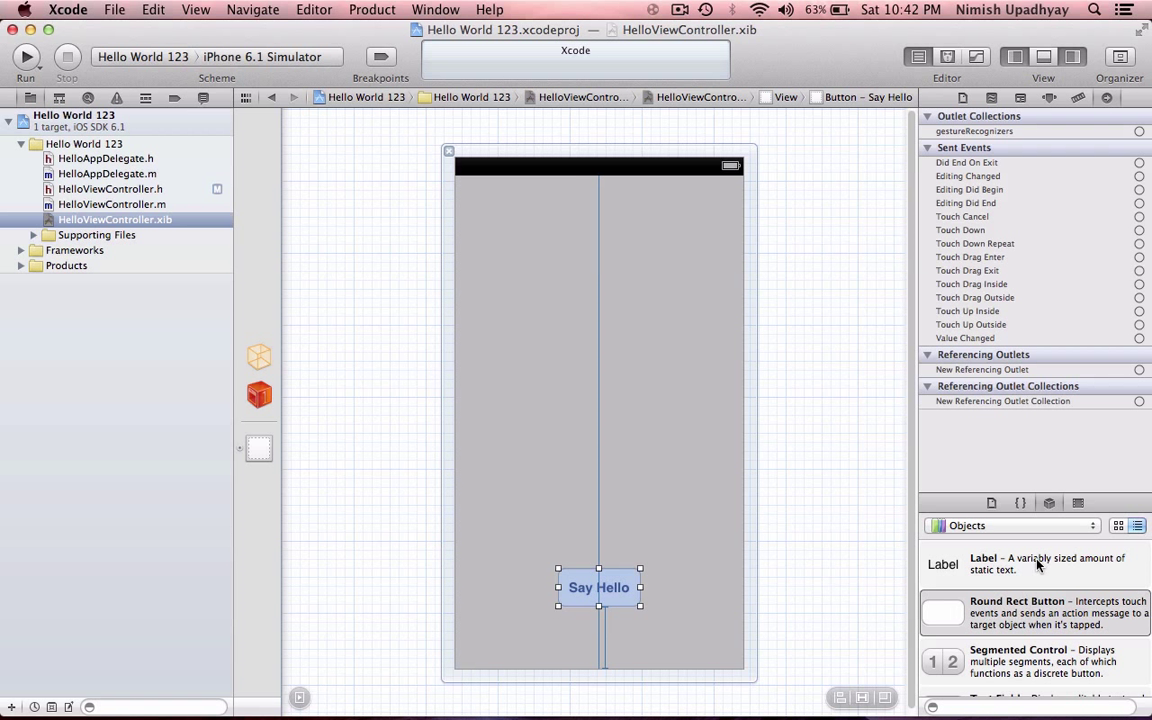
Add a widened label reading 'Hello World' in 36-point font above the button.
drag(944, 564, 594, 312)
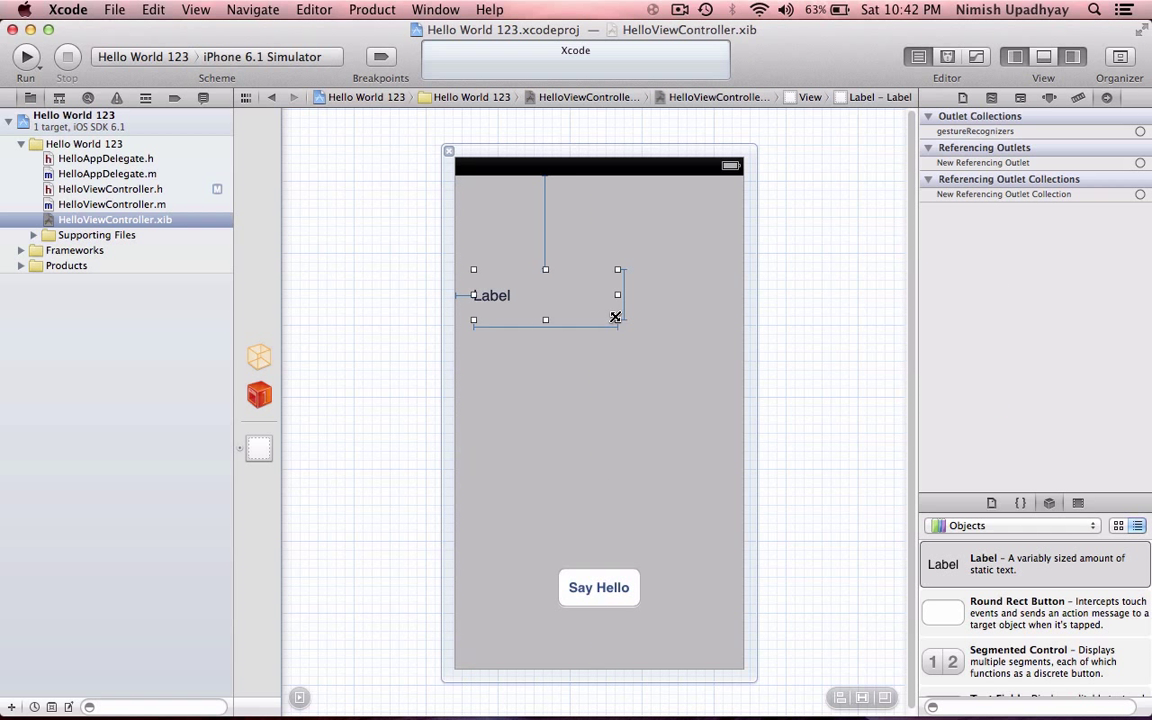
drag(616, 316, 712, 346)
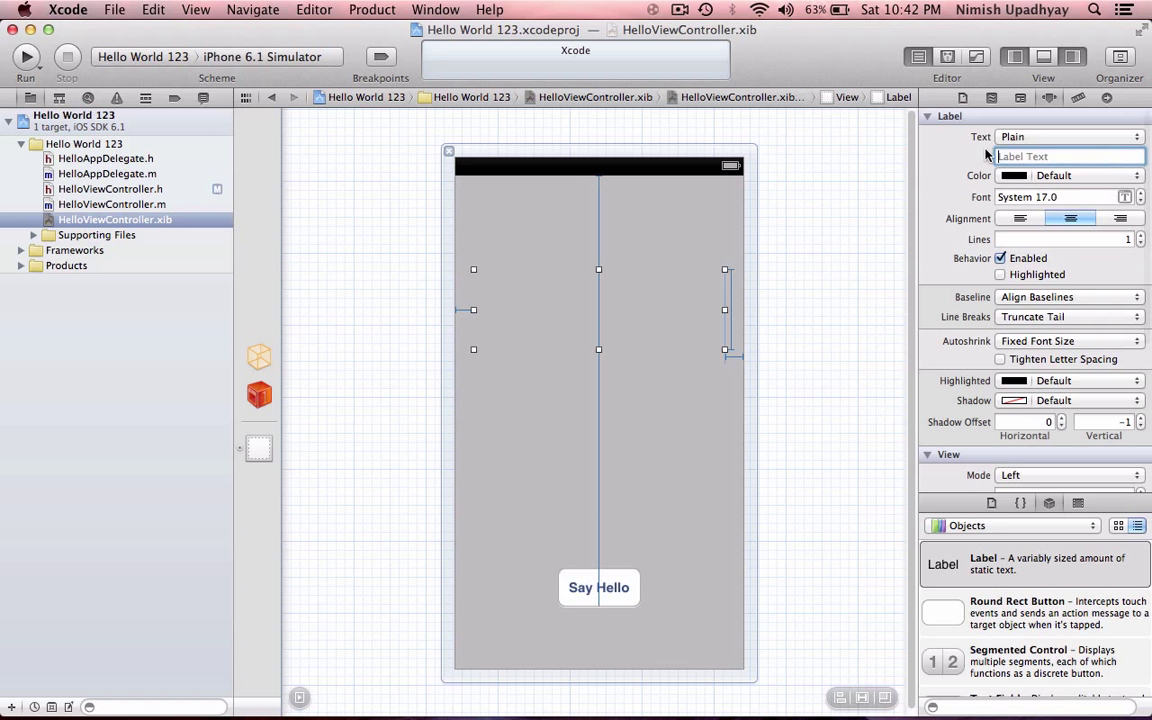
mouse_move(1124, 198)
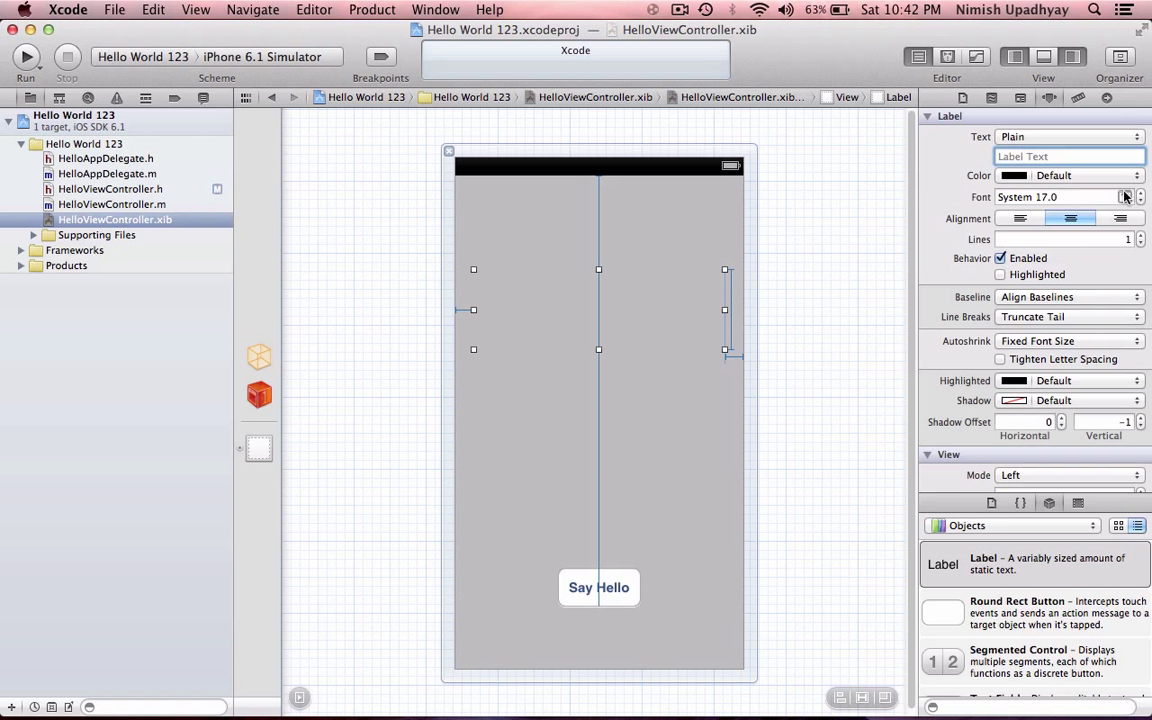
click(1124, 192)
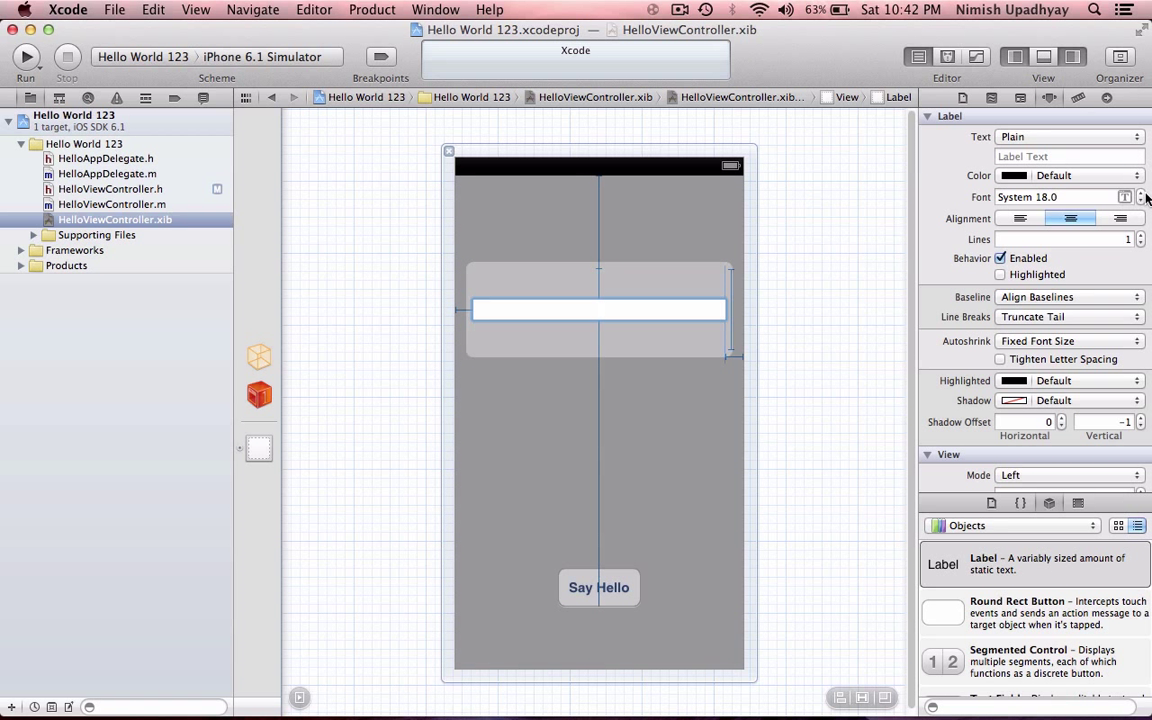
click(1140, 192)
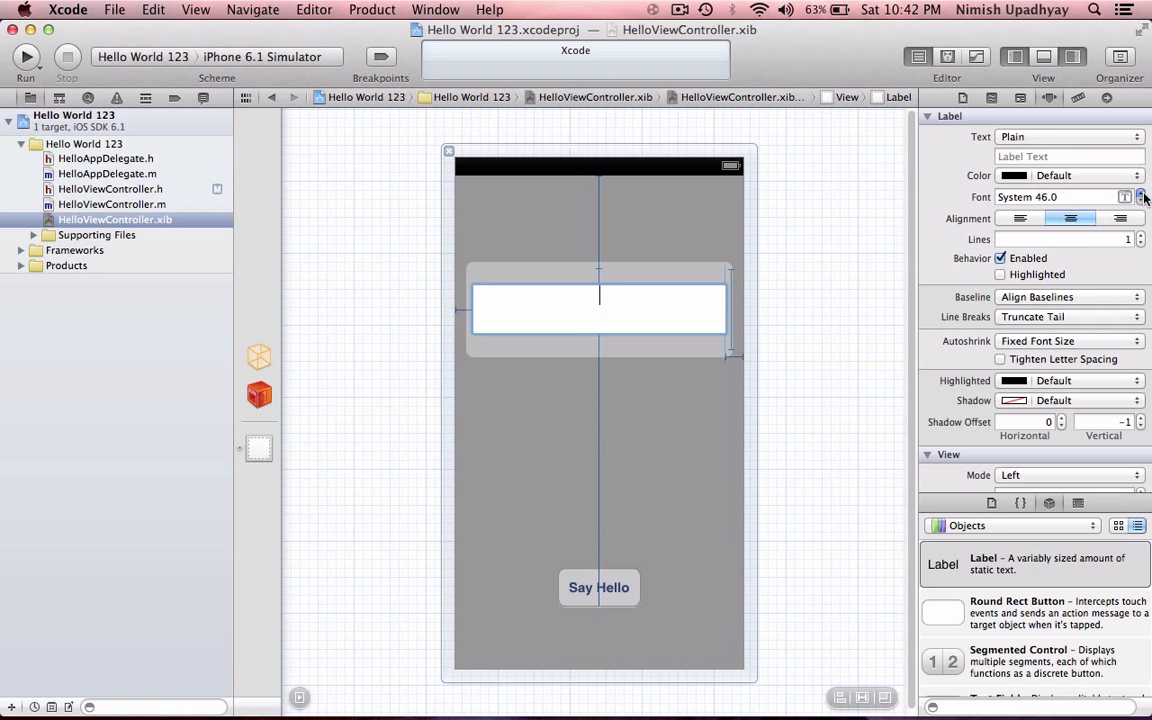
click(1140, 192)
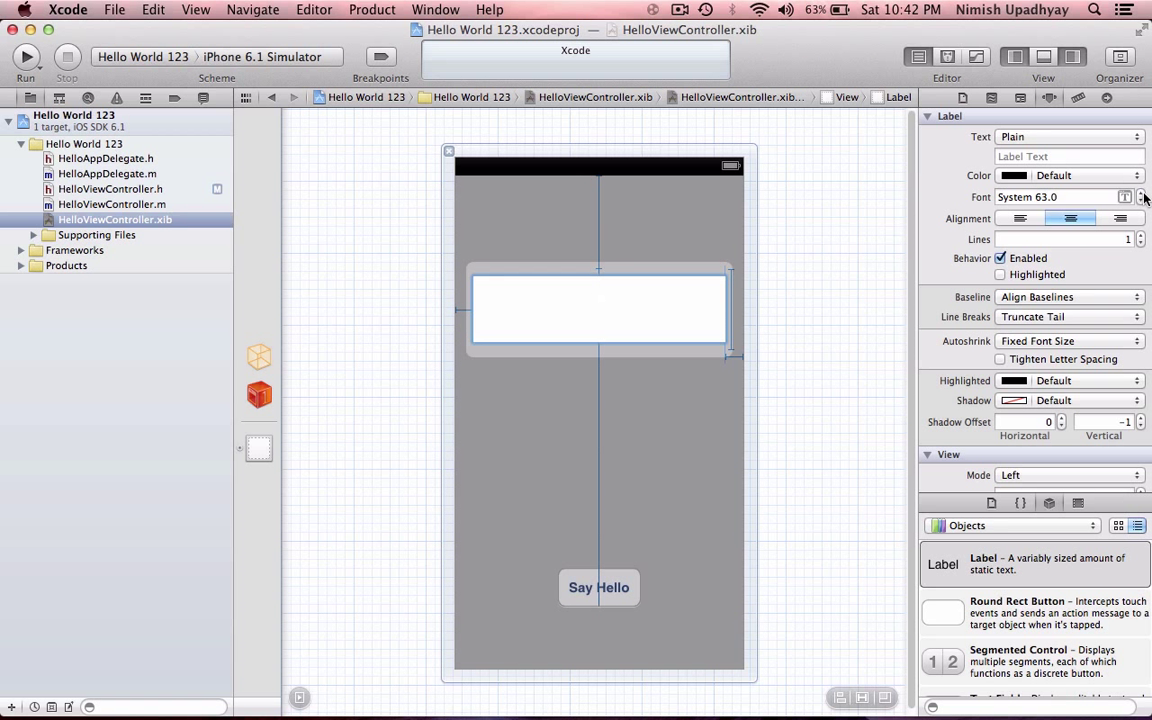
click(598, 288)
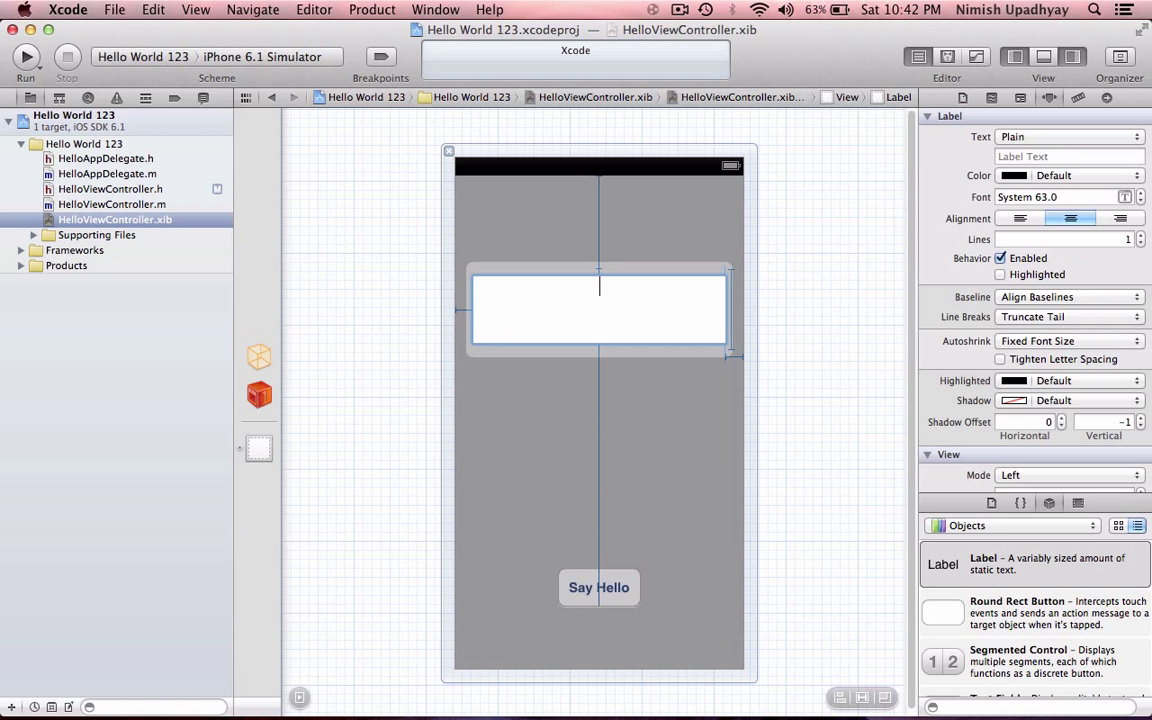
text(Hello World)
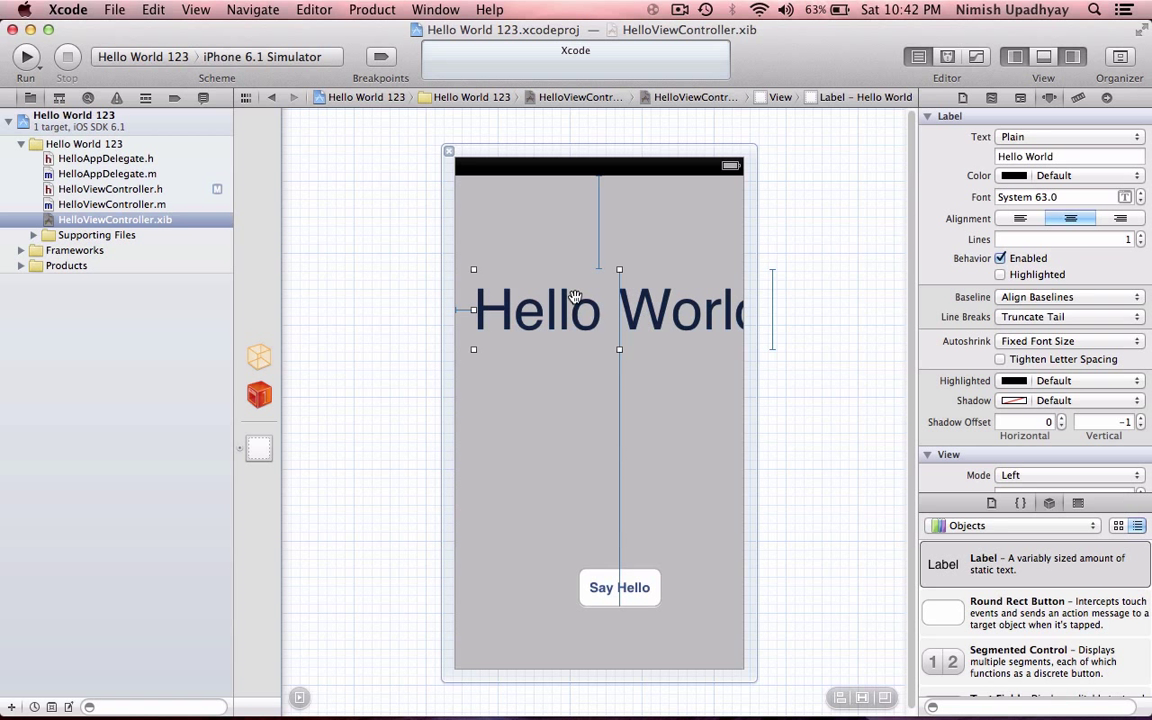
mouse_move(834, 232)
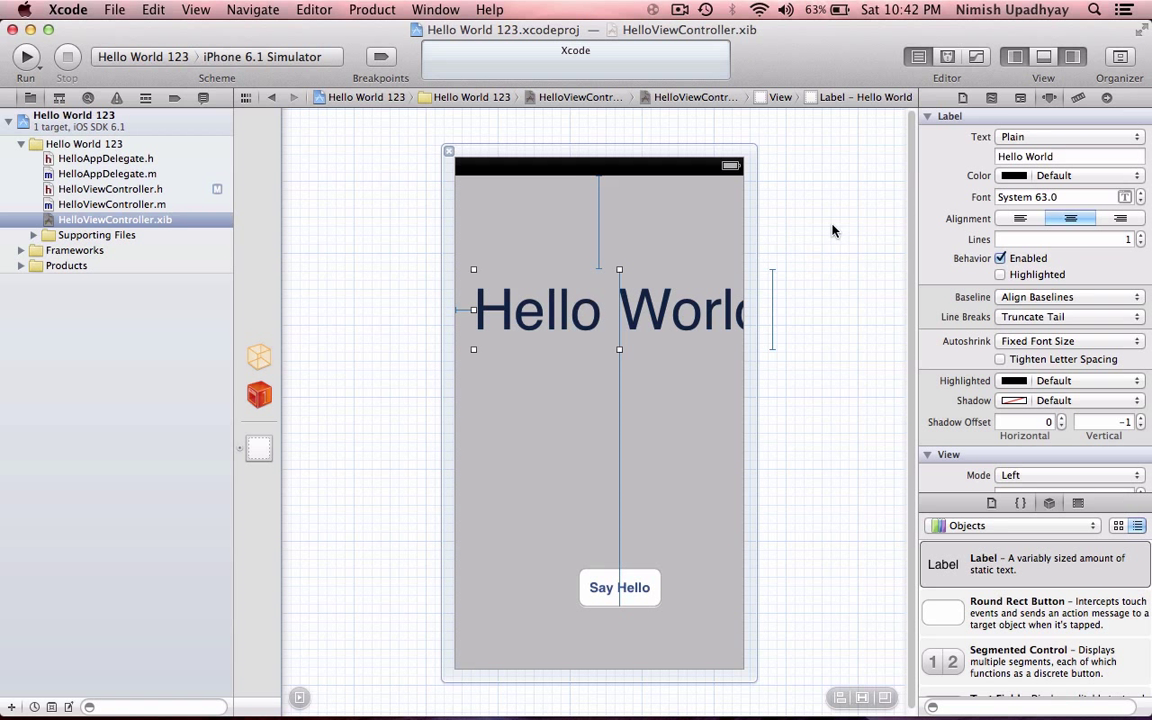
mouse_move(1136, 210)
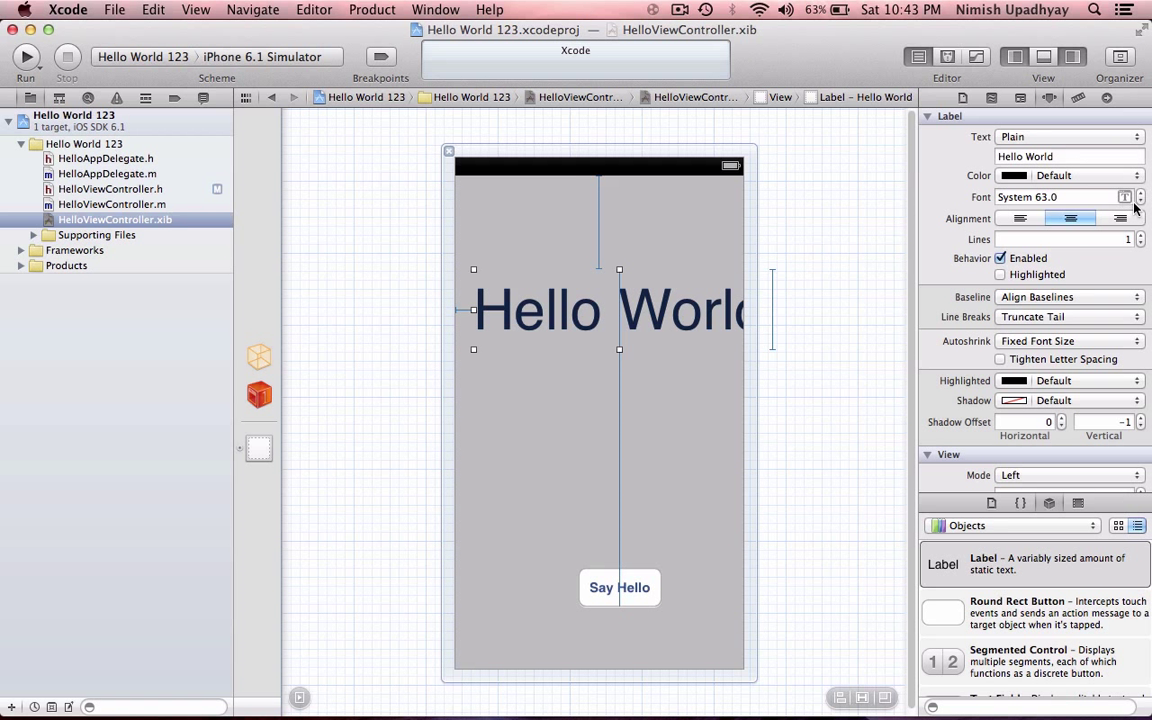
click(1140, 200)
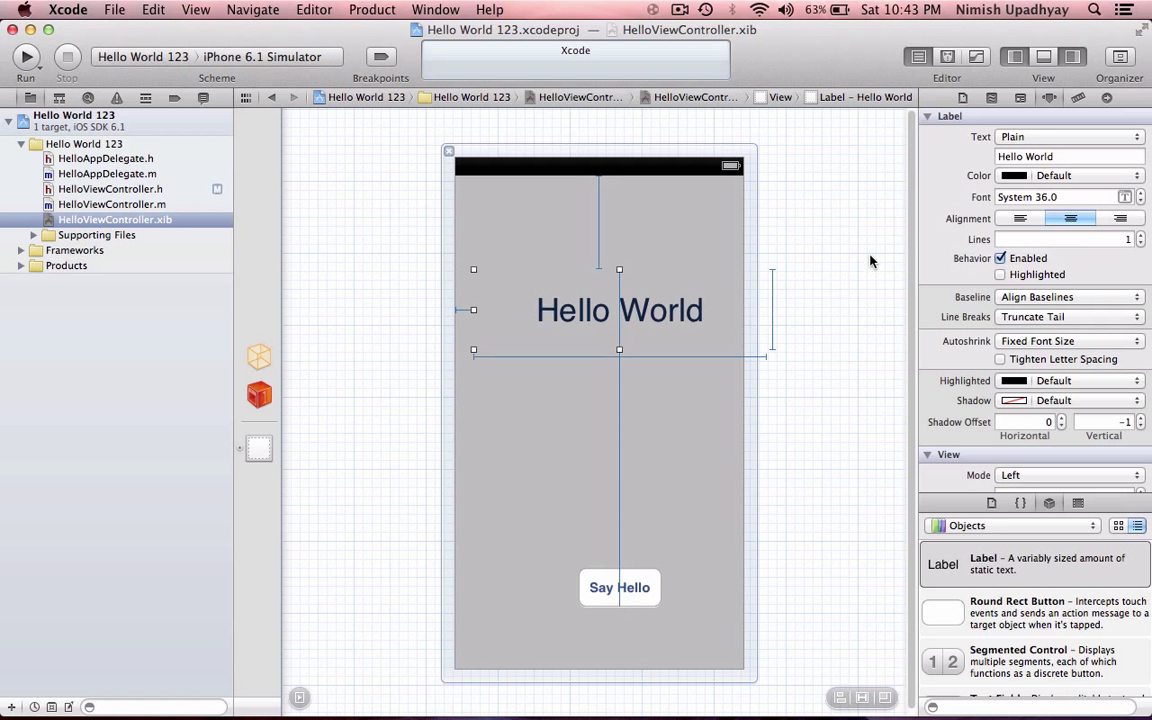
mouse_move(632, 288)
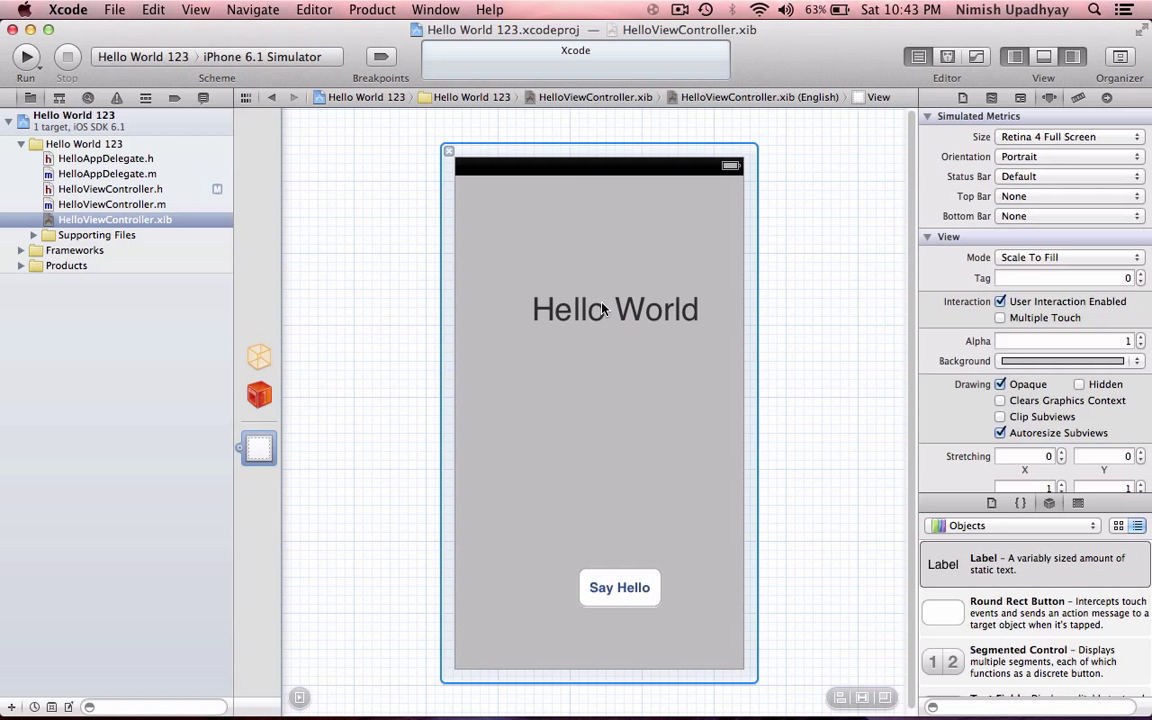
Briefly enlarge the Hello World label's font, then return it to its earlier size and deselect.
click(614, 308)
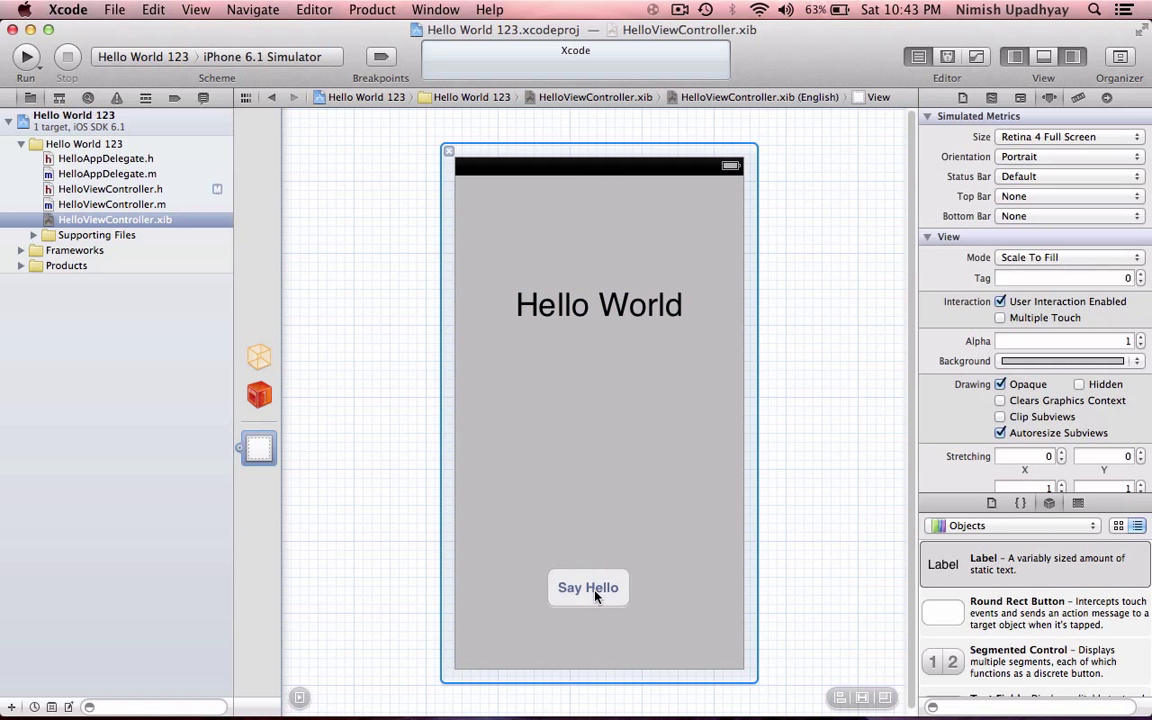
click(598, 304)
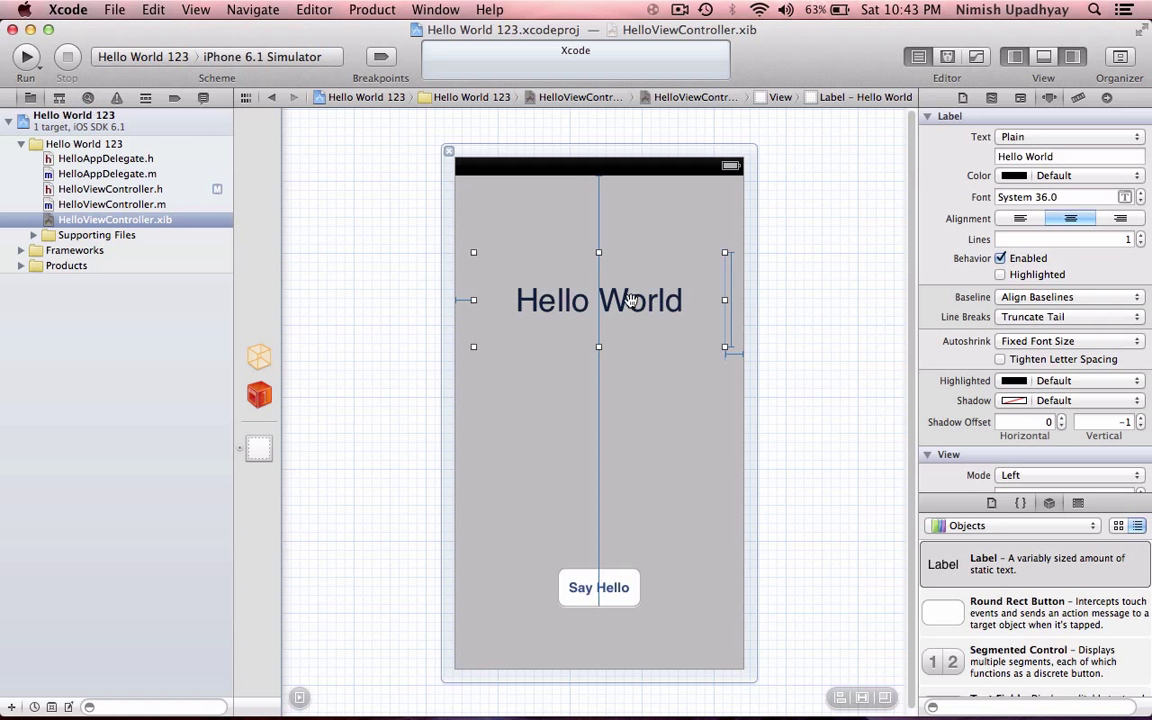
double_click(600, 300)
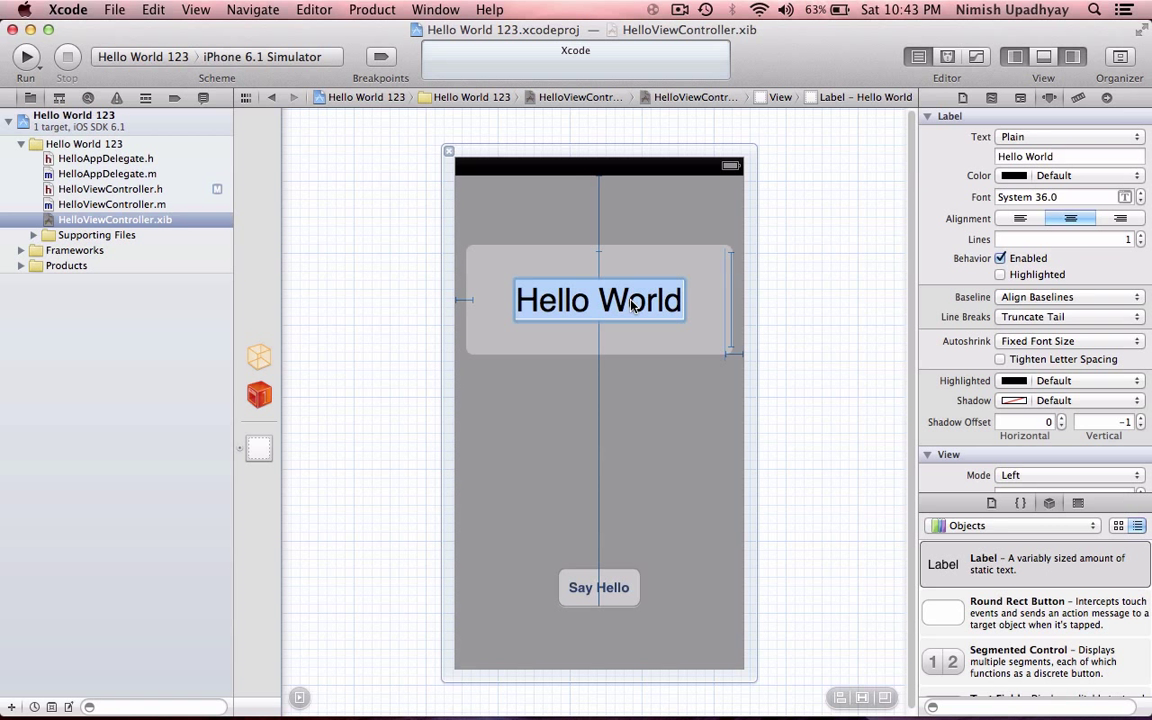
click(1140, 192)
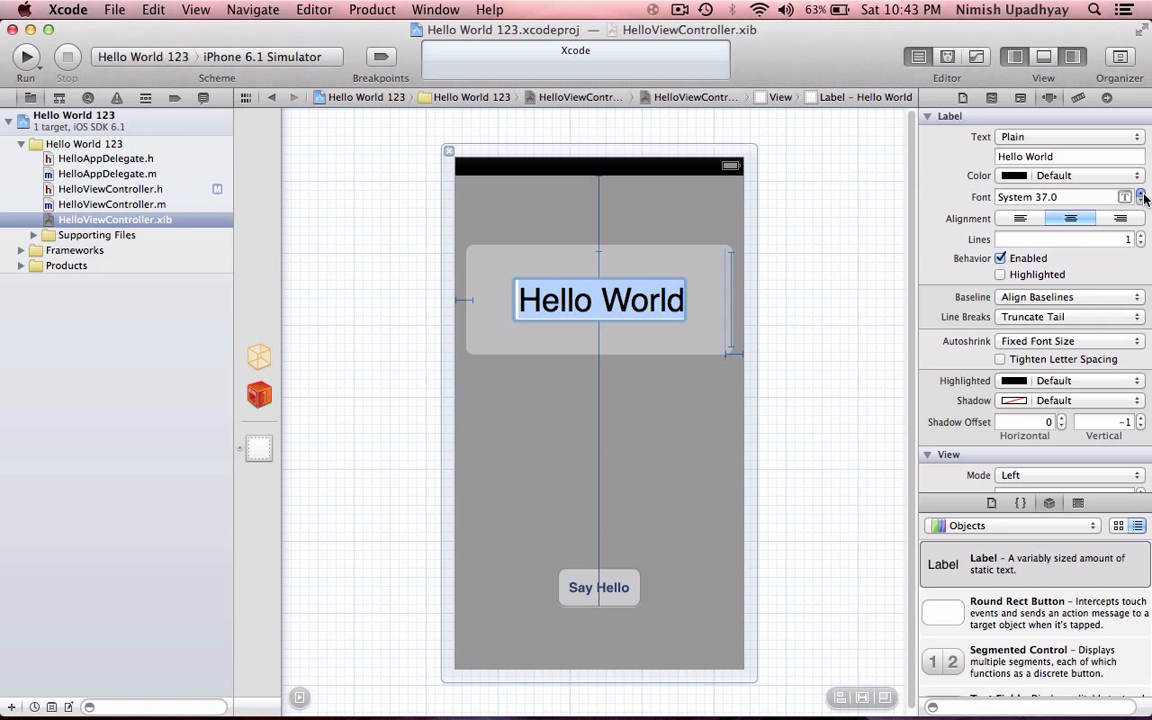
click(1140, 192)
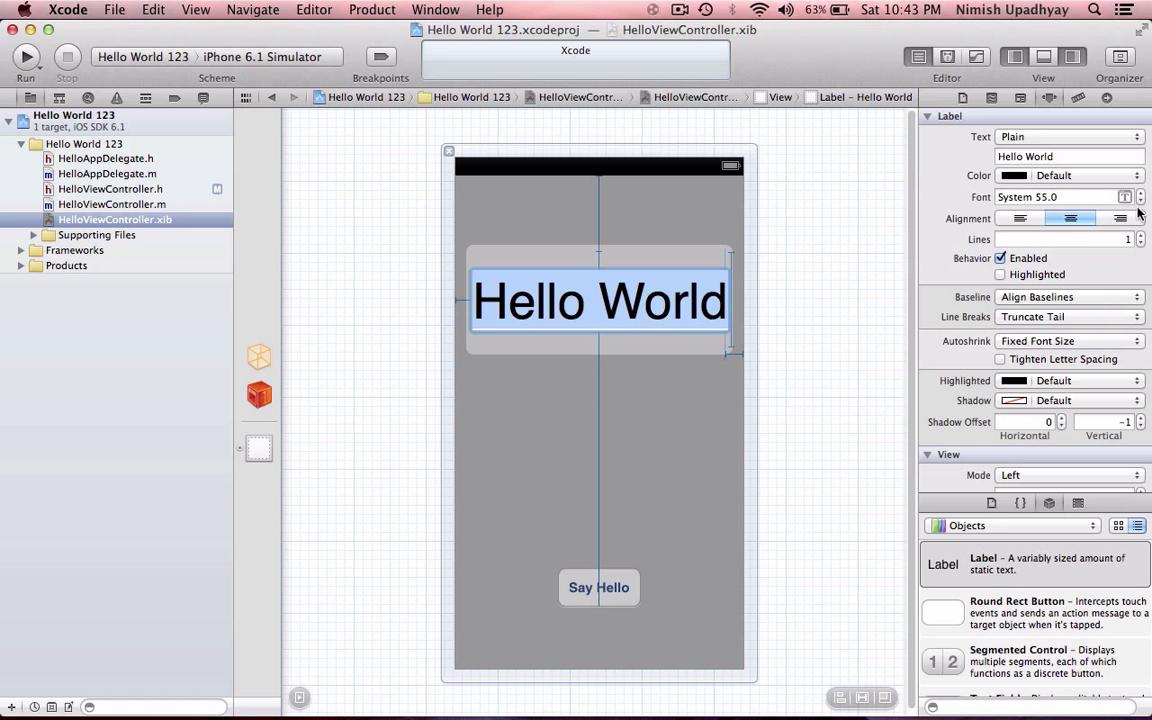
click(1140, 202)
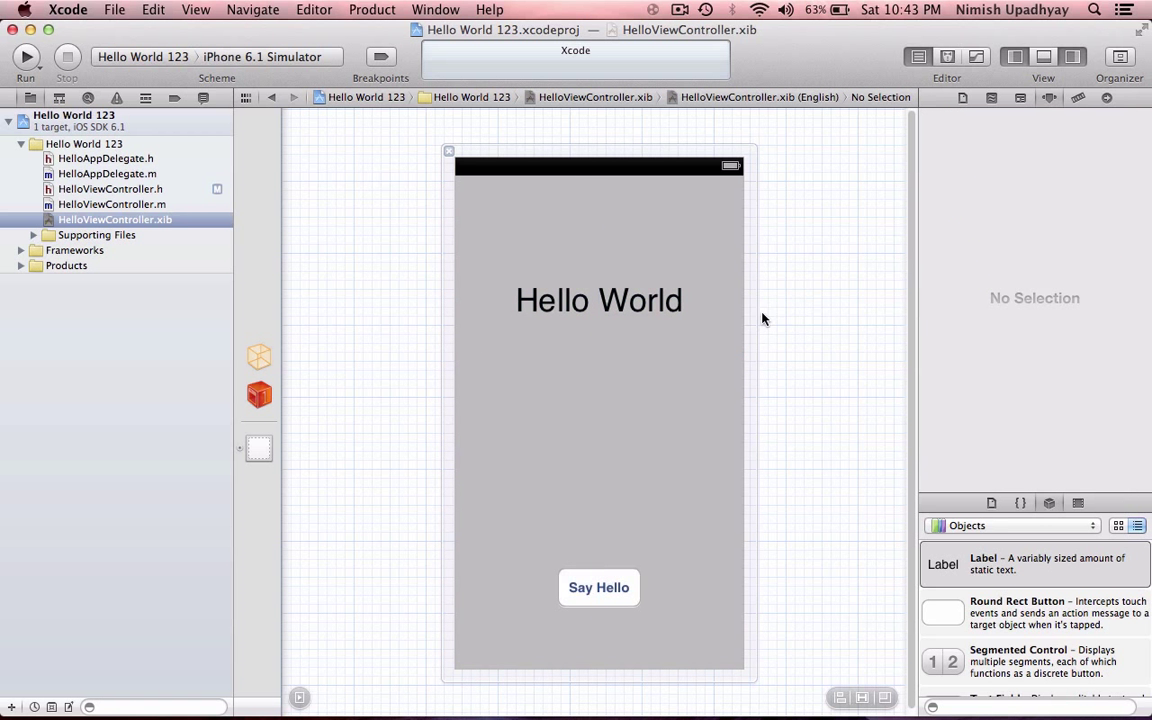
mouse_move(604, 376)
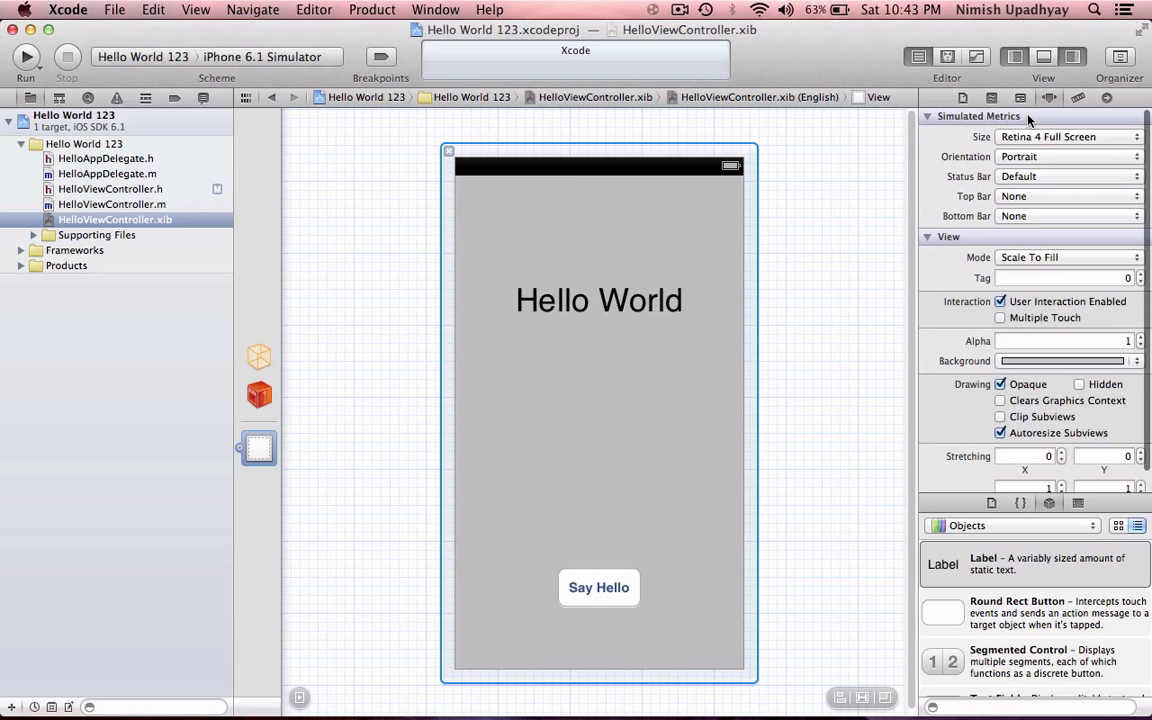
Show the Hello World label's 280 by 106 frame at 20, 85 in the Size inspector.
click(1068, 96)
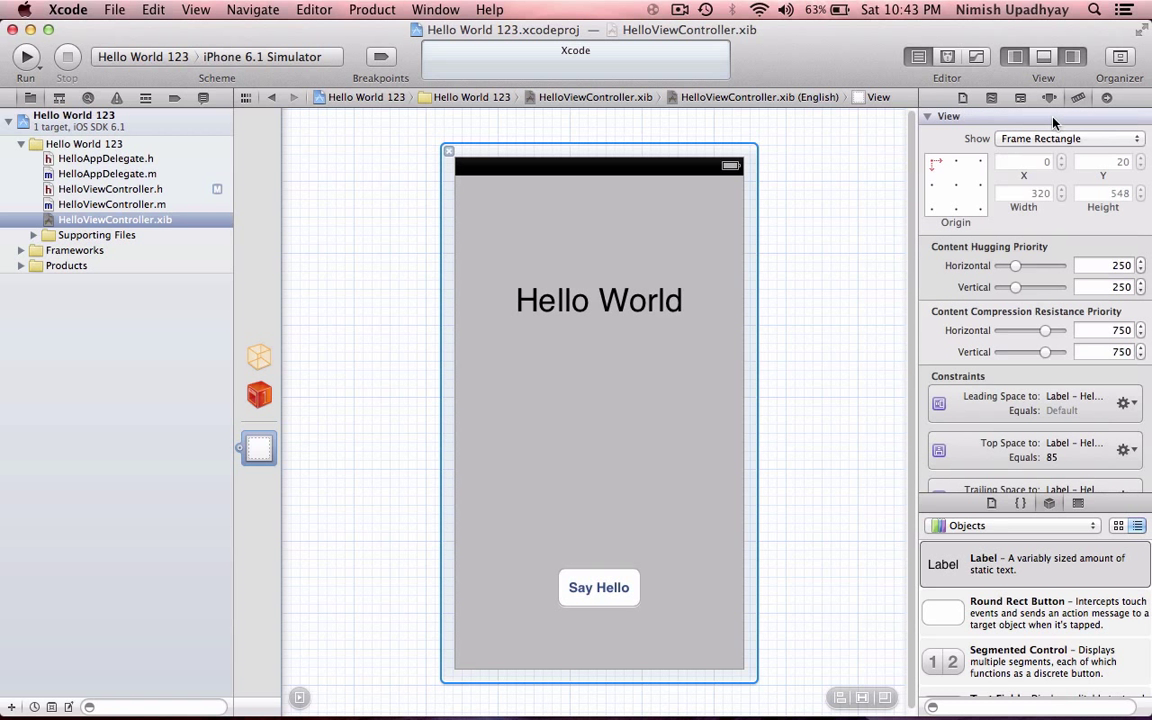
mouse_move(640, 304)
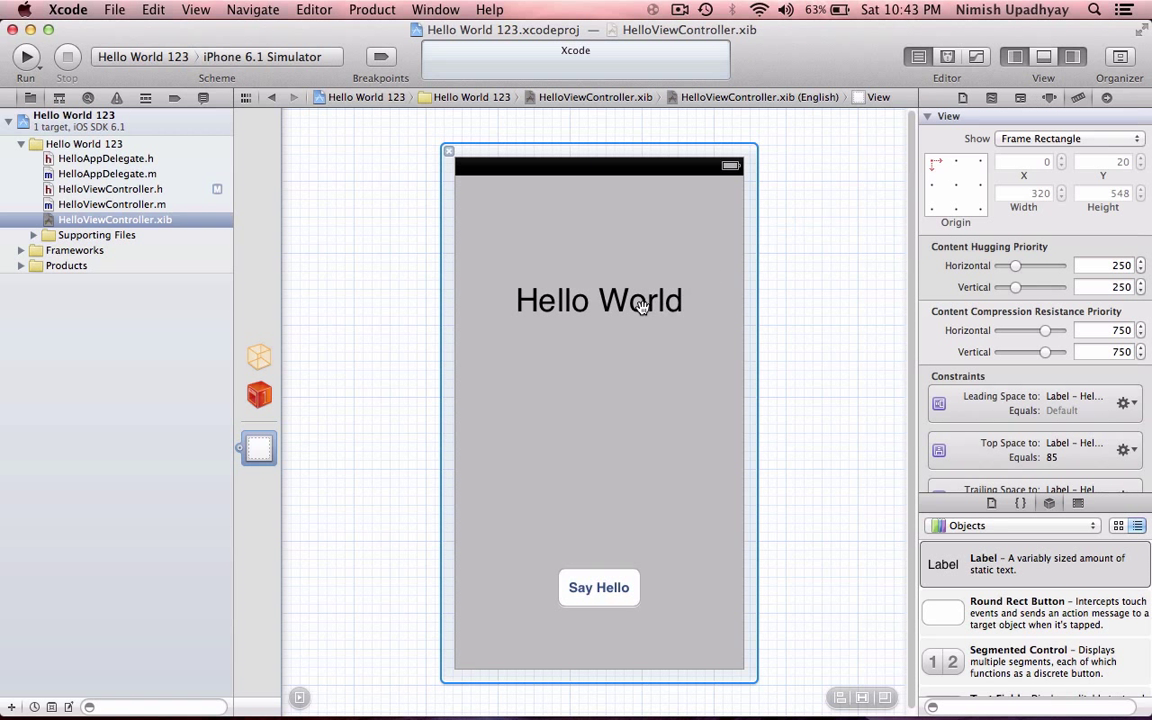
click(600, 300)
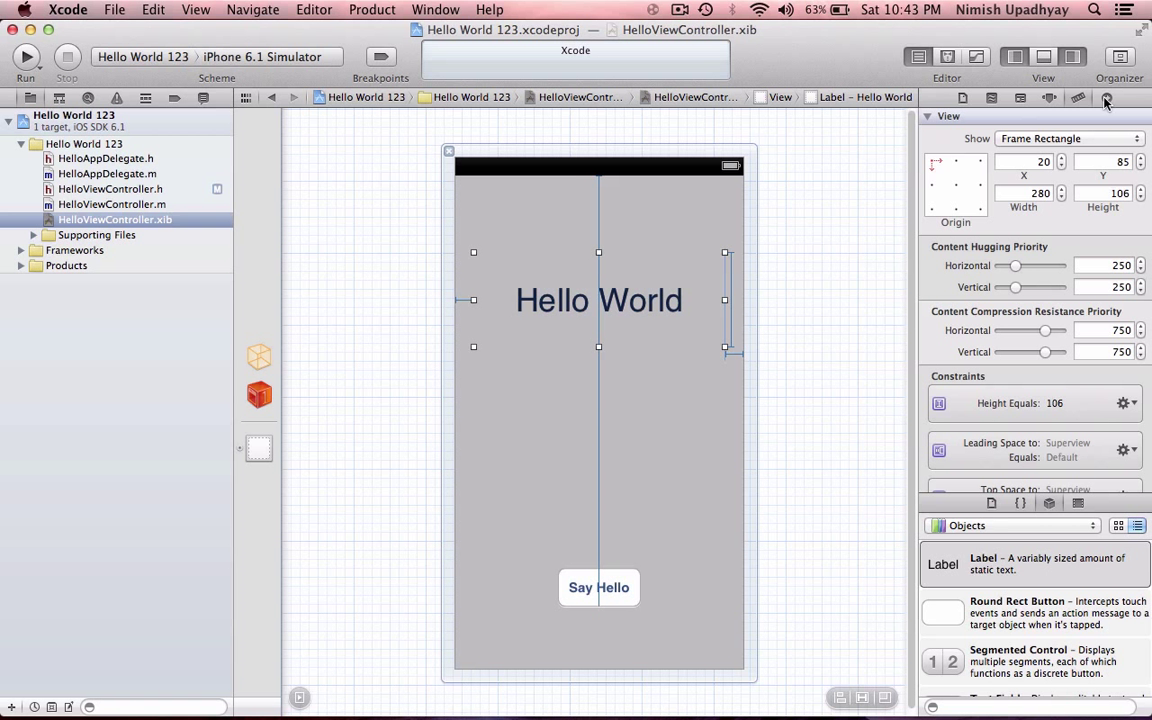
mouse_move(1106, 98)
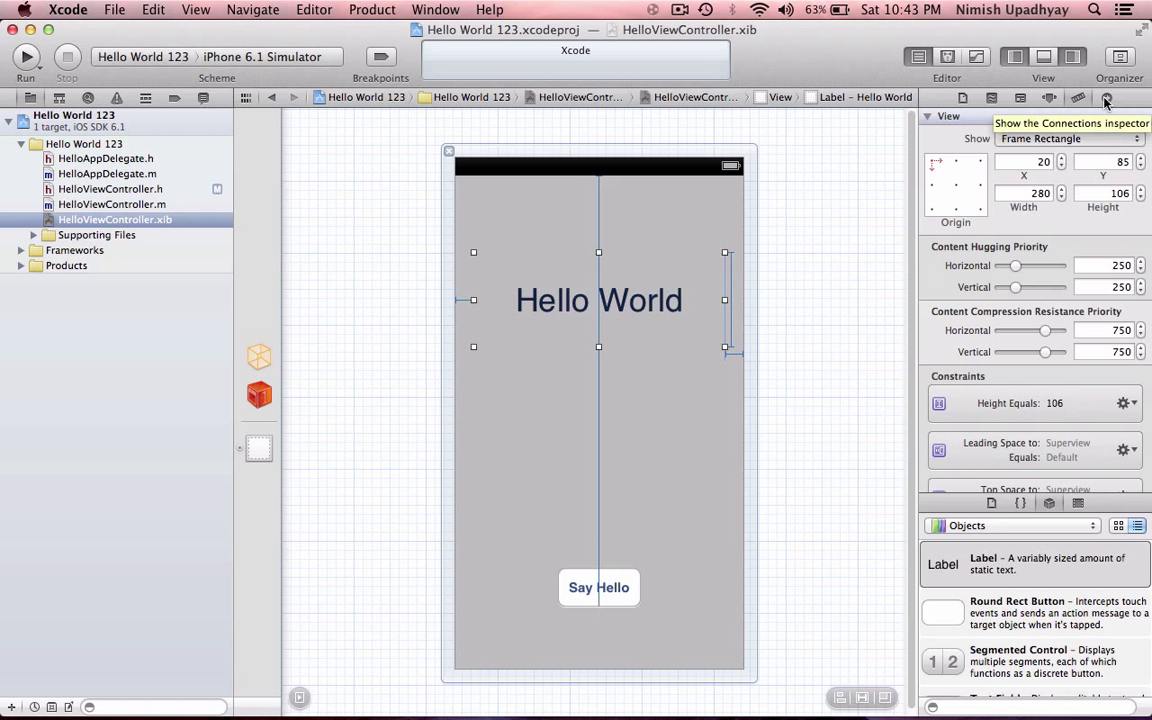
Connect the label to the helloWorldLabel outlet and select the Say Hello button for its action.
click(1106, 96)
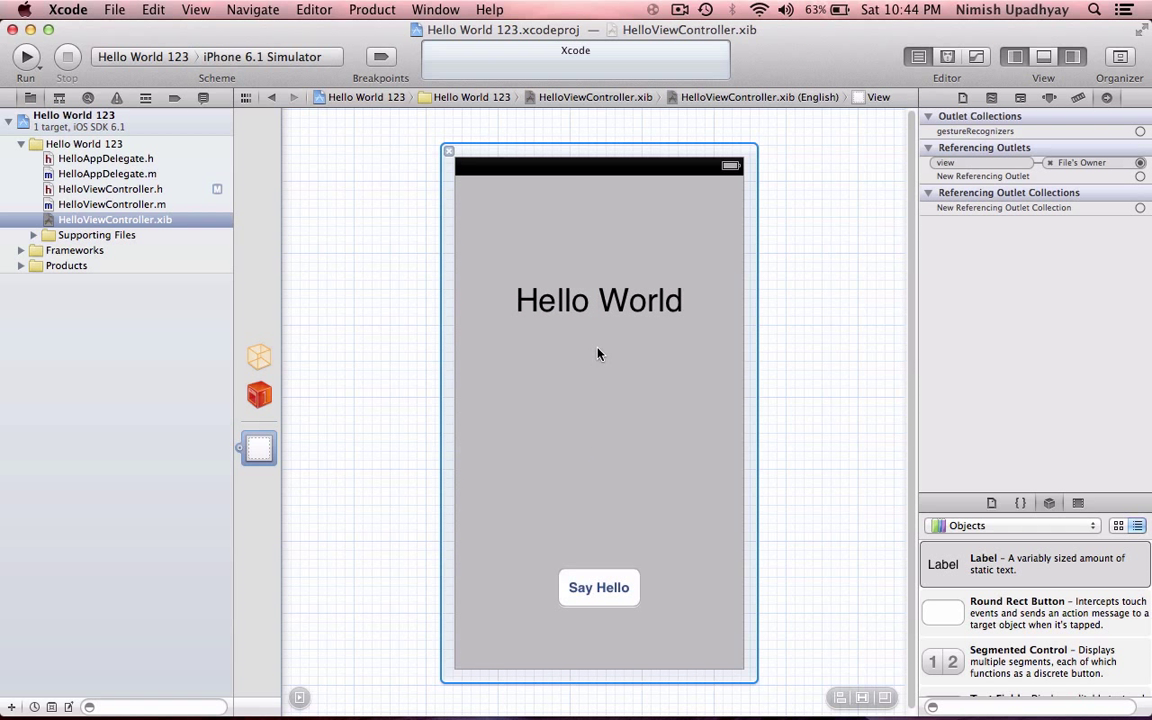
click(600, 300)
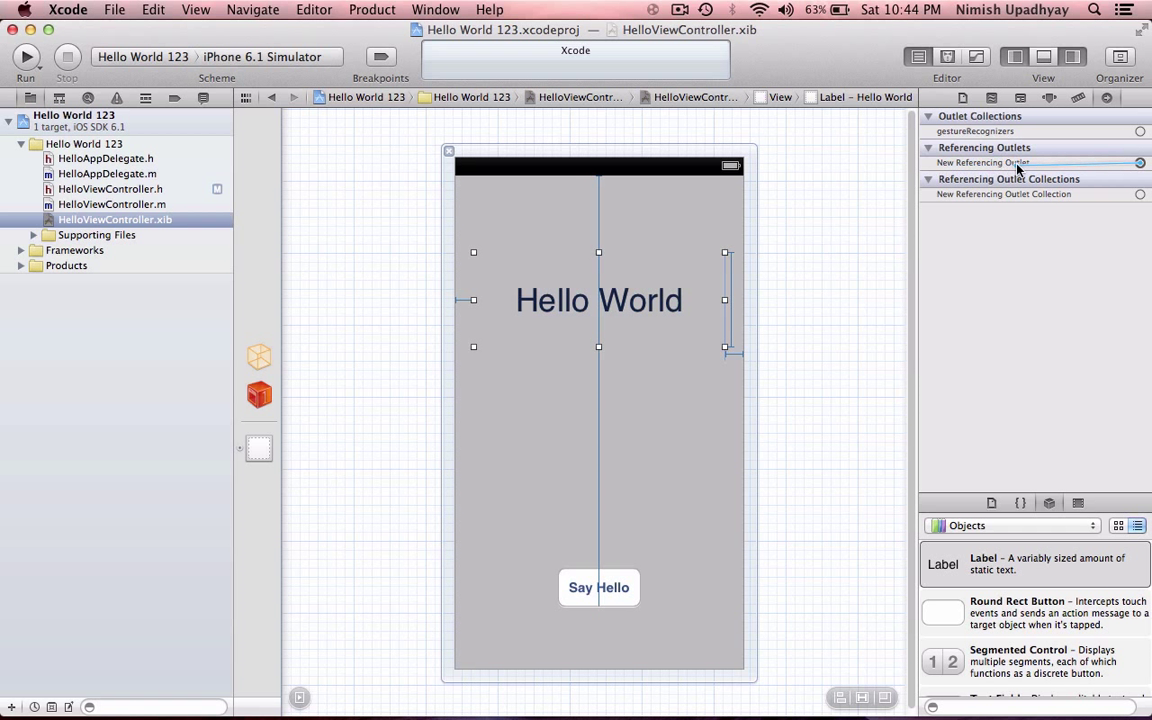
drag(1140, 162, 520, 202)
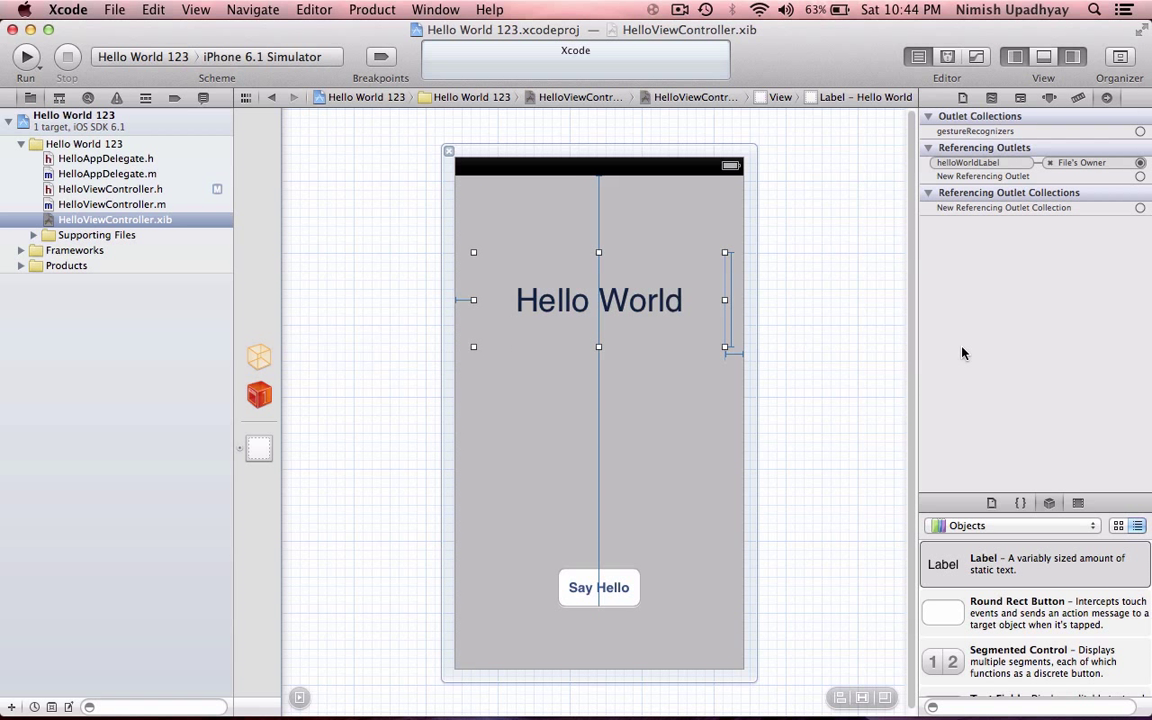
mouse_move(1144, 180)
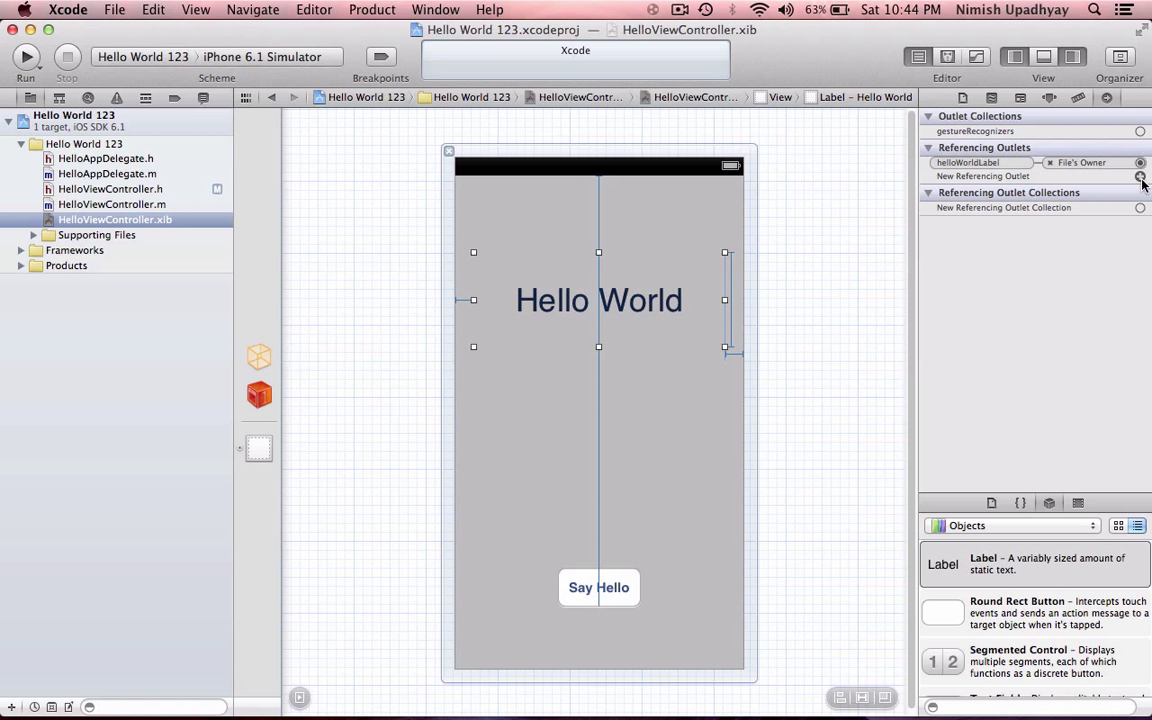
click(598, 588)
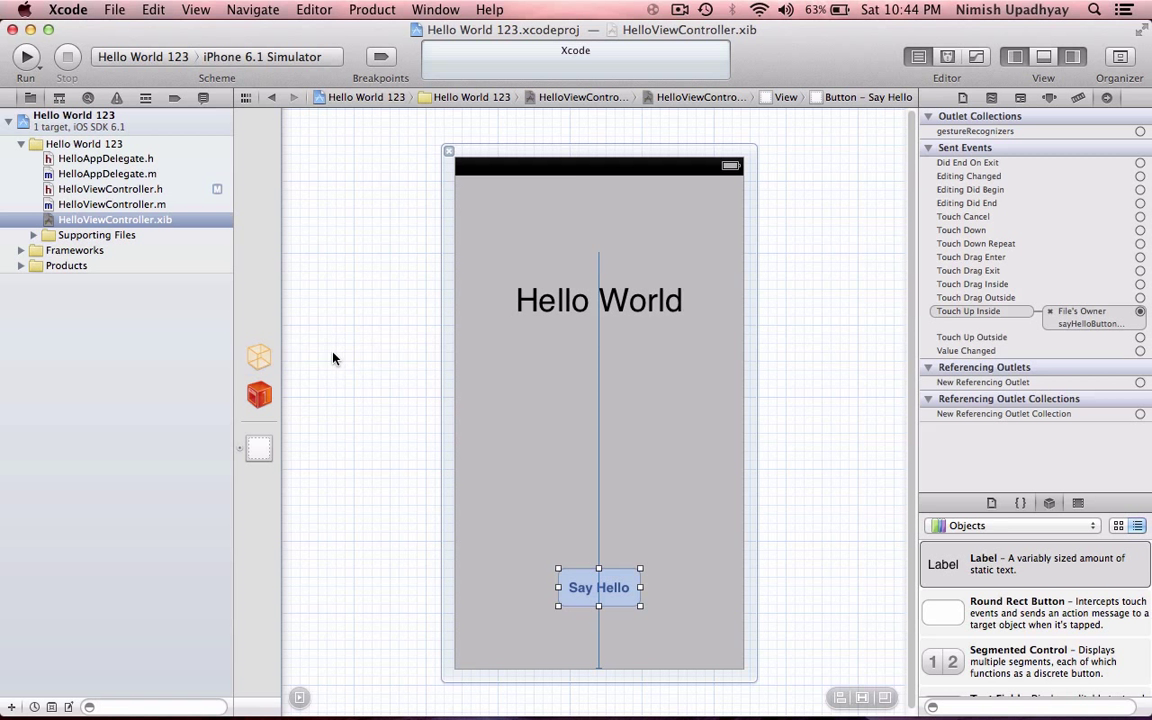
mouse_move(84, 192)
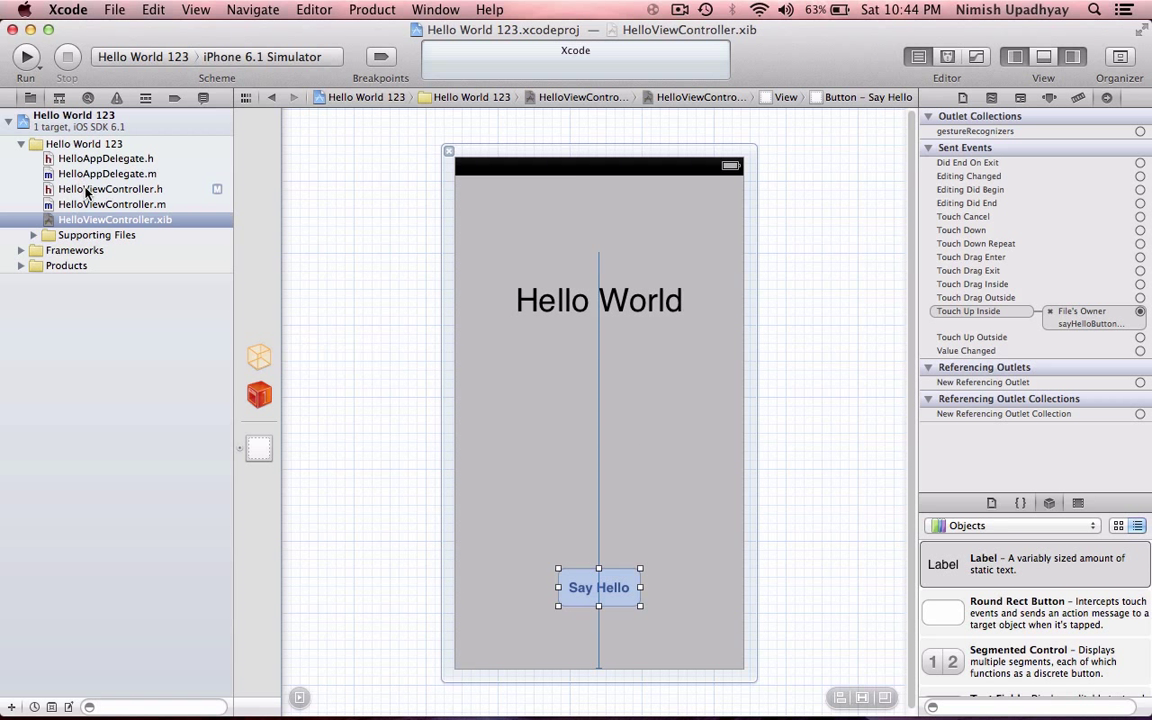
click(110, 188)
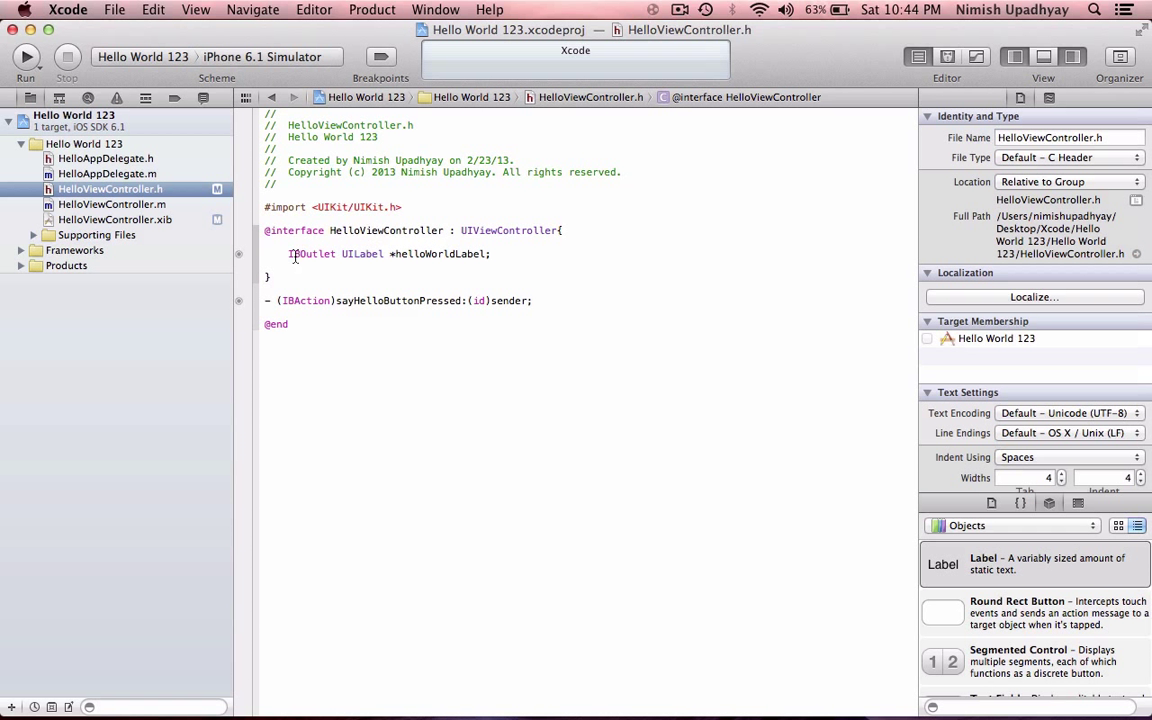
triple_click(388, 252)
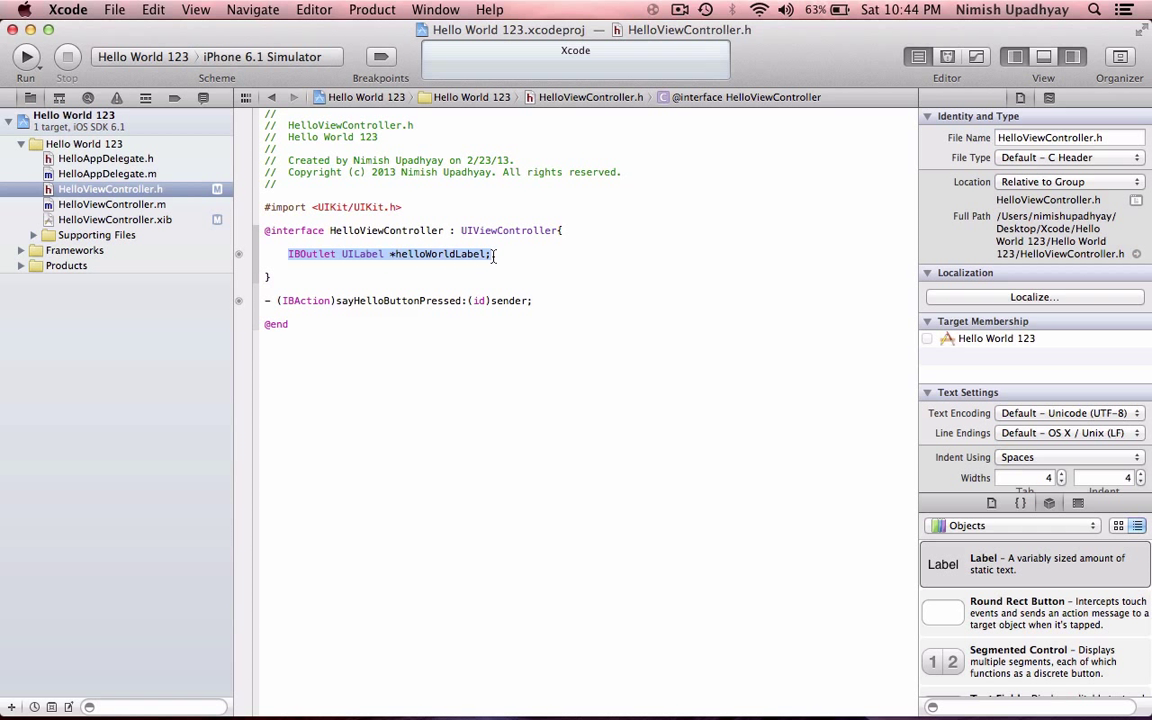
mouse_move(488, 258)
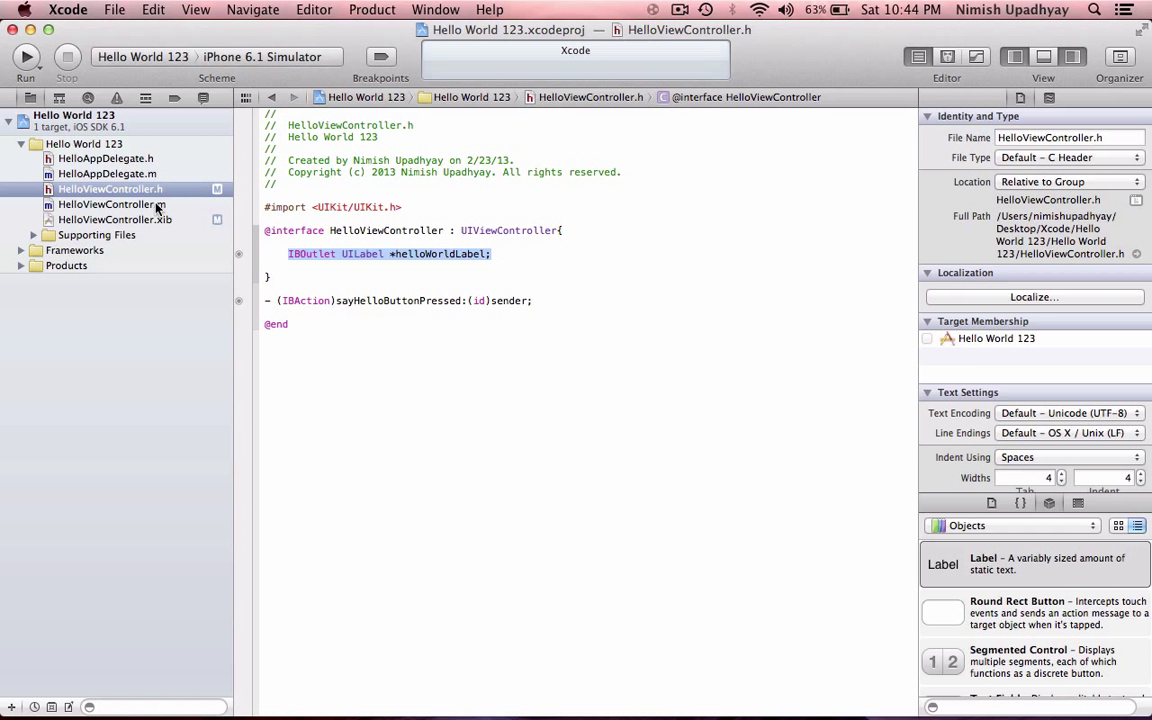
click(116, 218)
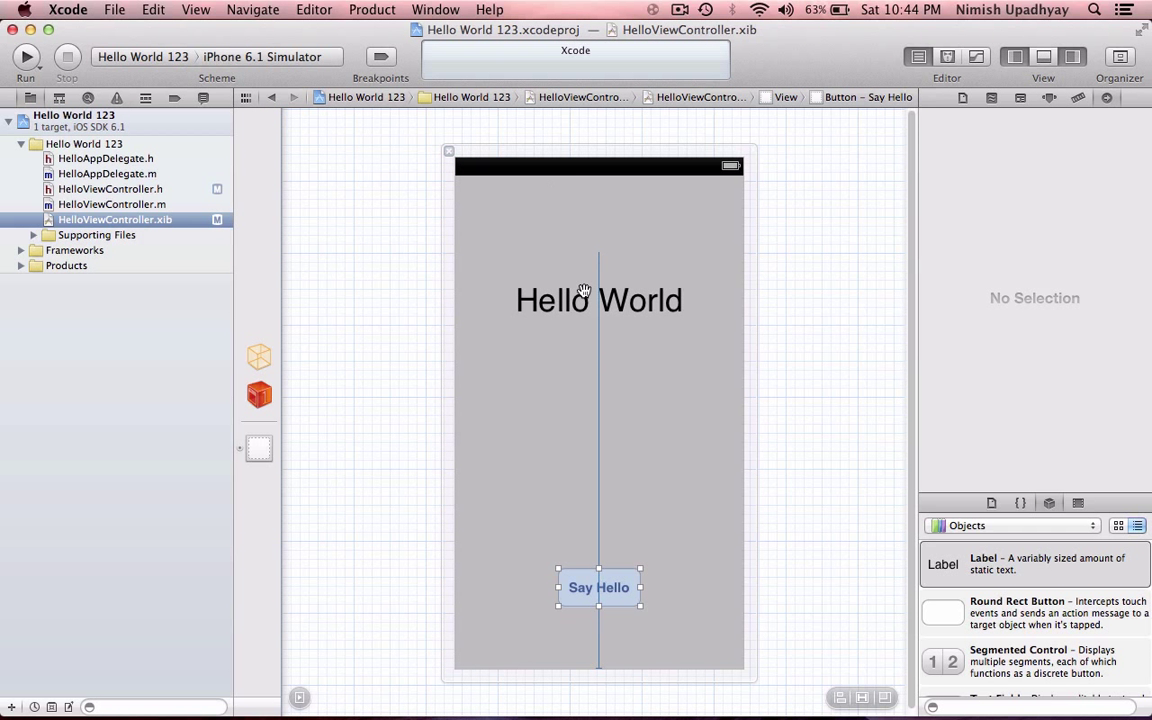
click(600, 300)
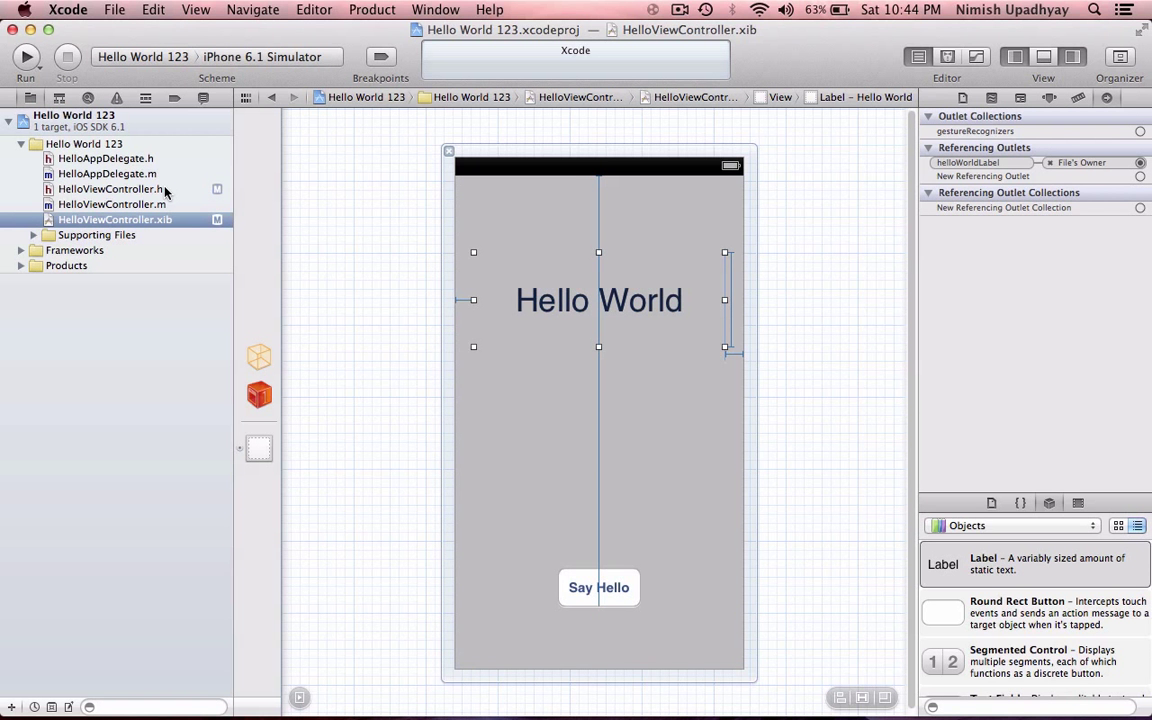
click(110, 188)
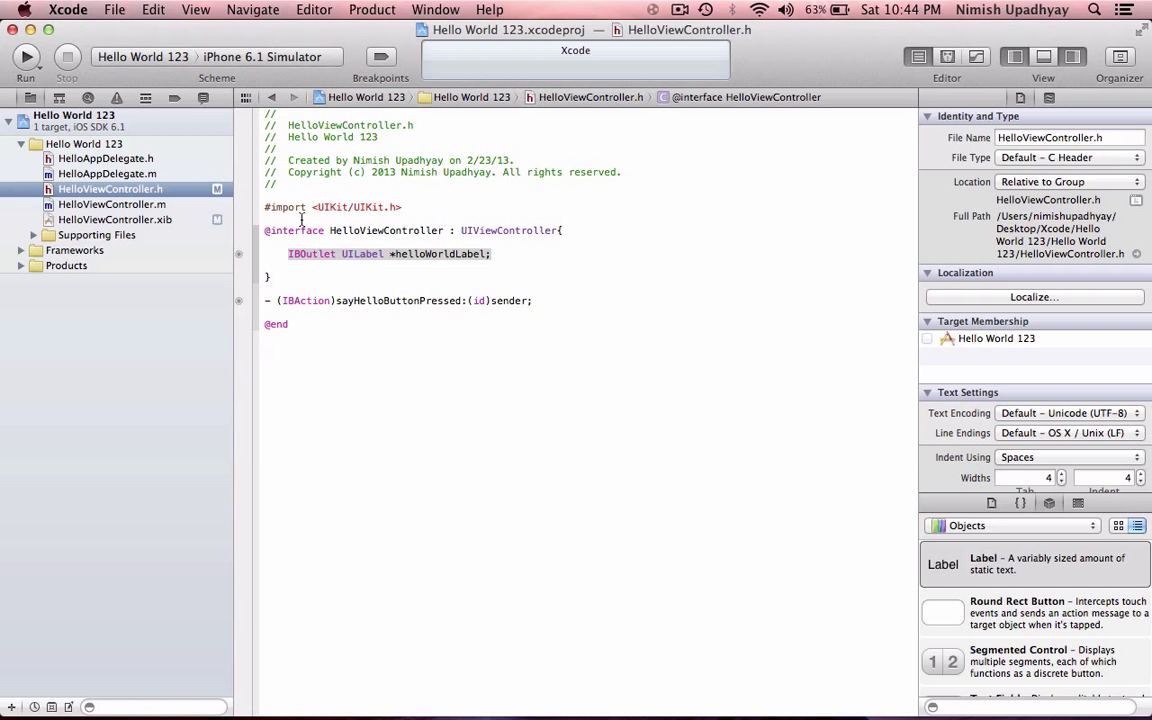
Switch from HelloAppDelegate.m to HelloViewController.m in the Project Navigator.
click(108, 172)
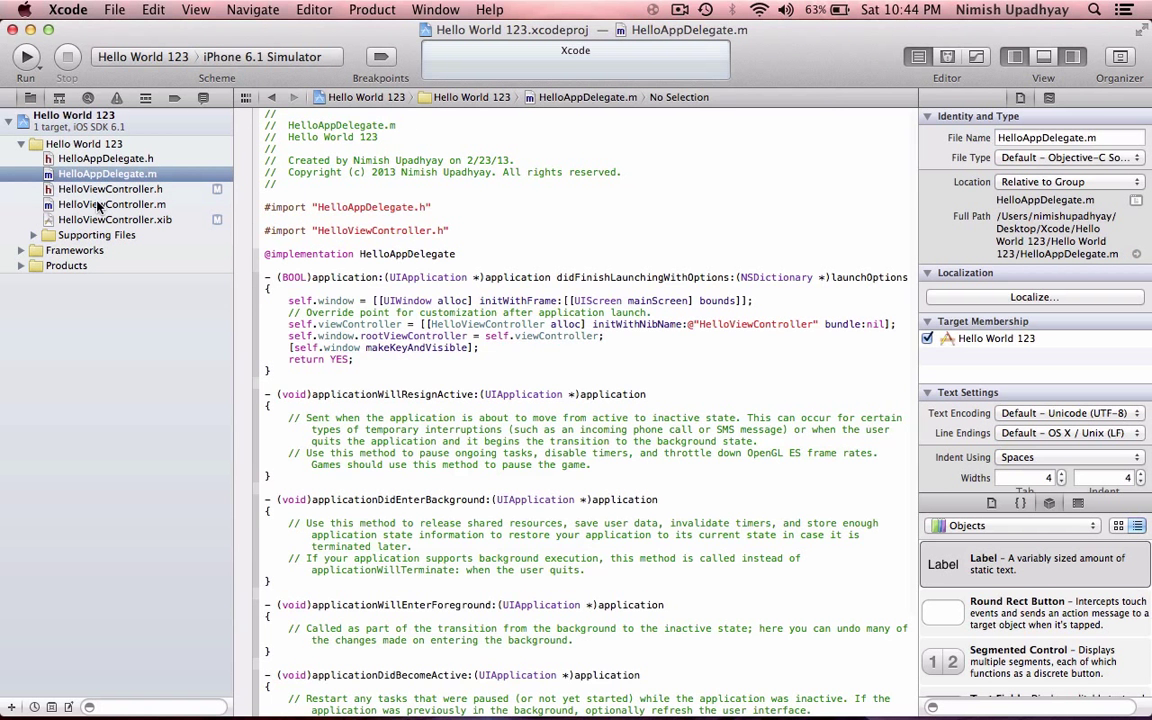
click(112, 204)
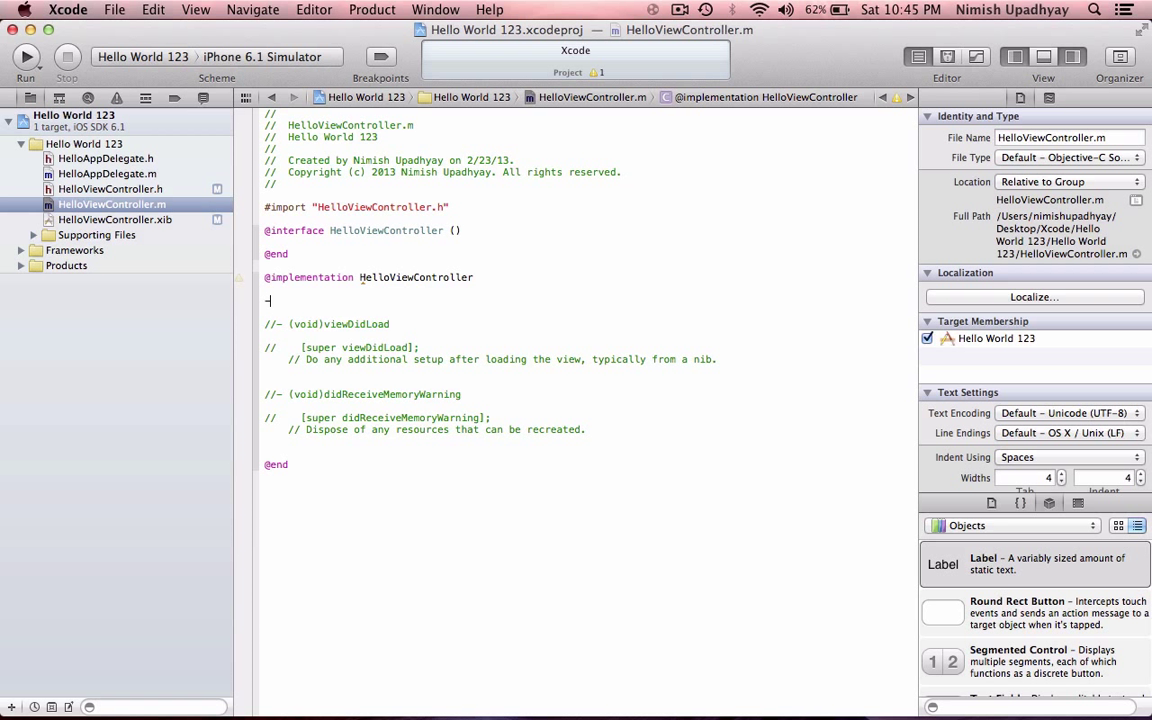
text(-(ibo))
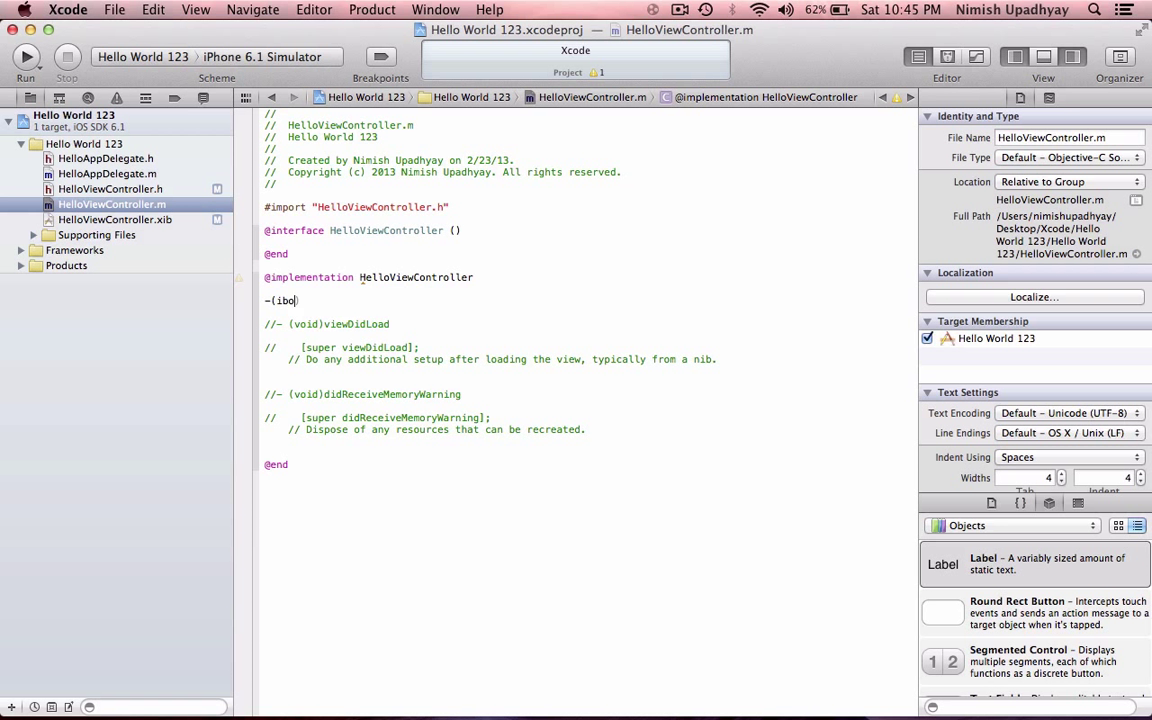
text(utol)
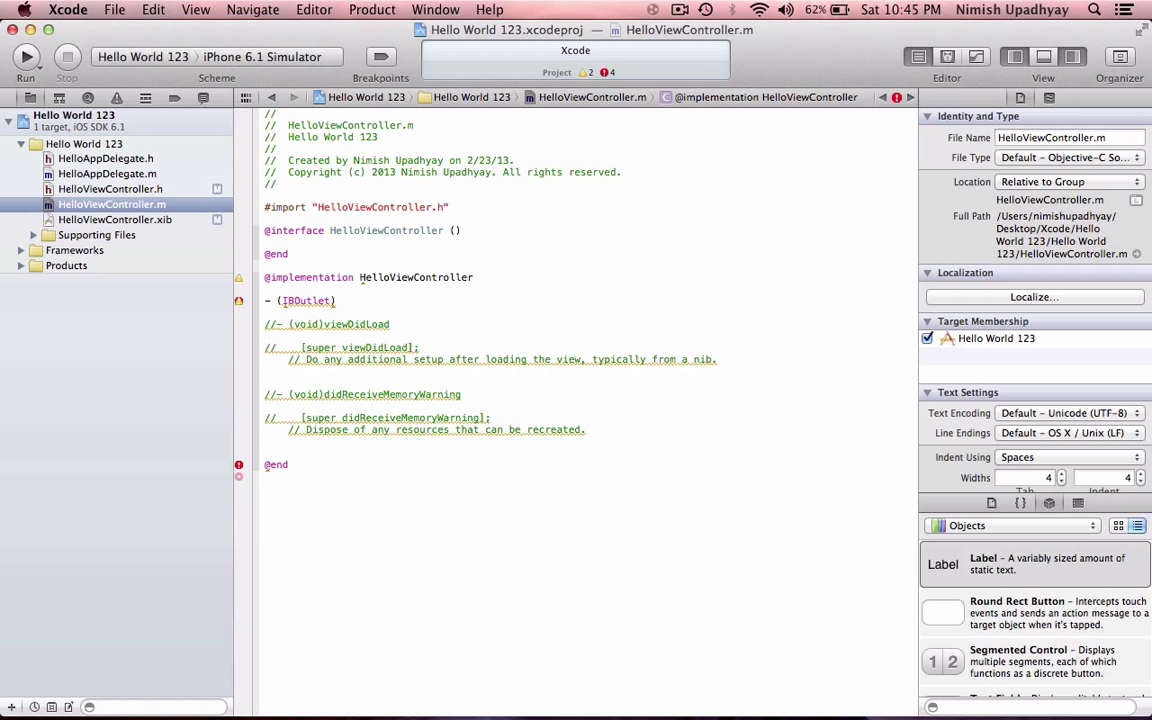
text(say)
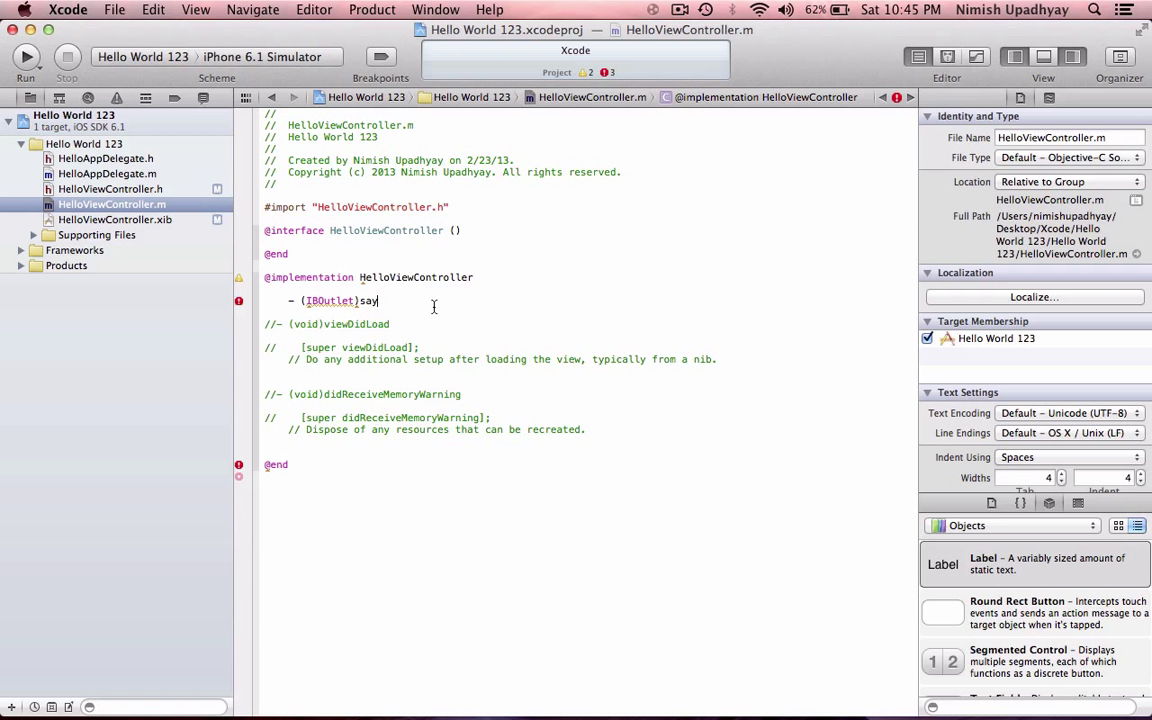
text(Hello)
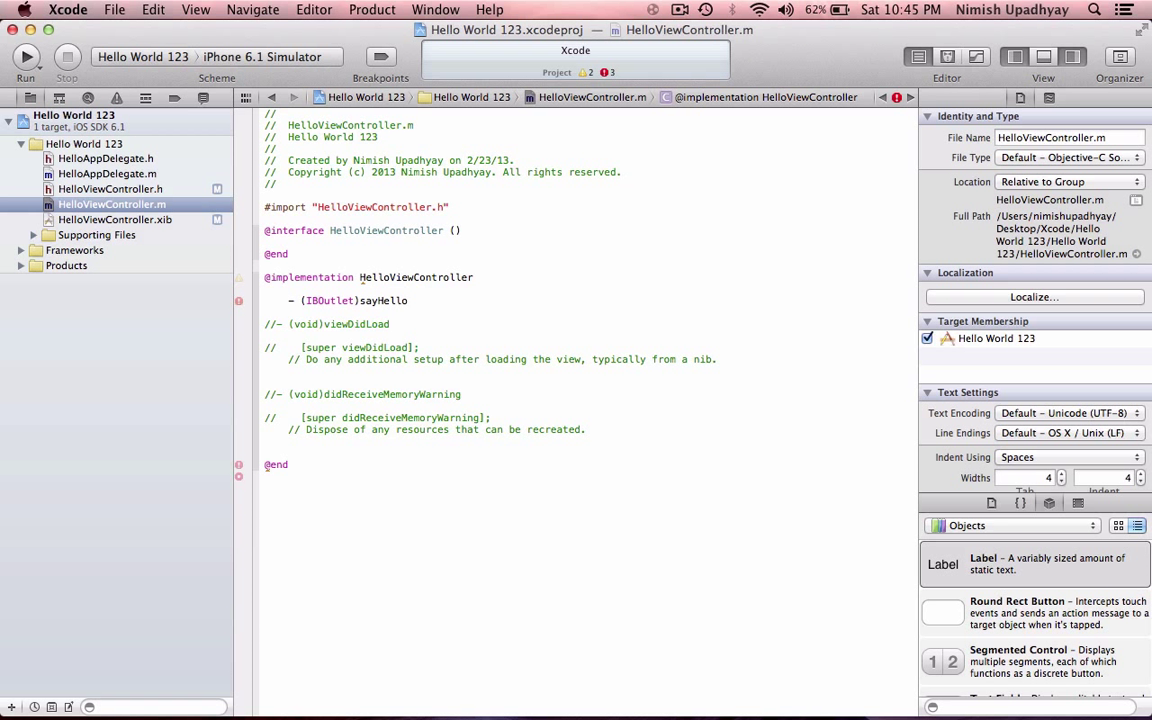
text(But)
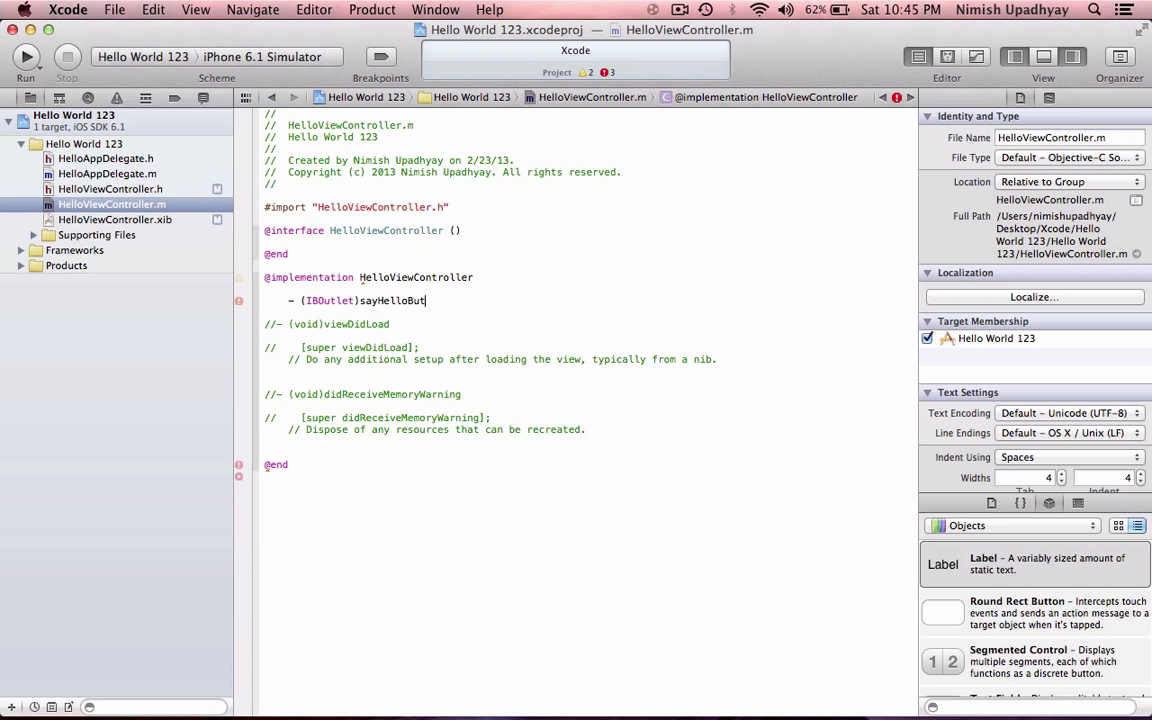
text(ton)
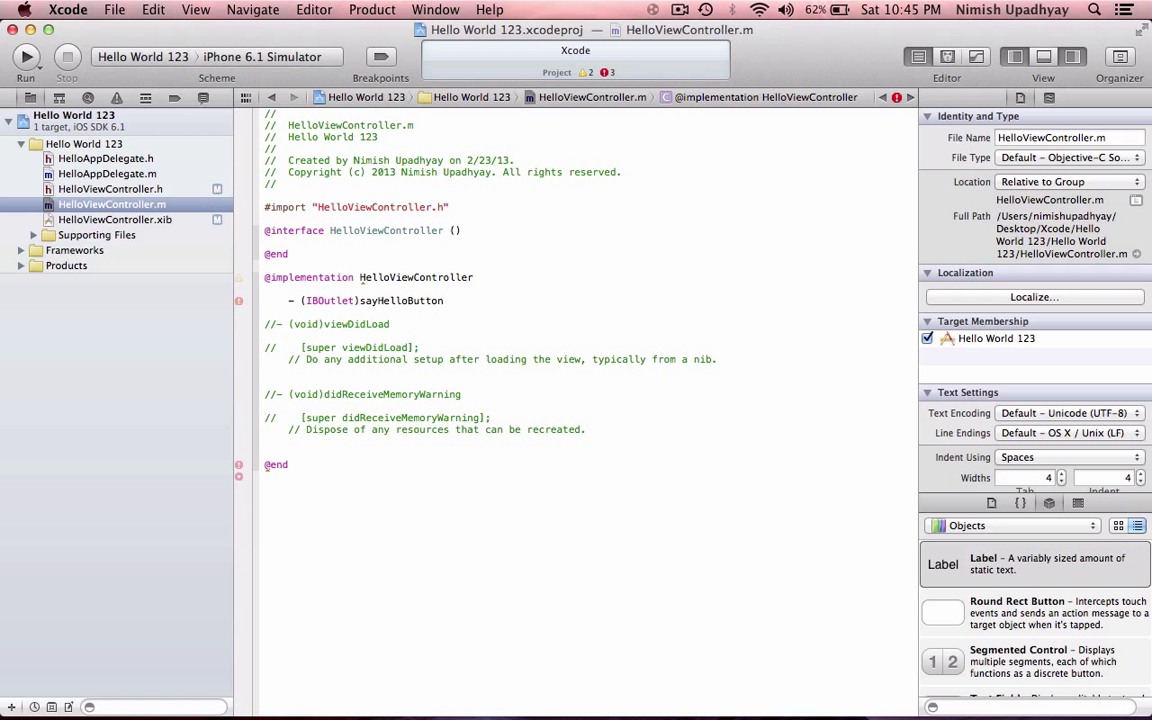
text(Pressed)
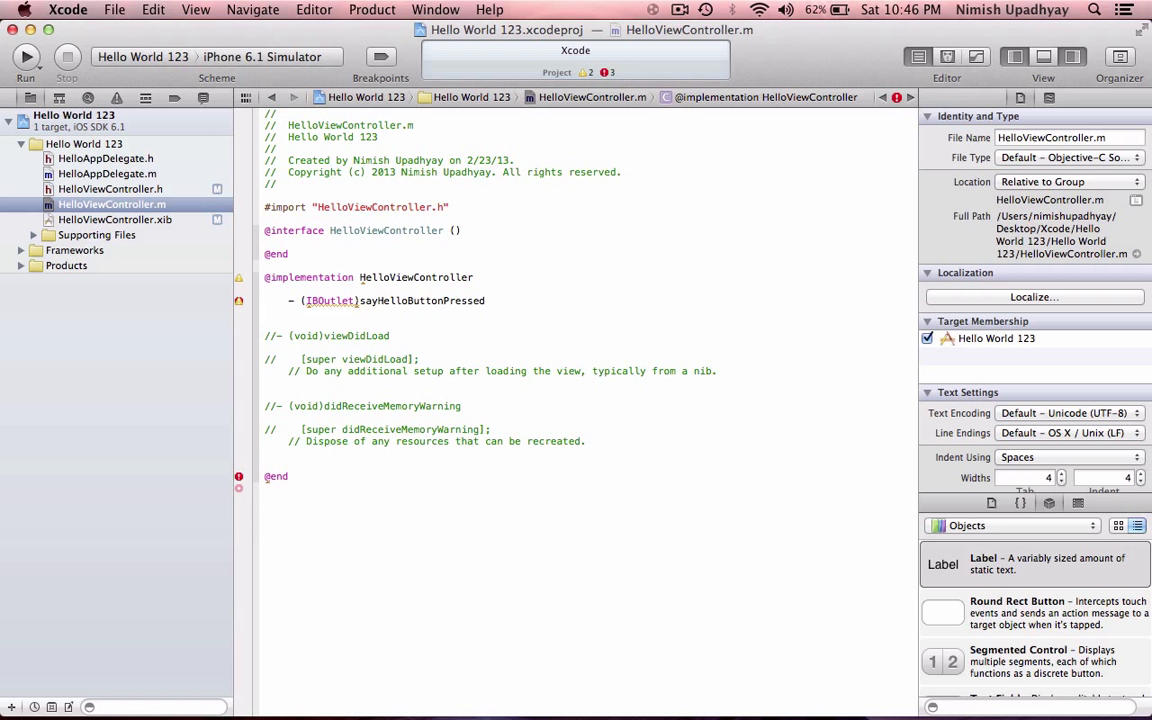
text({)
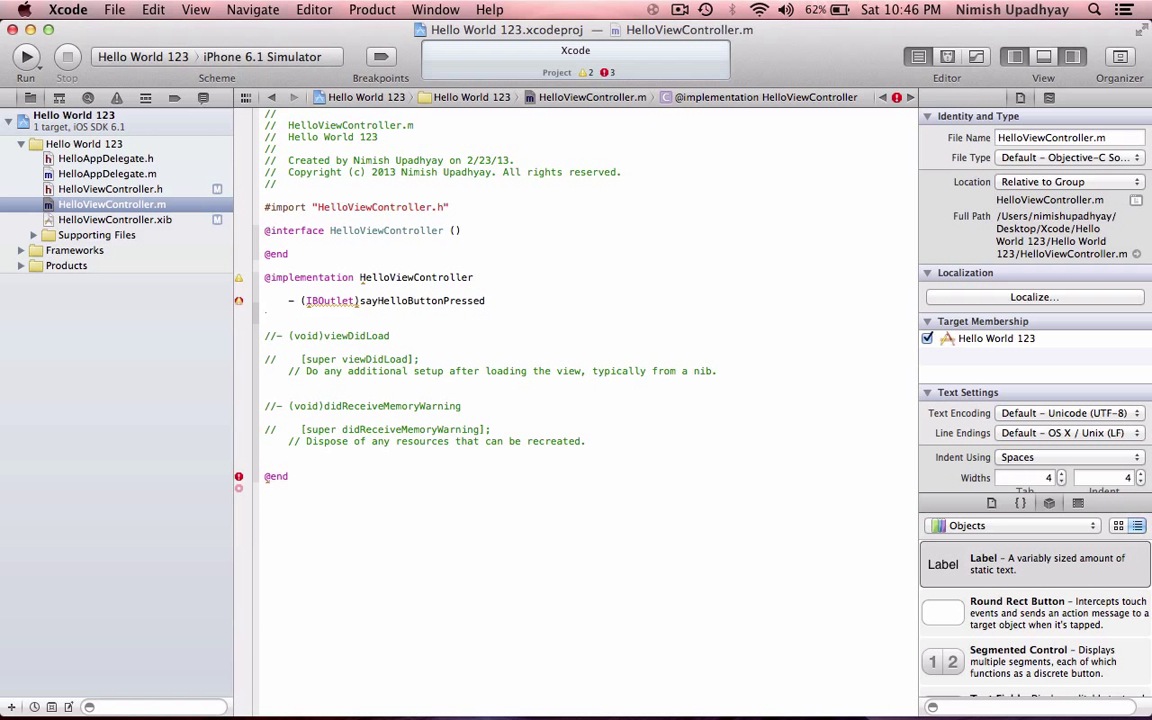
Write the method body [helloWorldLabel setText:@"Hello World"] using autocomplete.
text({)
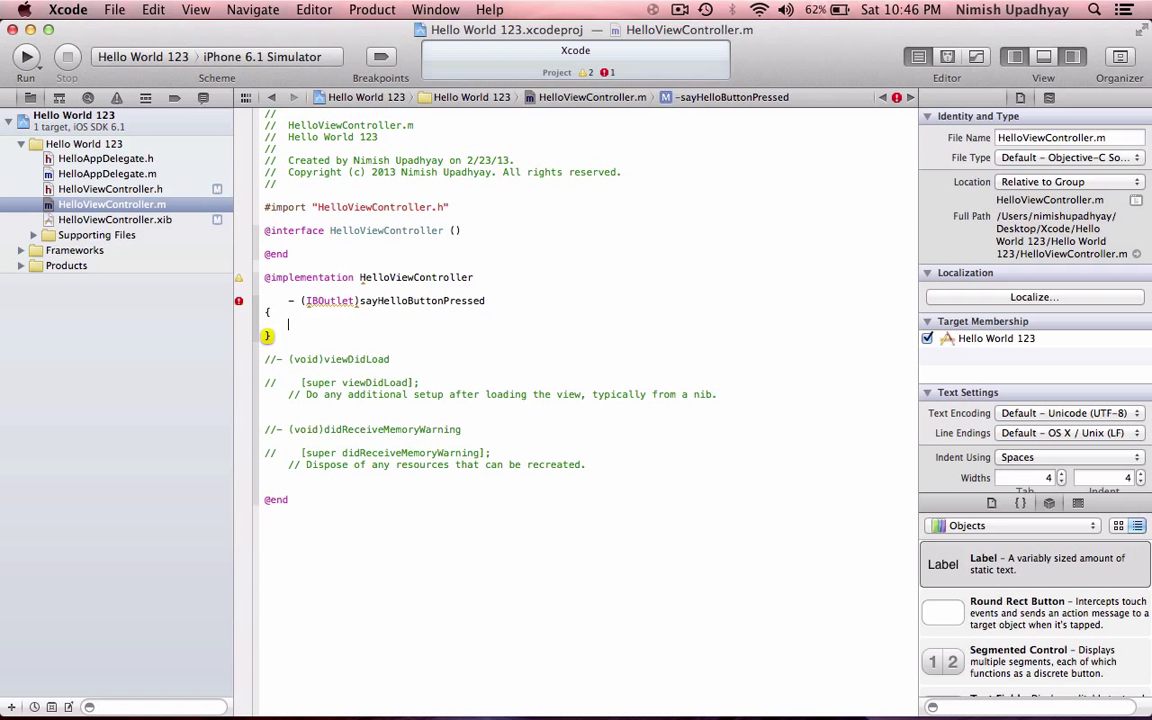
text([)
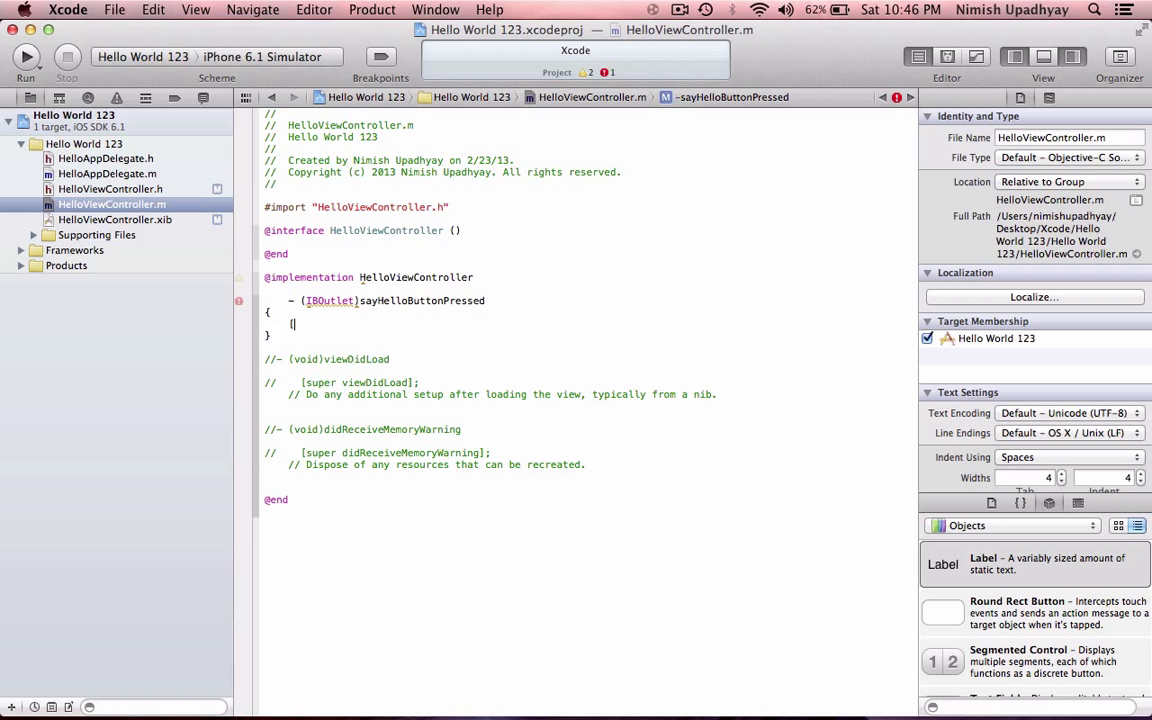
text(H)
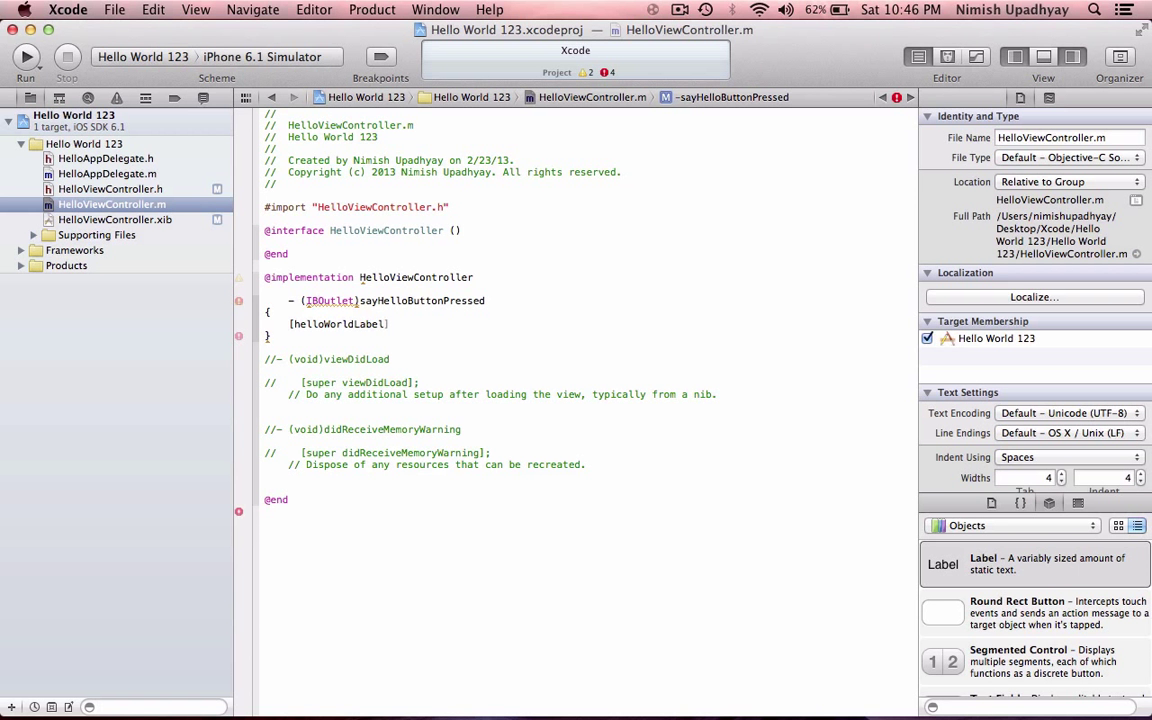
text(se)
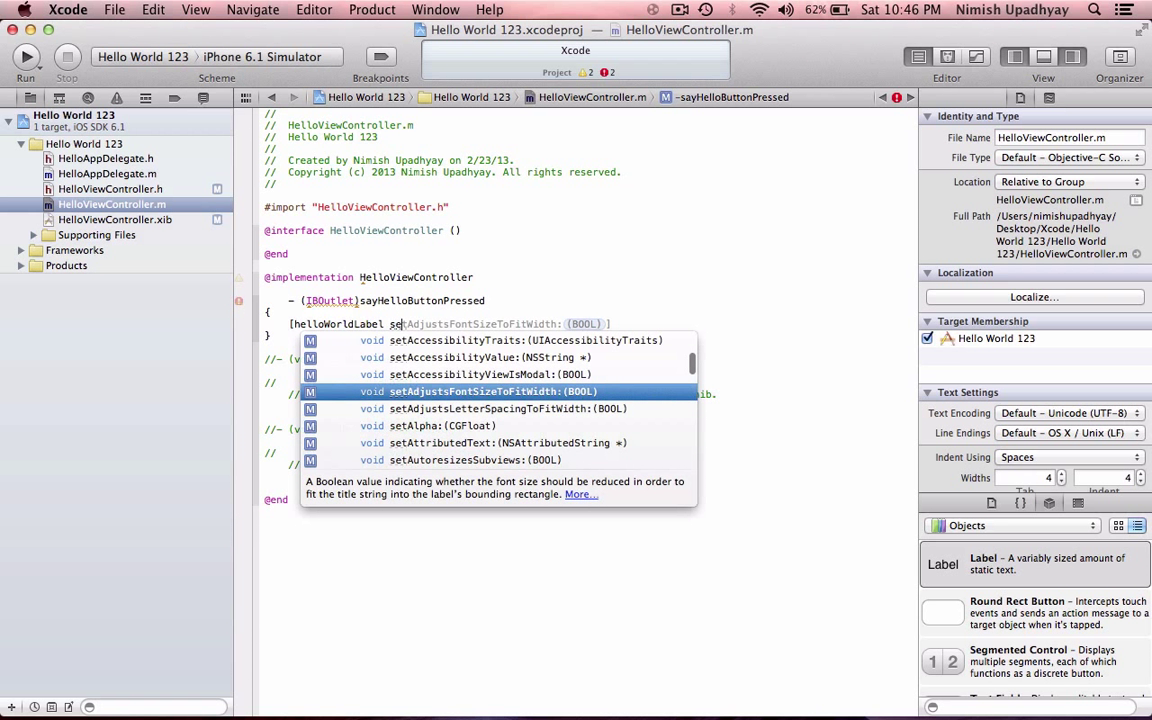
text(tText:@")
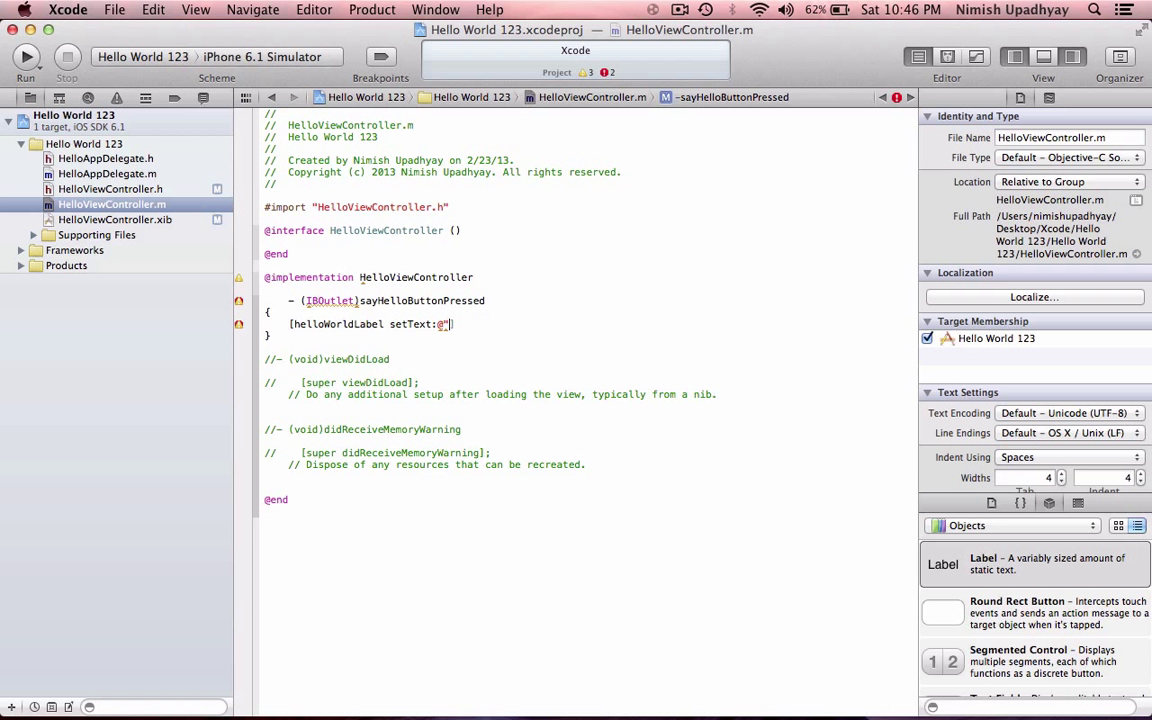
text(Hello Wor")
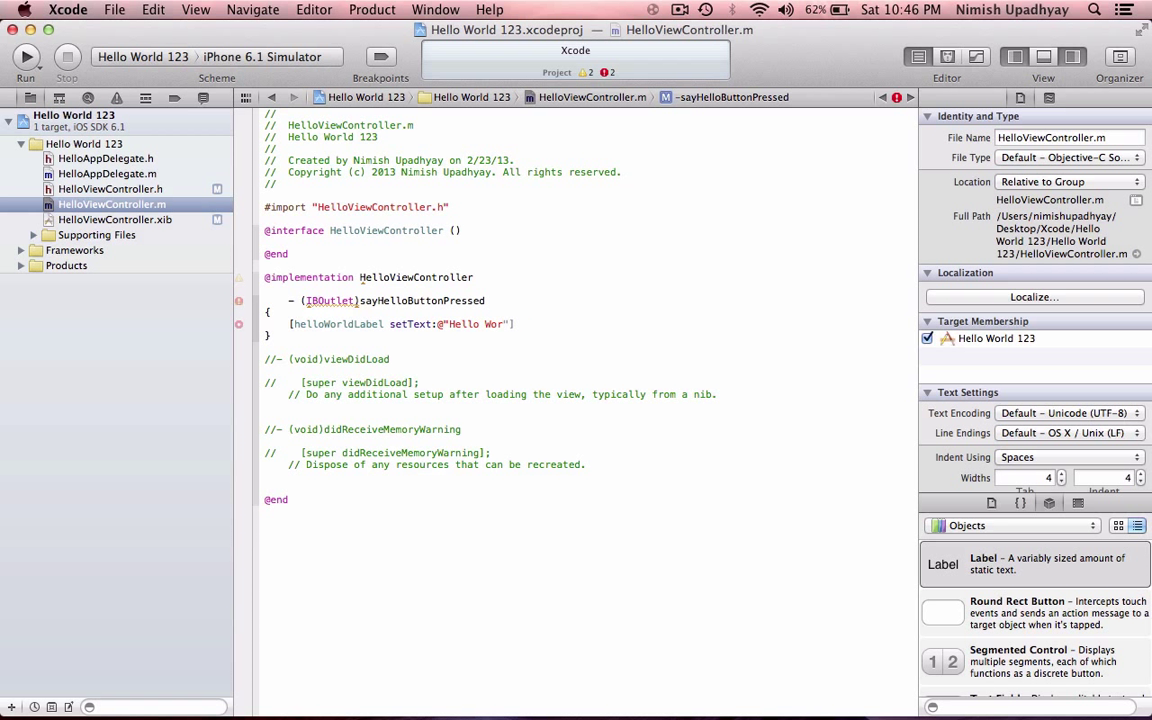
text(ld)
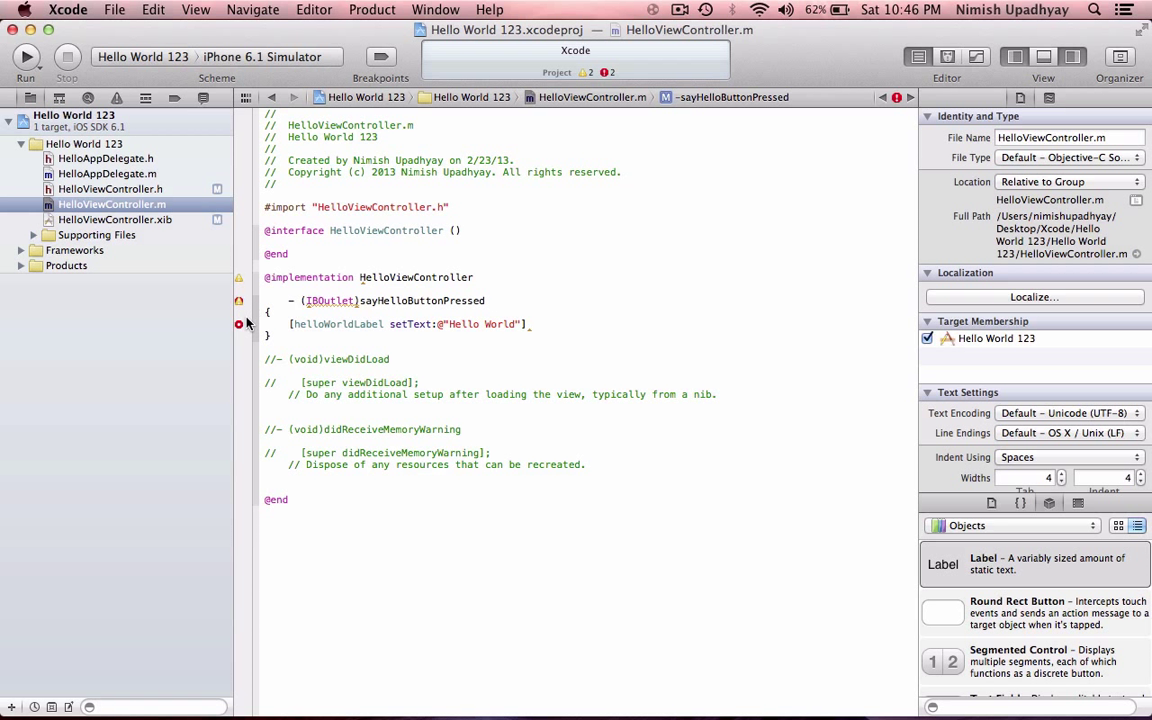
Review and dismiss the Fix-it for the missing-semicolon error on that line.
click(240, 324)
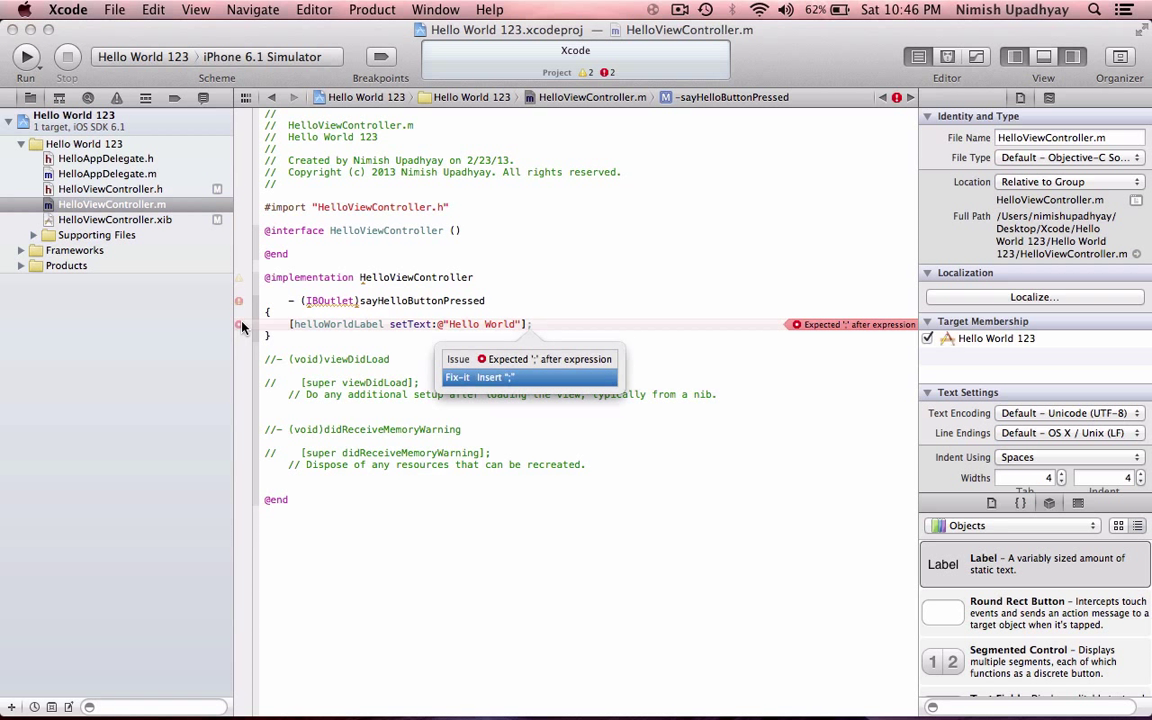
click(540, 324)
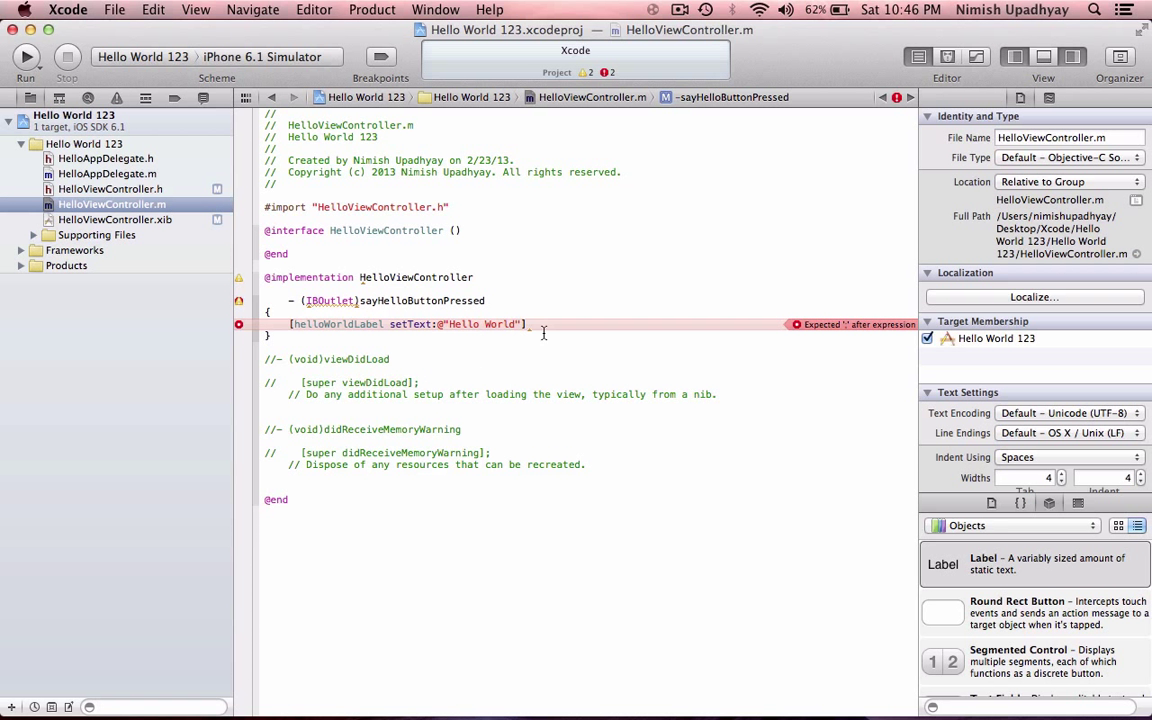
Add the semicolon and change the signature to - (IBAction)sayHelloButtonPressed:(id)sender, then return to HelloViewController.xib.
text(;)
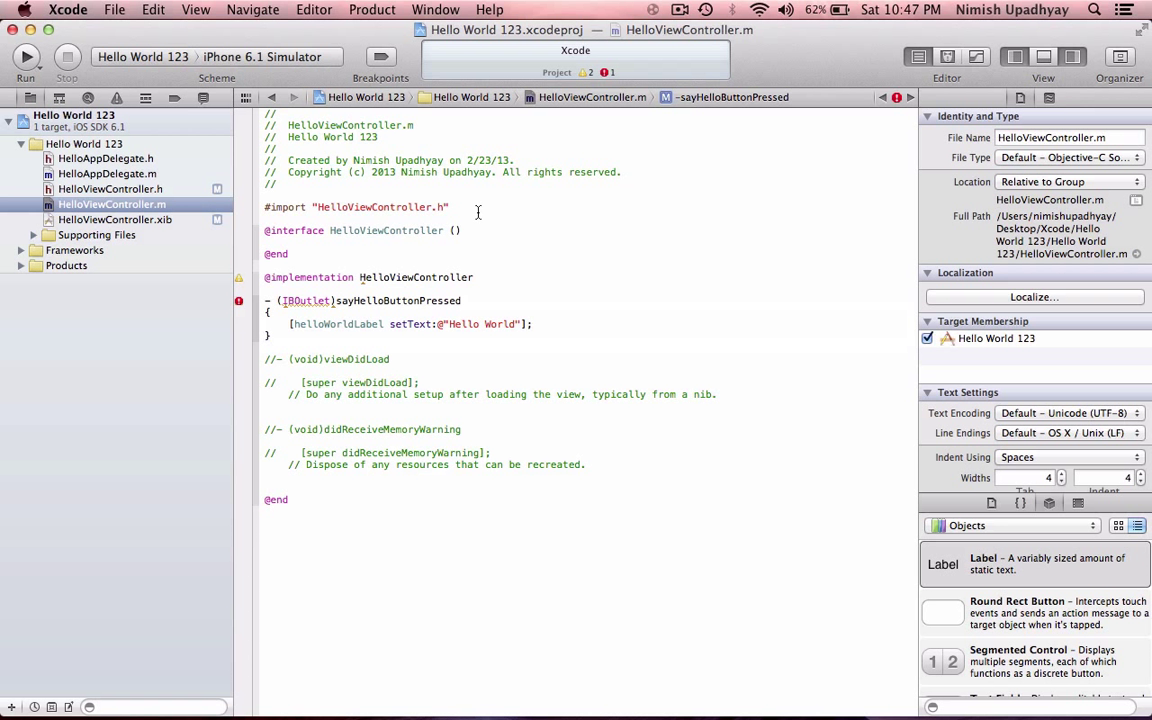
text(:()
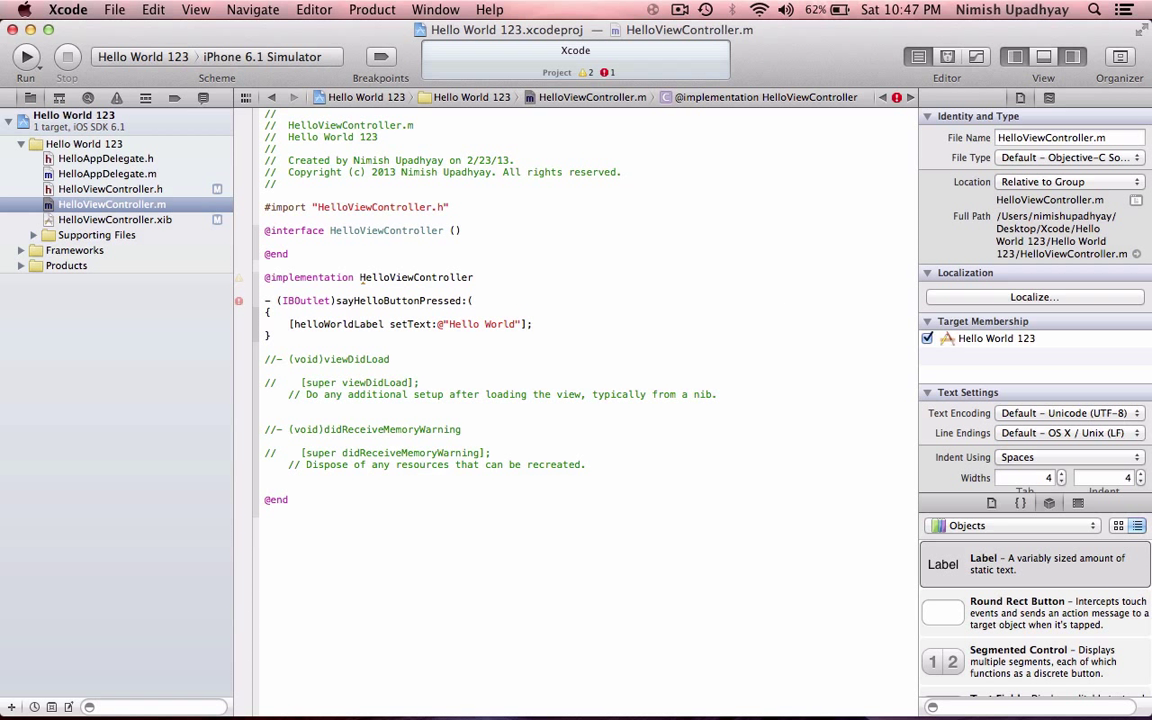
text(ibou)
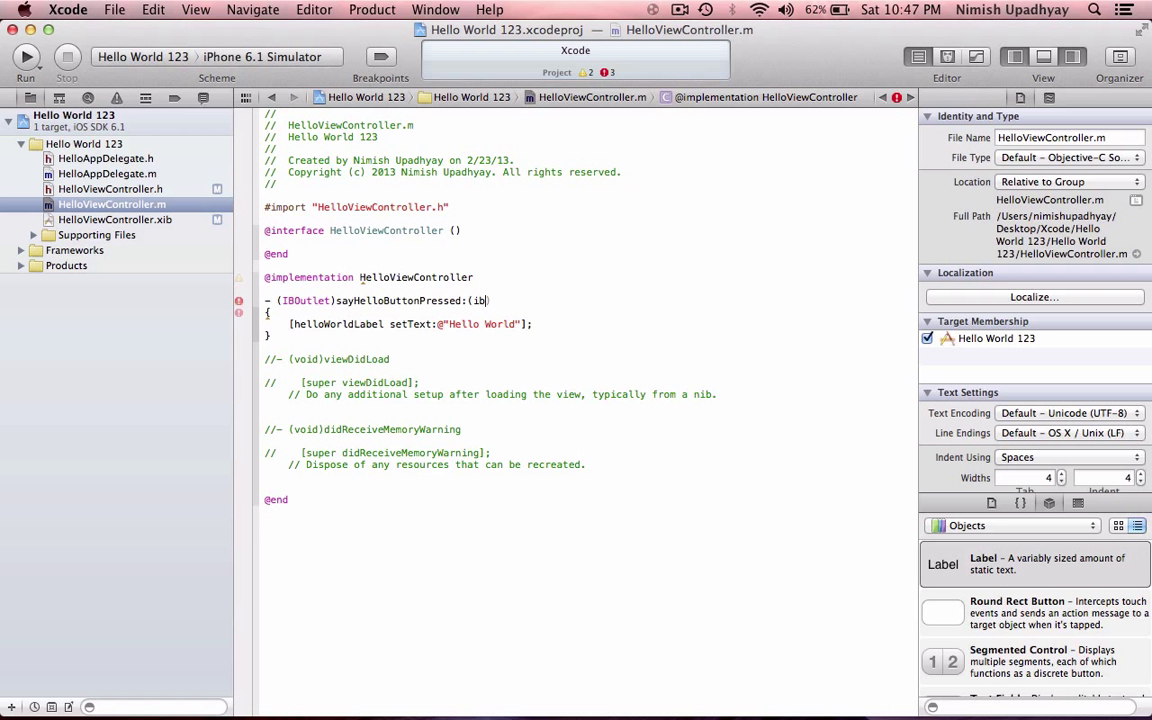
text(d))
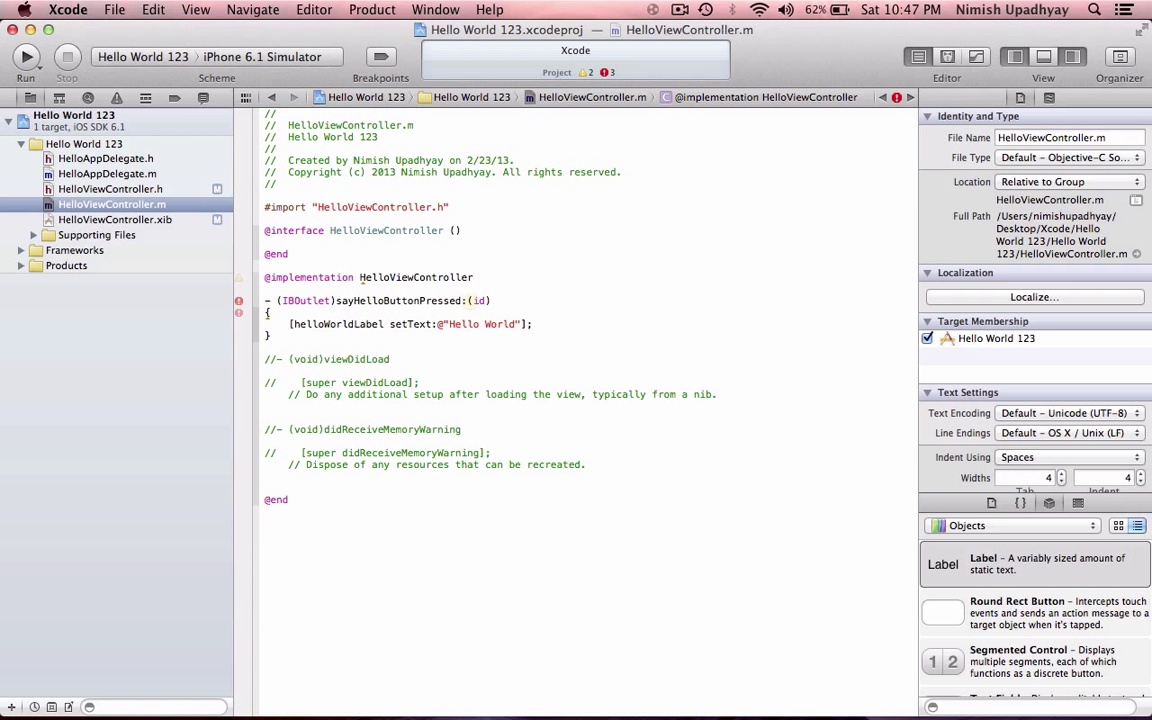
text(sender)
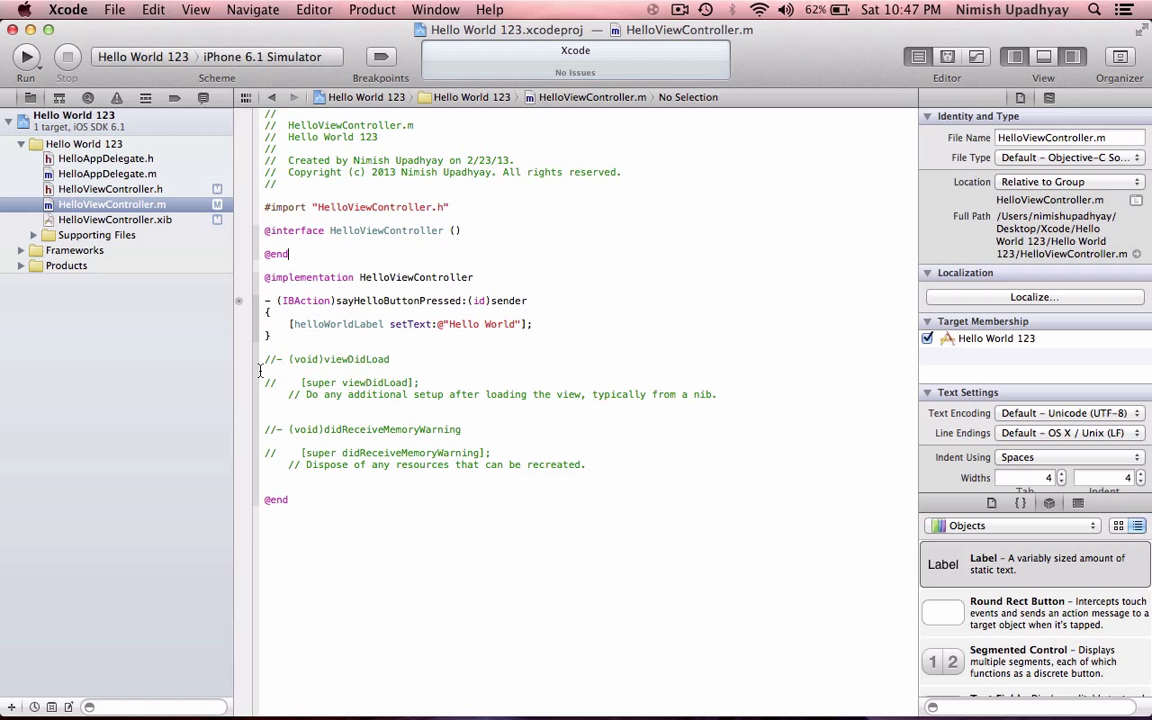
mouse_move(534, 198)
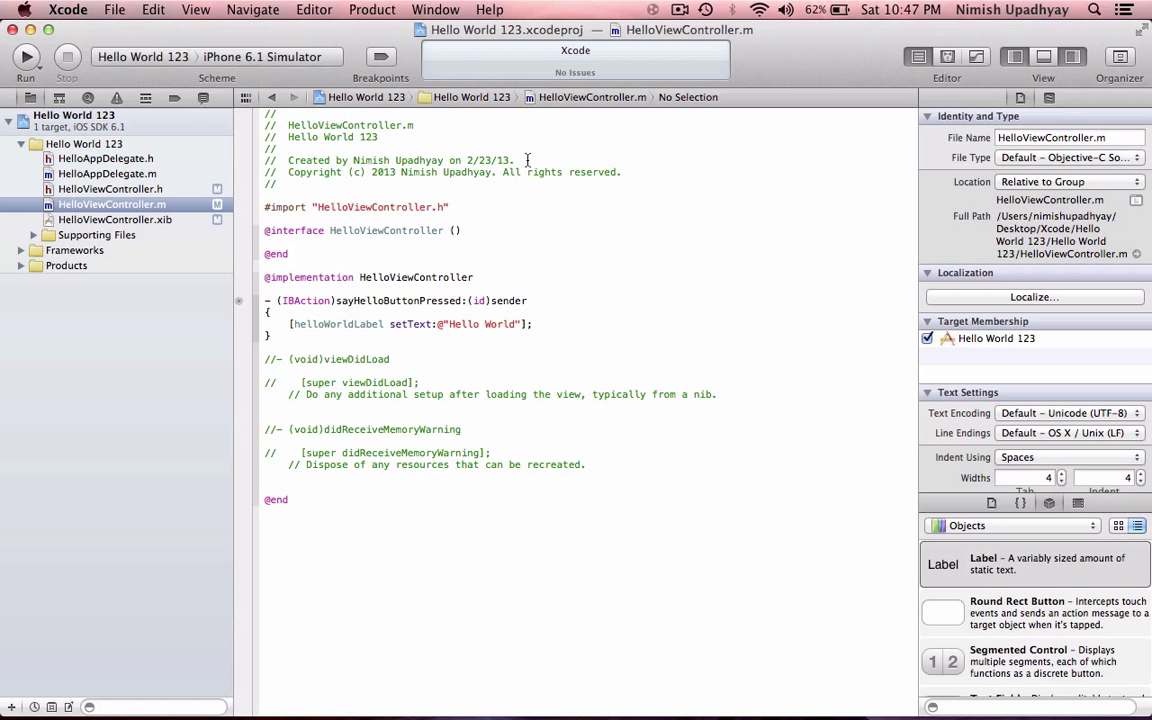
click(114, 218)
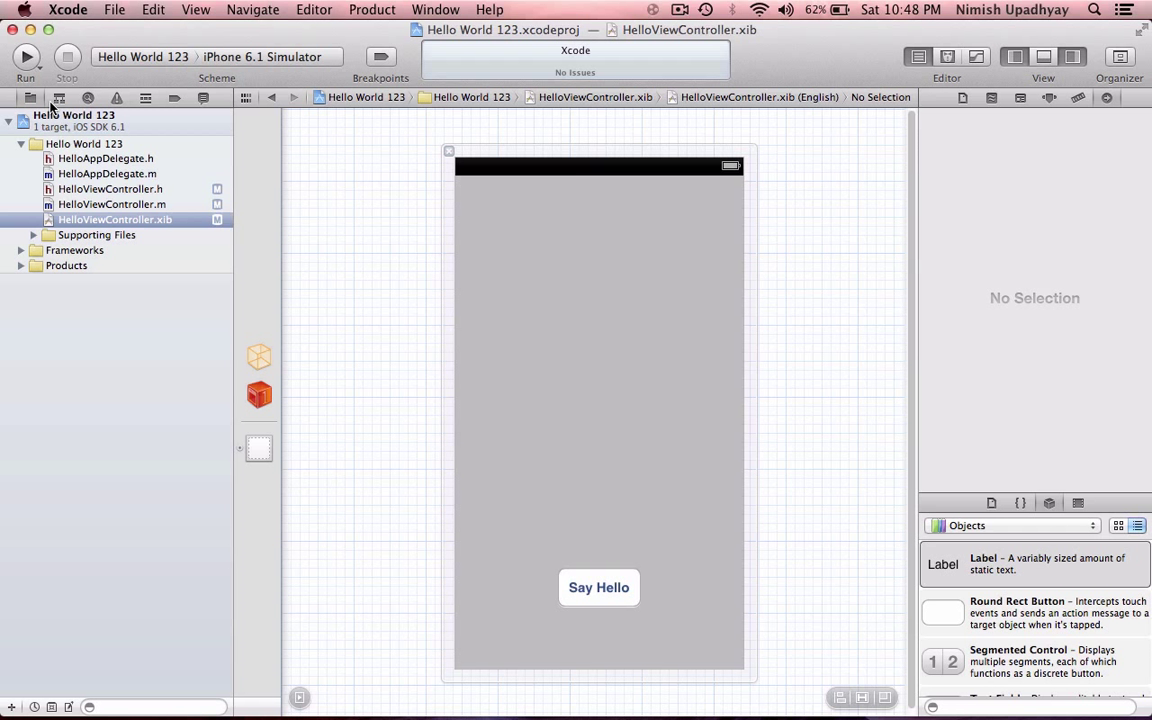
Build and run Hello World 123 in the iPhone 6.1 Simulator.
click(24, 56)
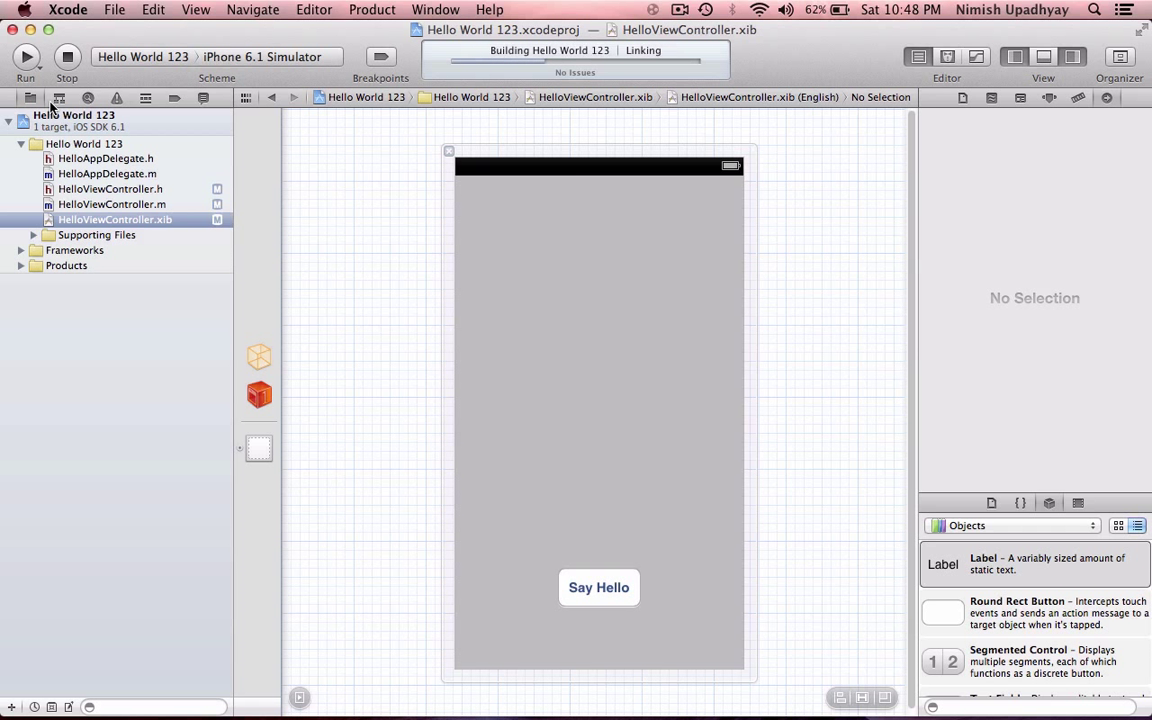
click(24, 56)
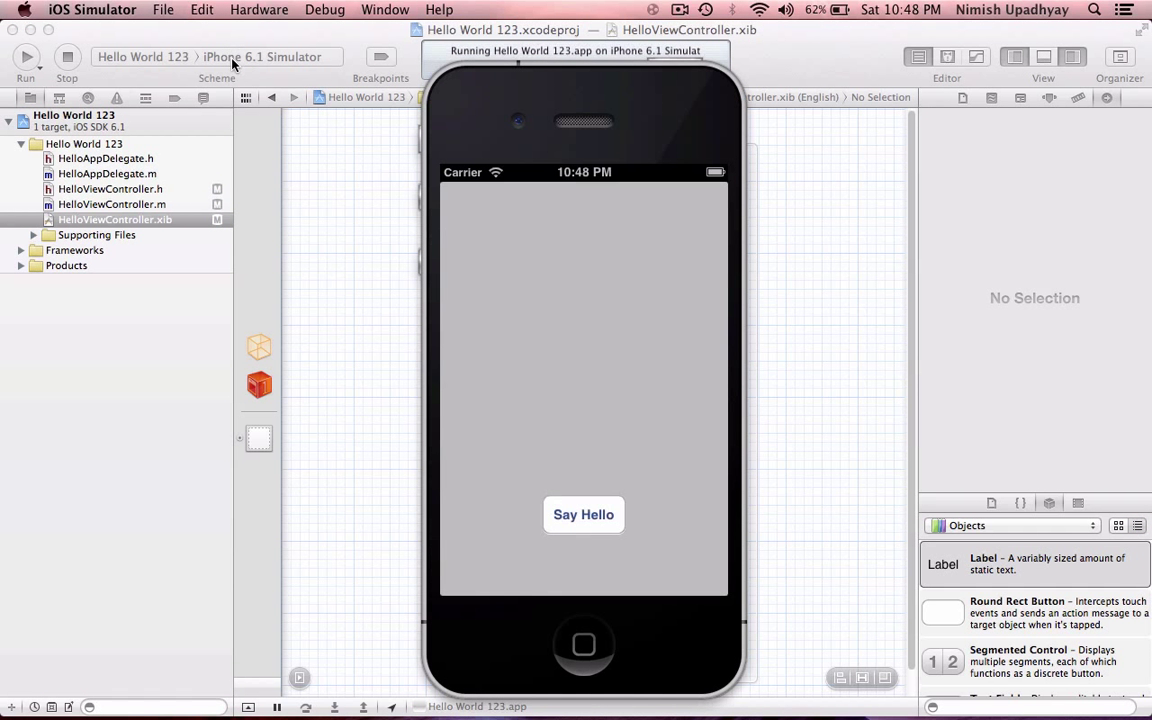
mouse_move(536, 332)
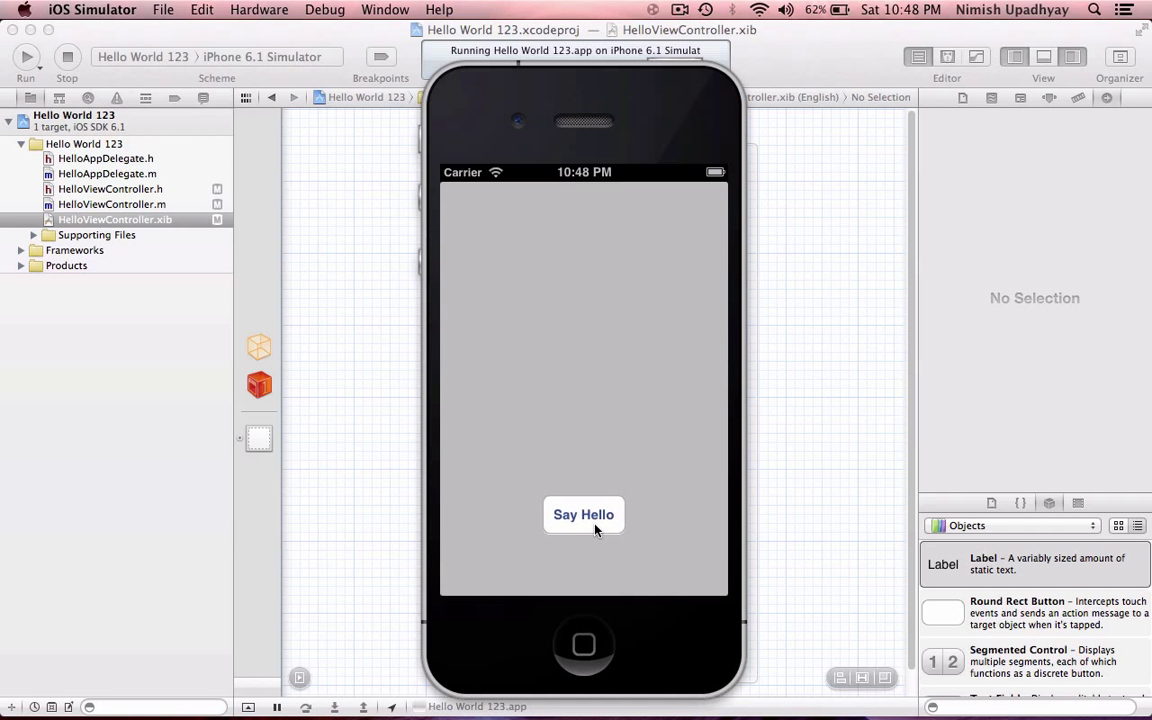
Tap Say Hello in the simulator so the label shows Hello World.
click(584, 514)
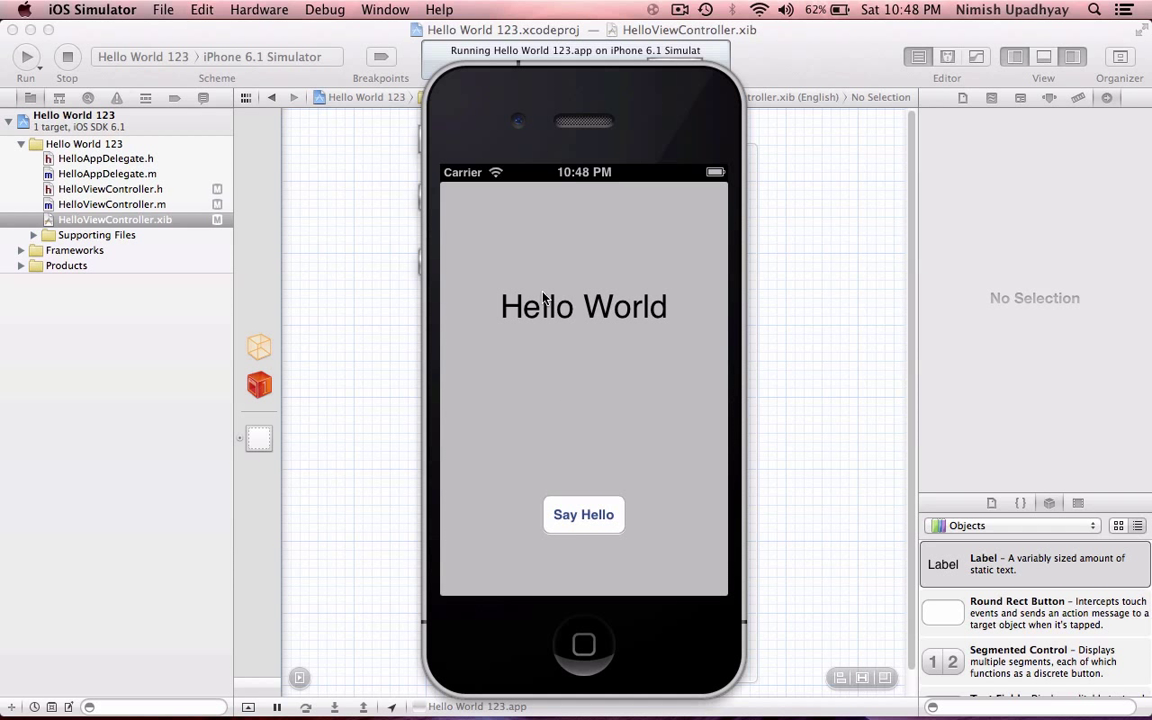
mouse_move(544, 300)
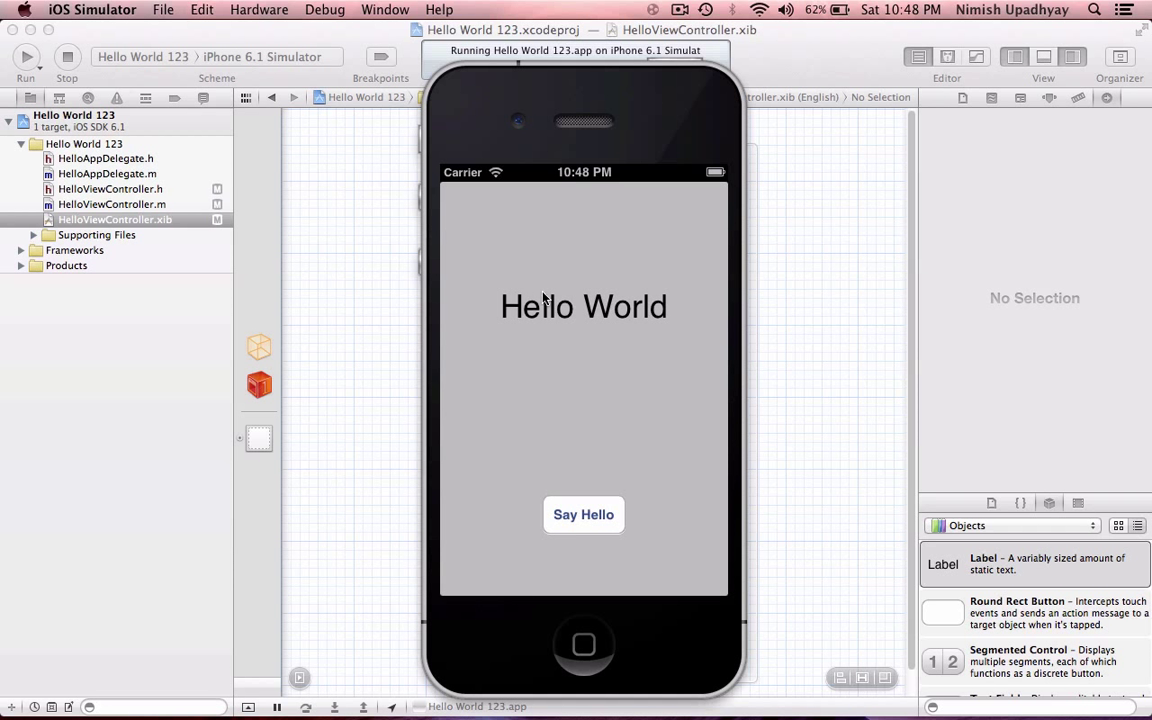
mouse_move(532, 294)
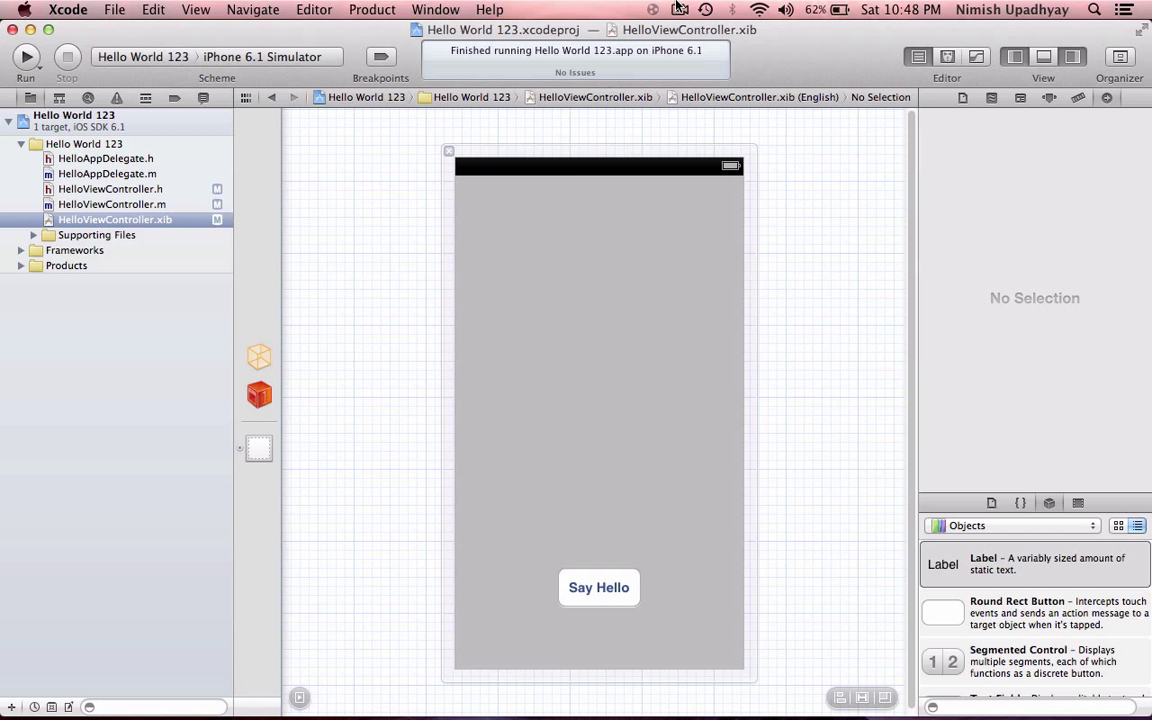
click(678, 8)
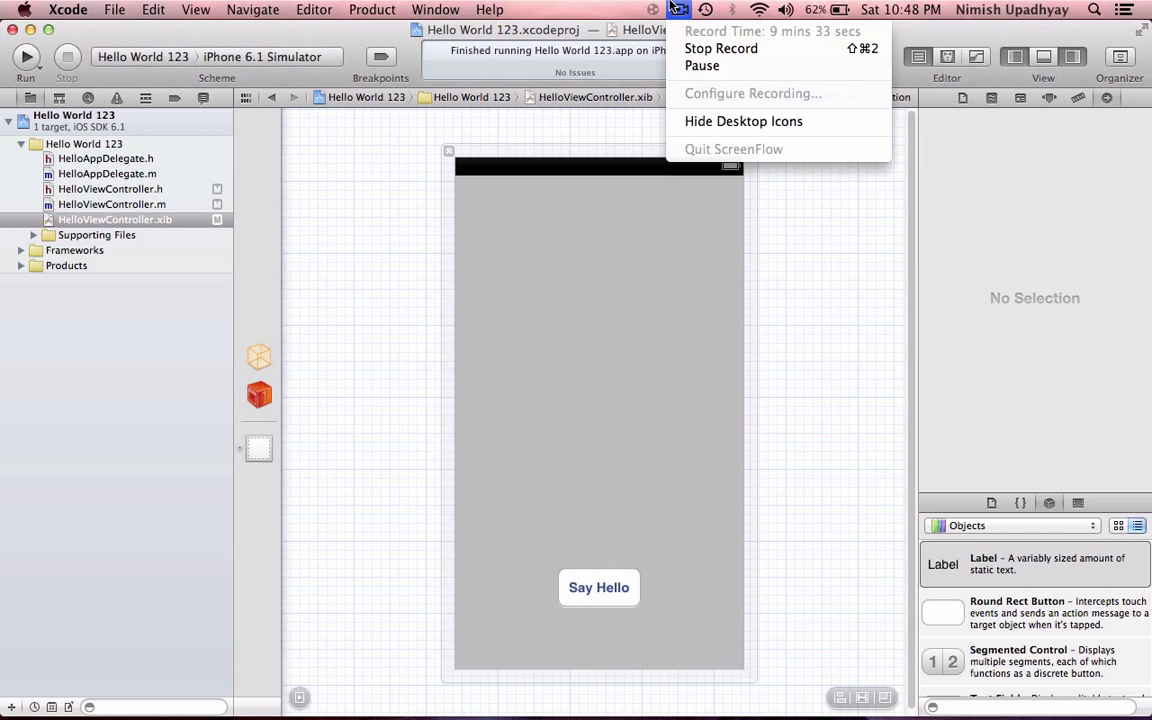
mouse_move(720, 48)
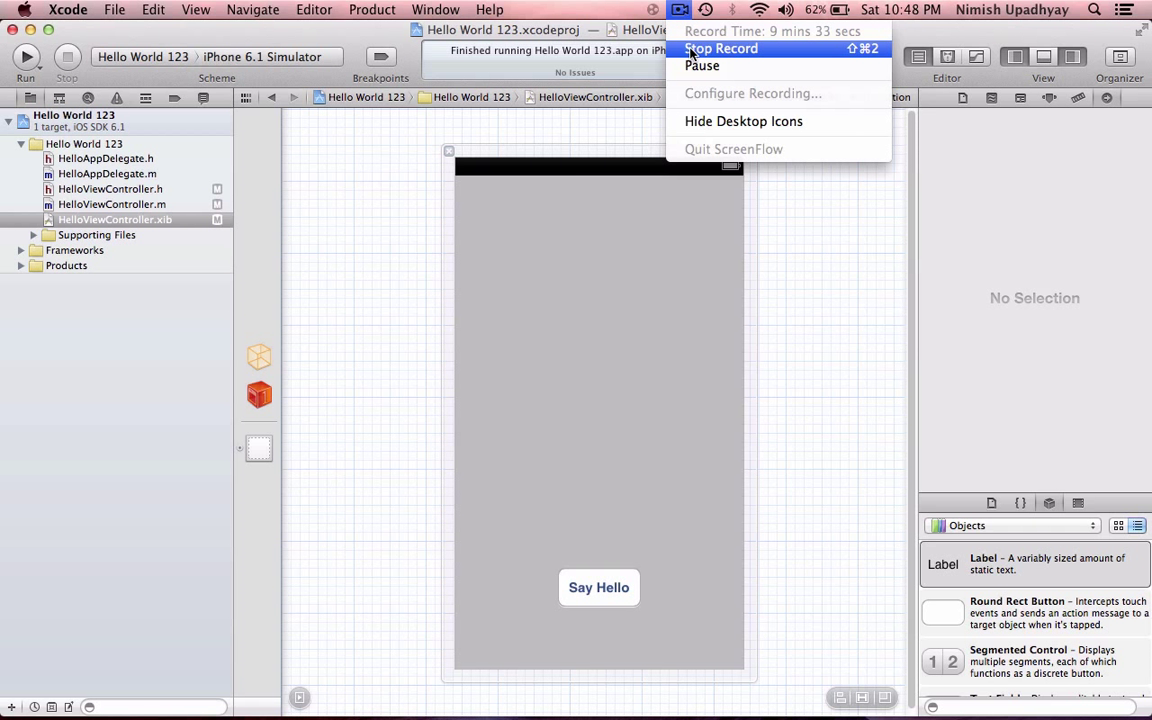